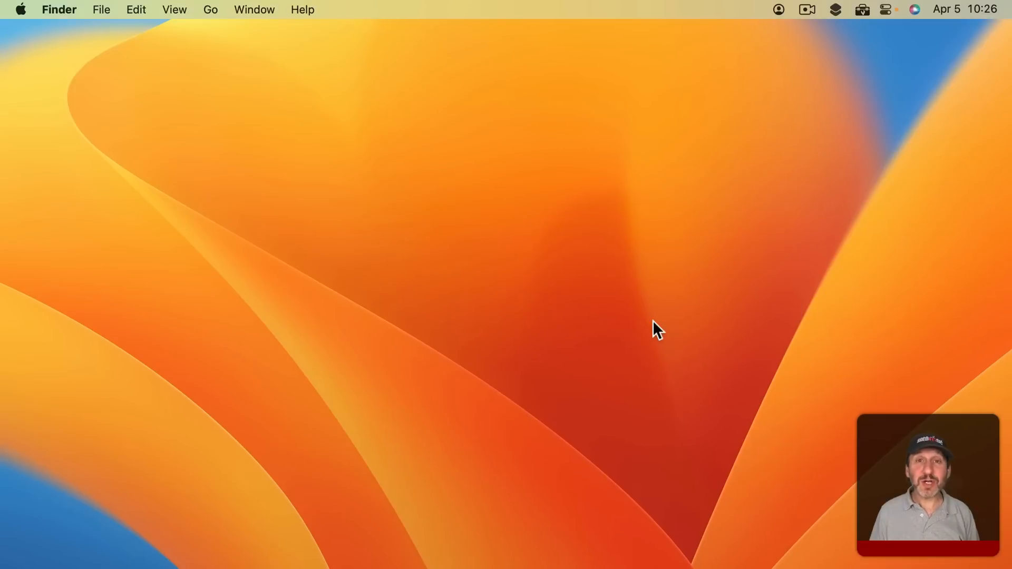
mouse_move(981, 22)
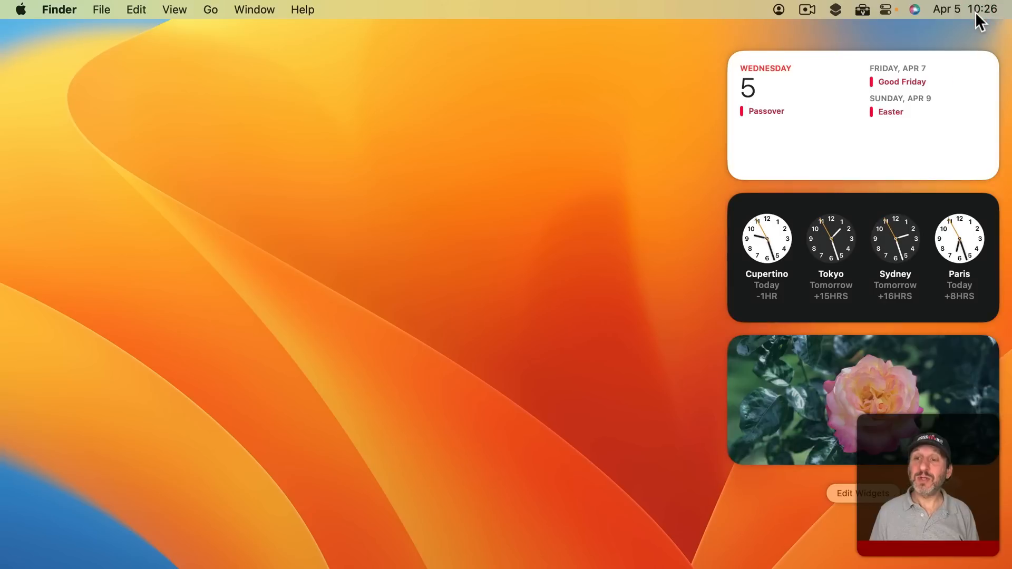
mouse_move(856, 60)
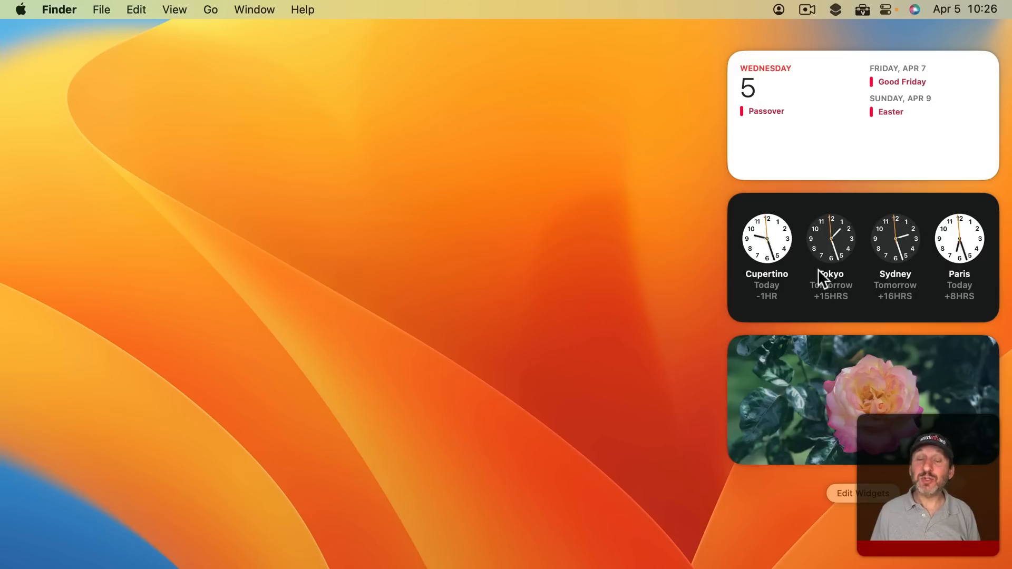
mouse_move(646, 367)
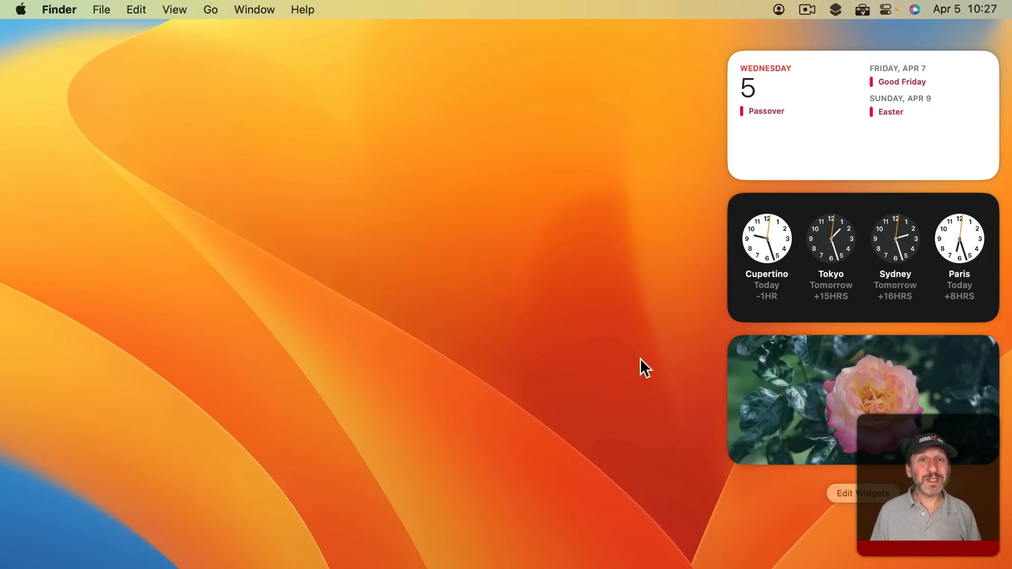
mouse_move(803, 365)
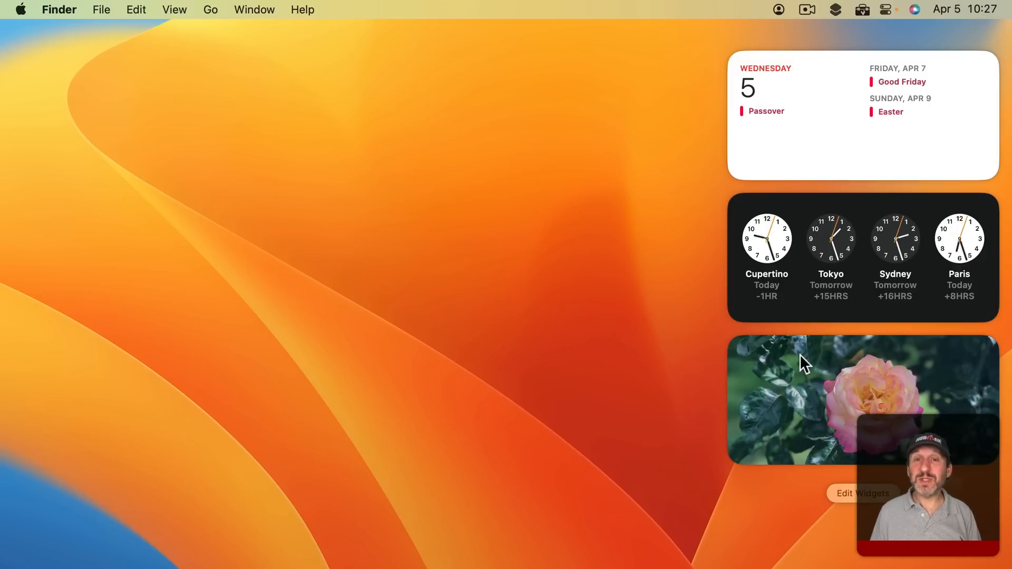
mouse_move(663, 412)
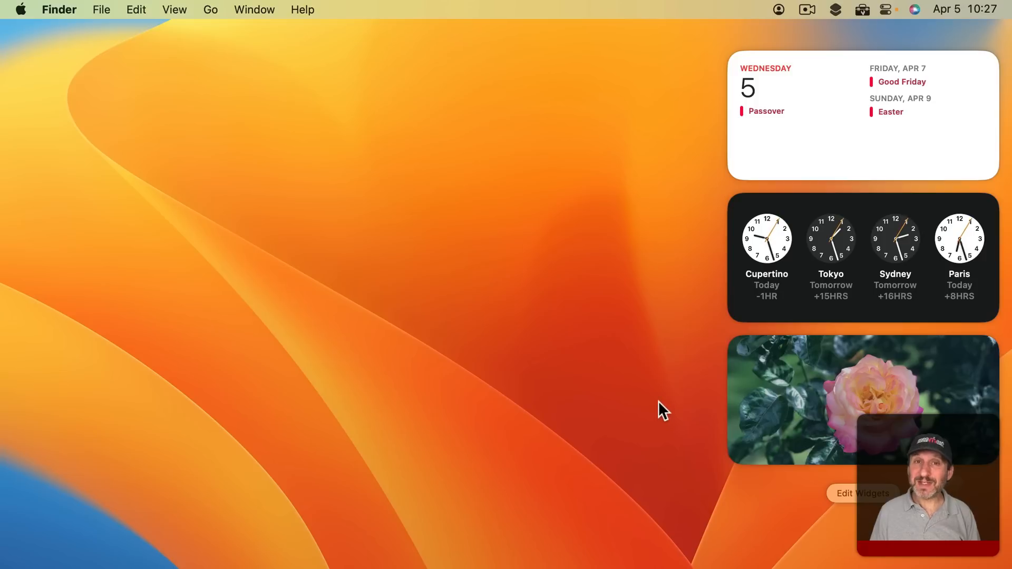
mouse_move(790, 192)
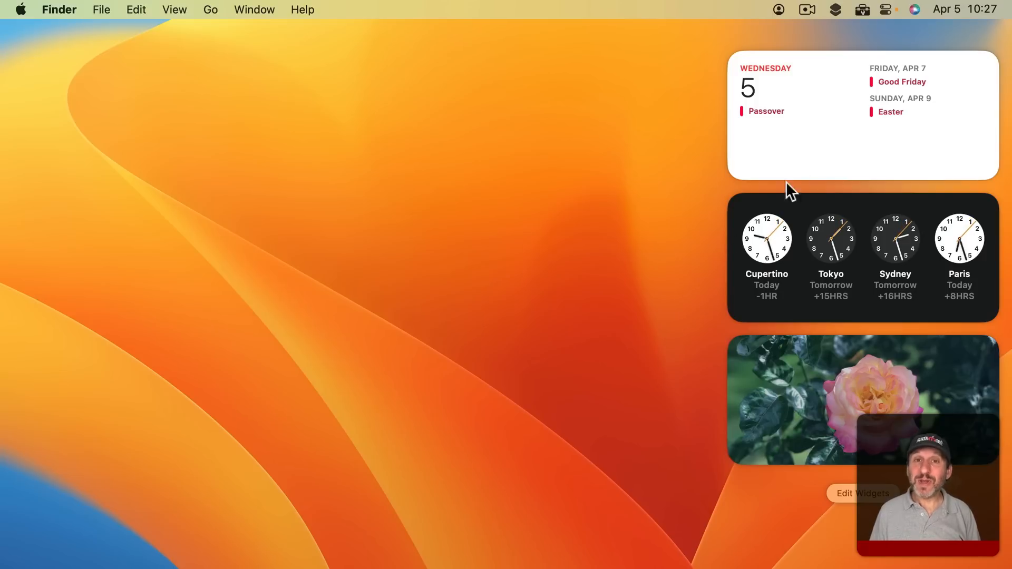
mouse_move(803, 408)
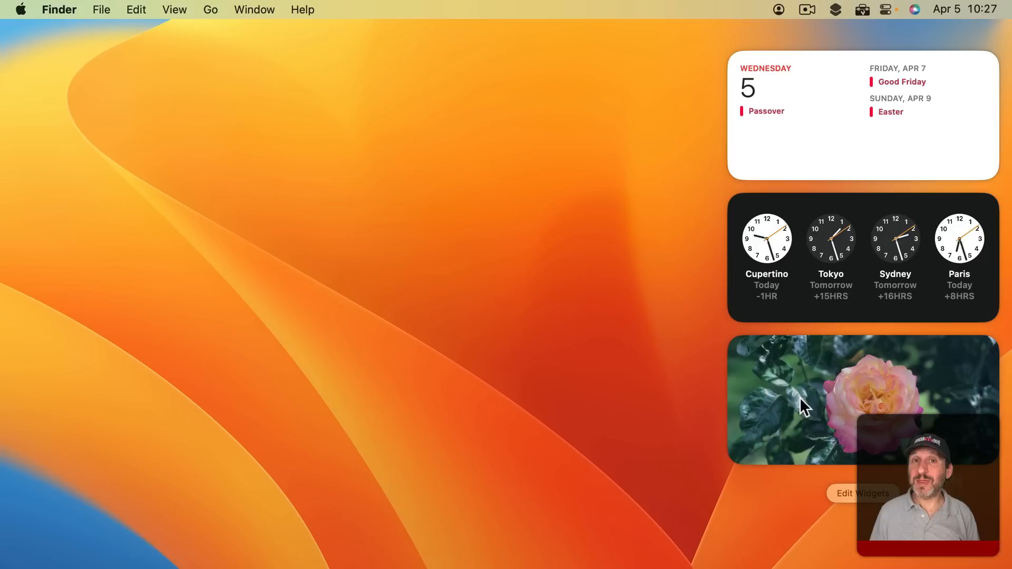
mouse_move(671, 244)
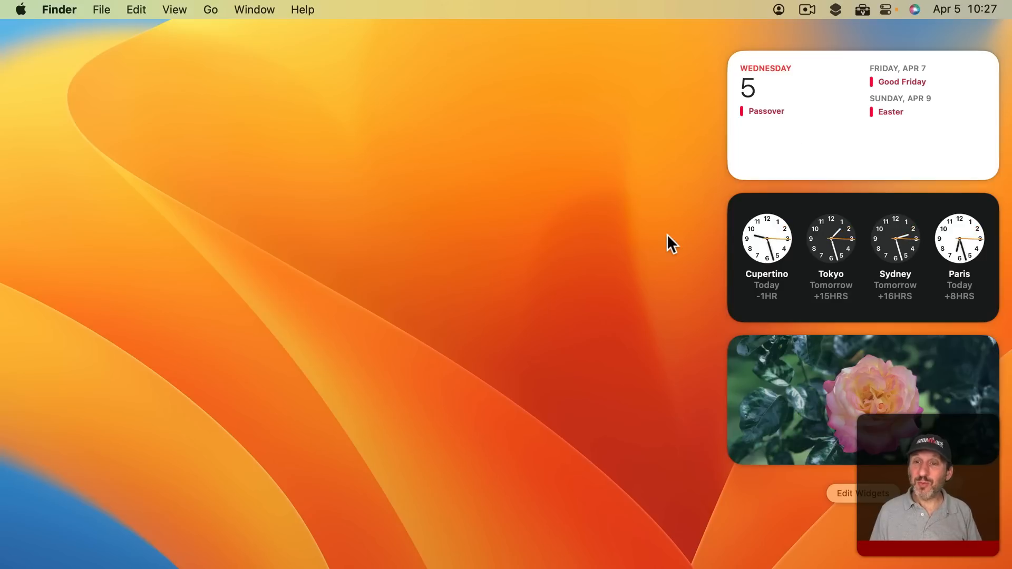
mouse_move(805, 360)
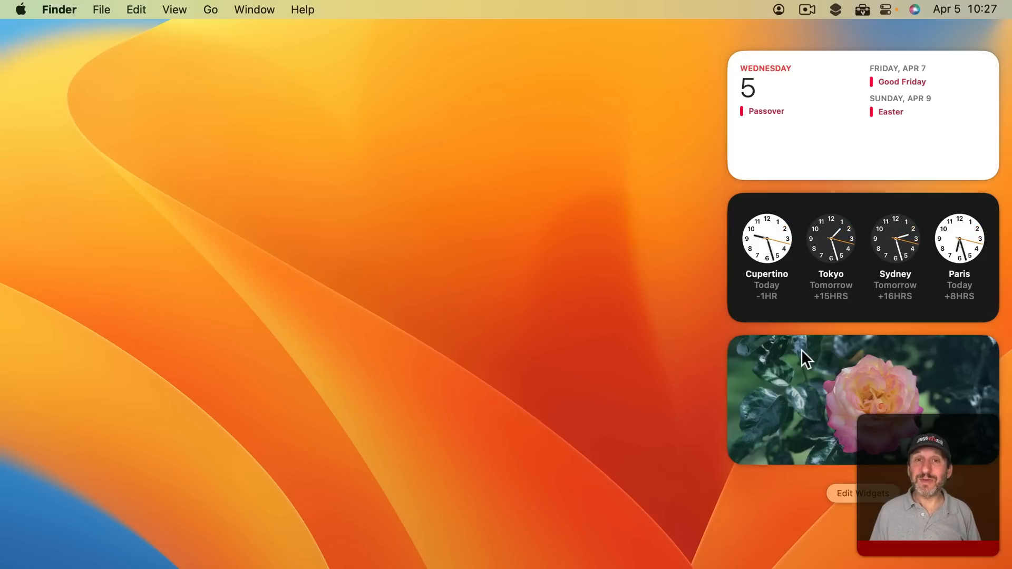
mouse_move(650, 317)
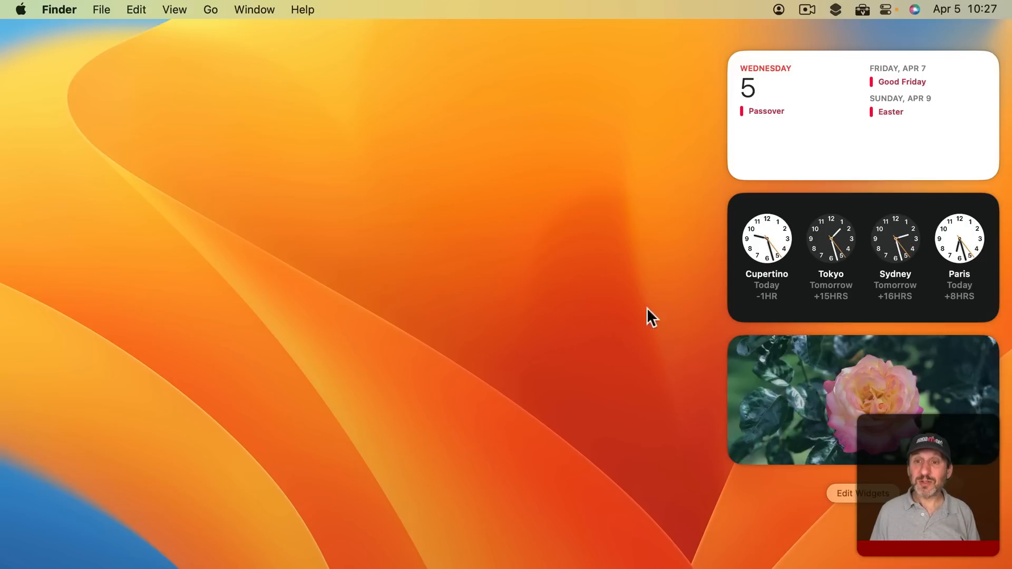
mouse_move(770, 412)
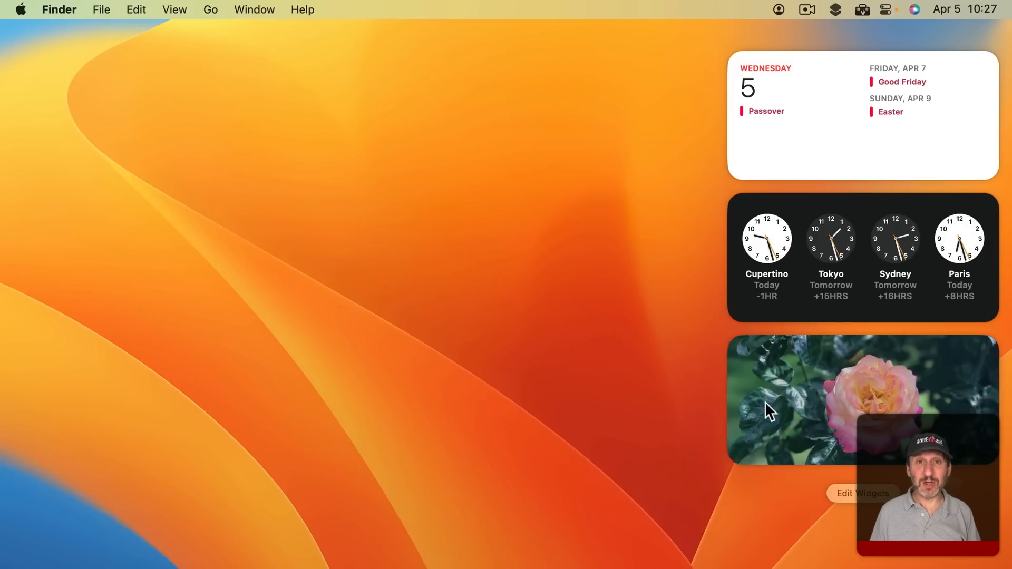
mouse_move(700, 350)
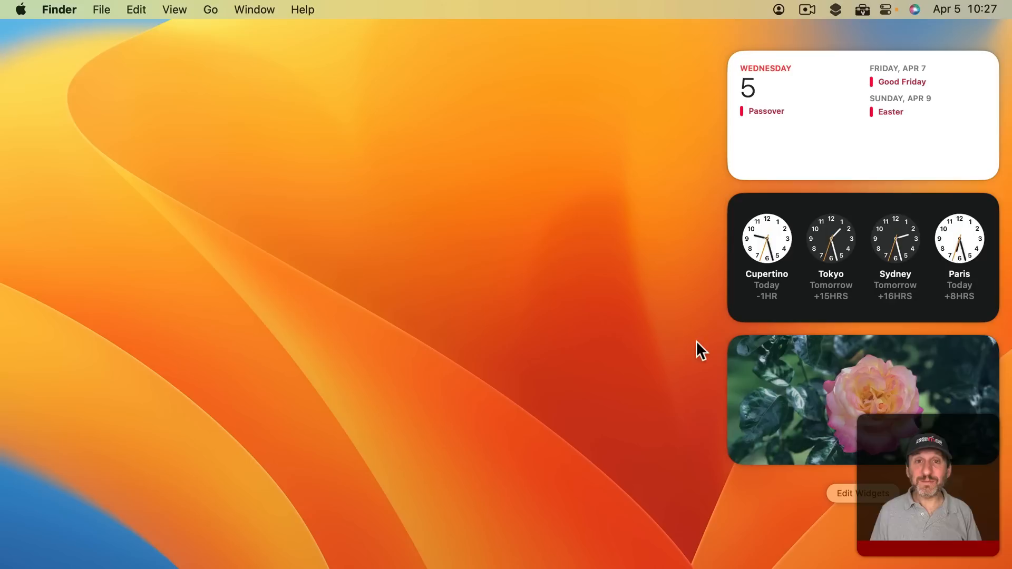
mouse_move(711, 287)
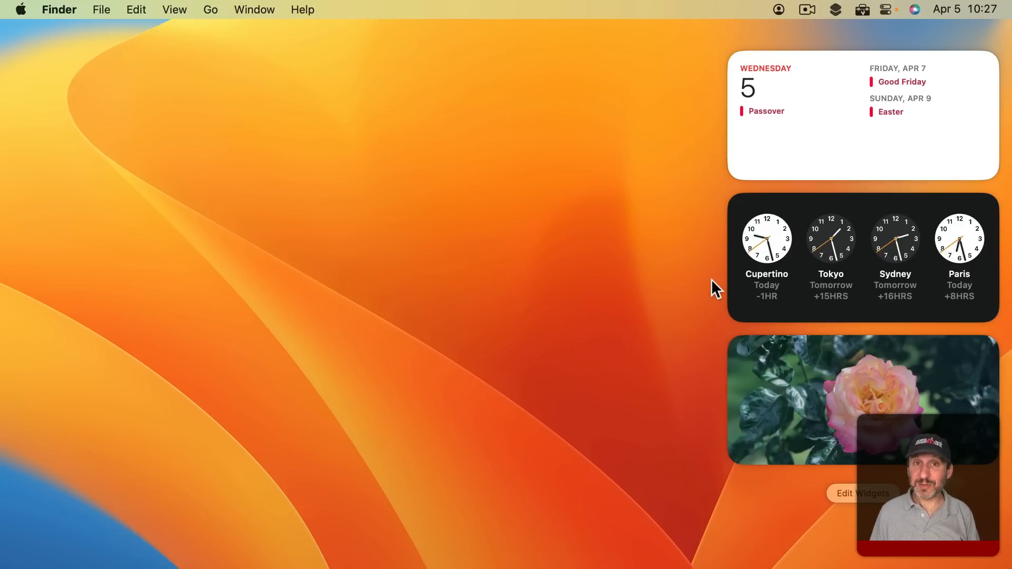
Enter widget editing and remove the Calendar, World Clock and Photos widgets
click(961, 9)
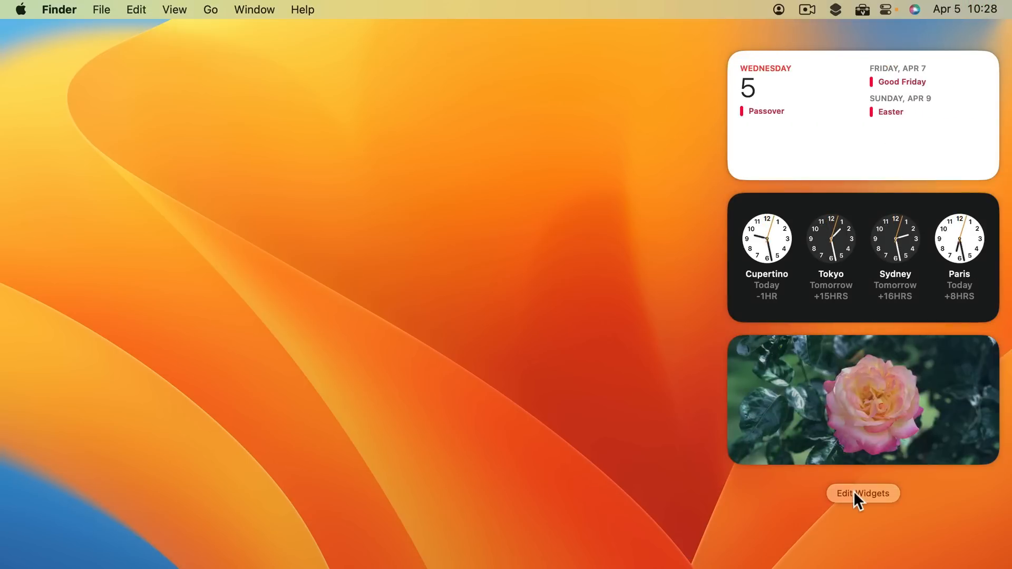
click(863, 493)
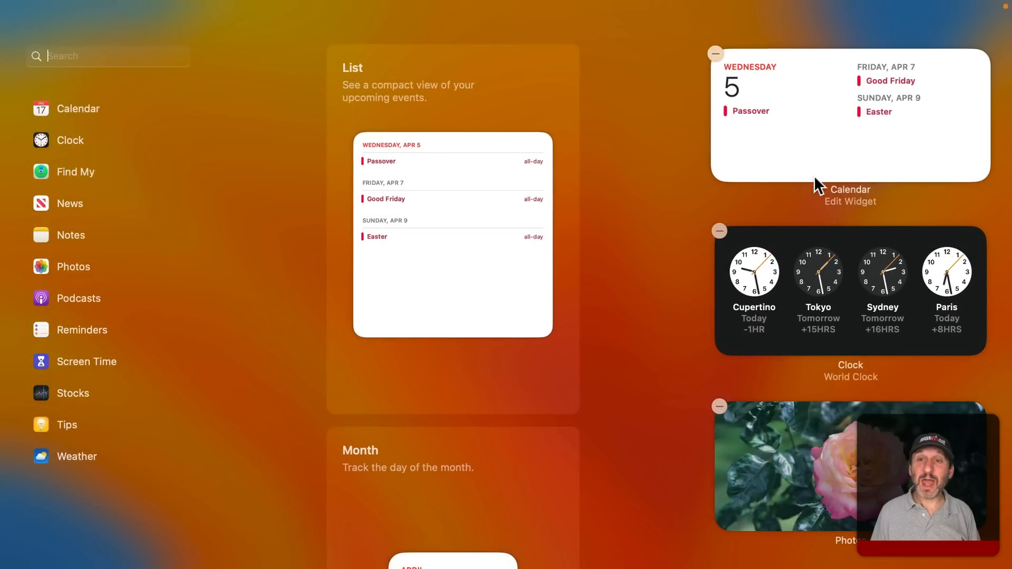
mouse_move(721, 63)
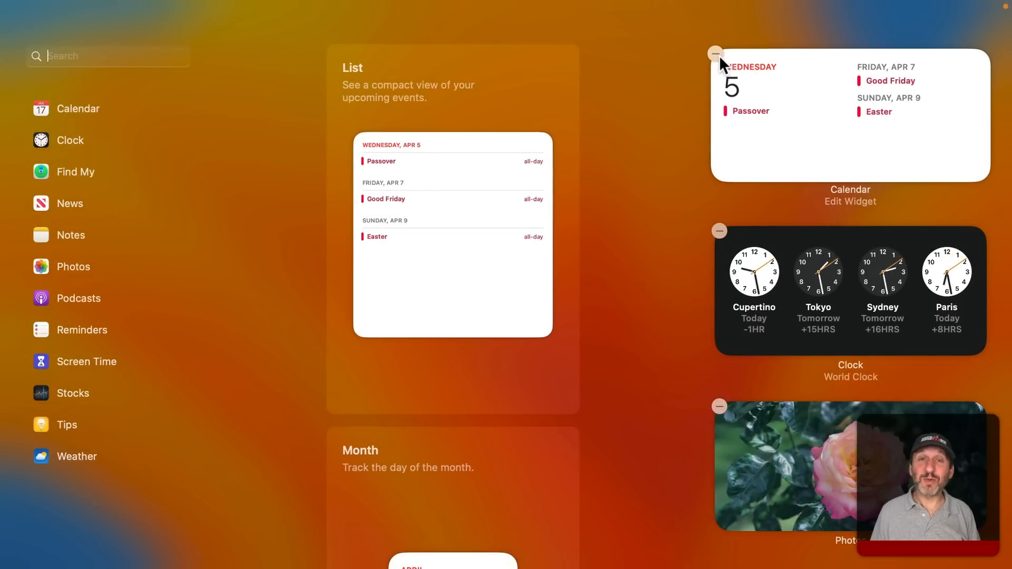
click(714, 54)
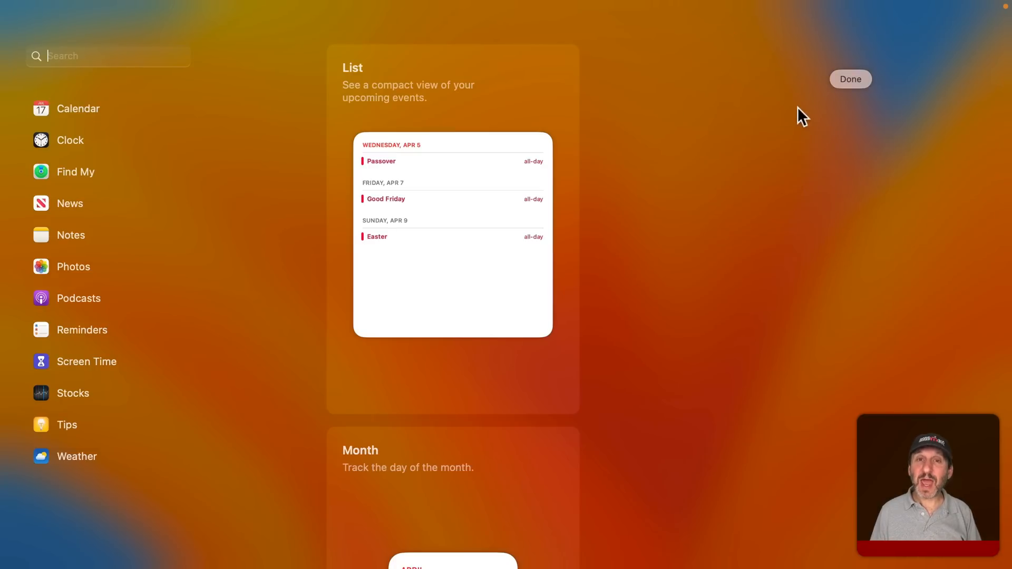
mouse_move(812, 123)
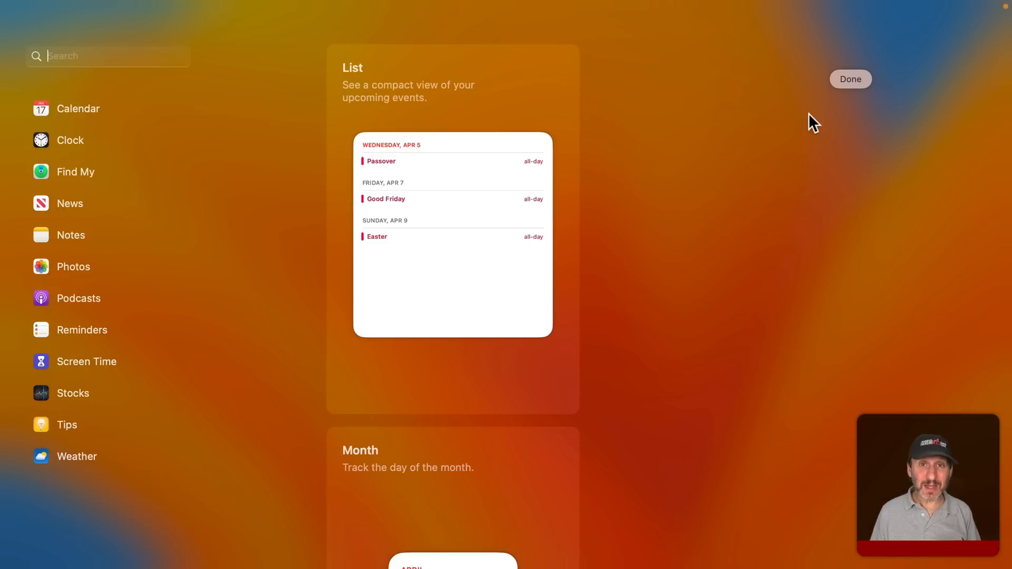
mouse_move(769, 121)
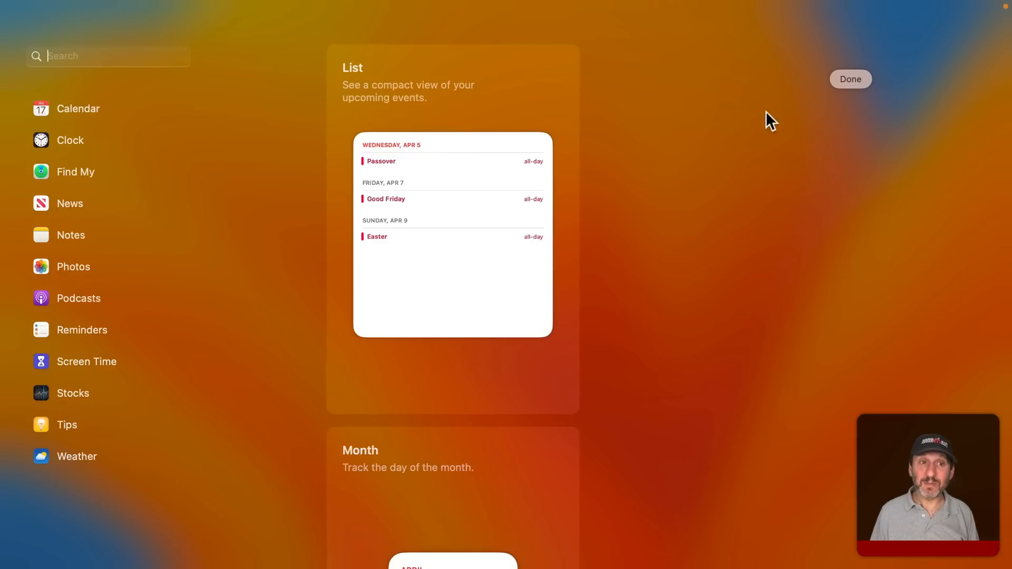
Add the Calendar Month widget and the analog Clock widget from the gallery
click(77, 108)
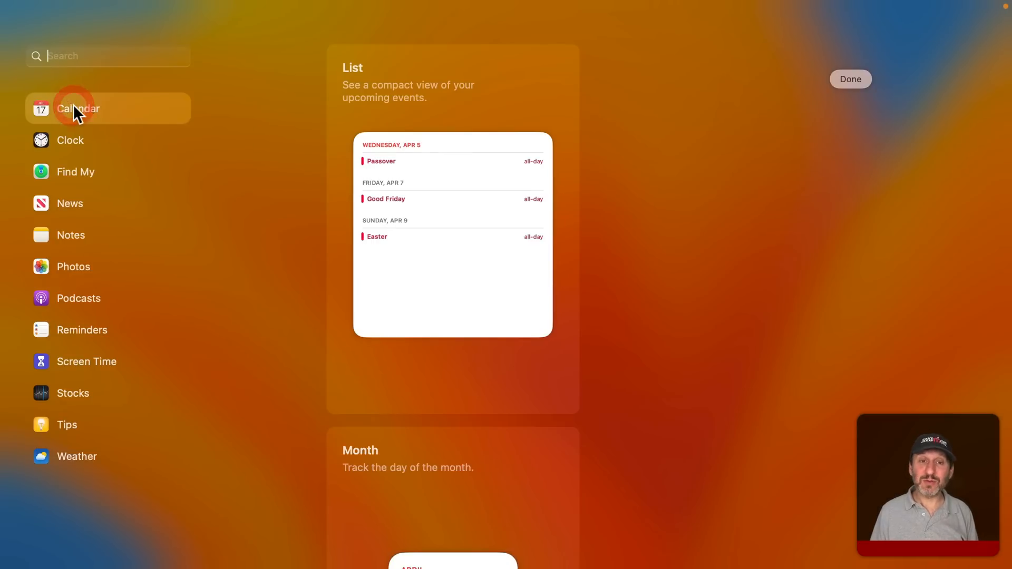
scroll(down, 3)
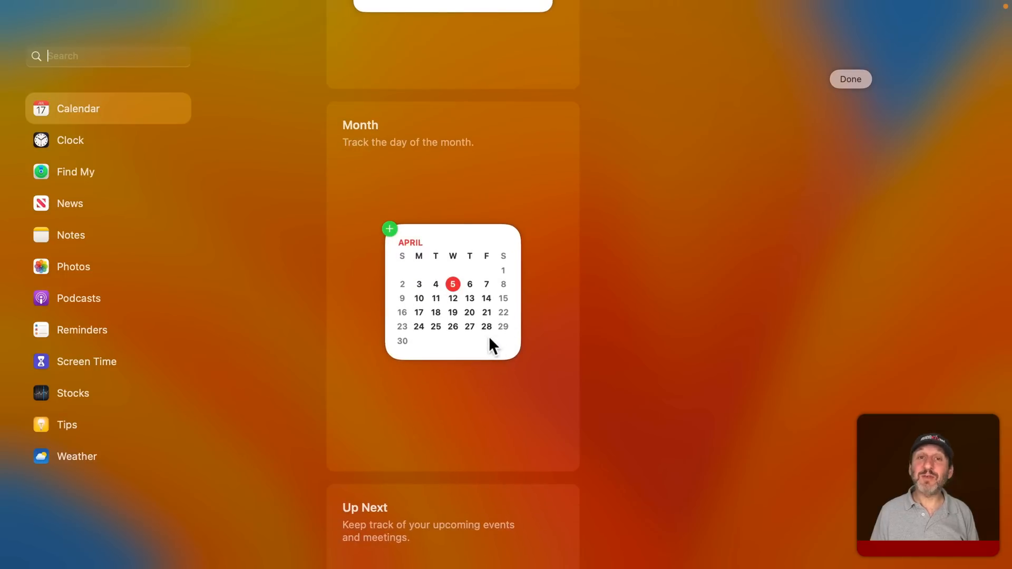
mouse_move(458, 304)
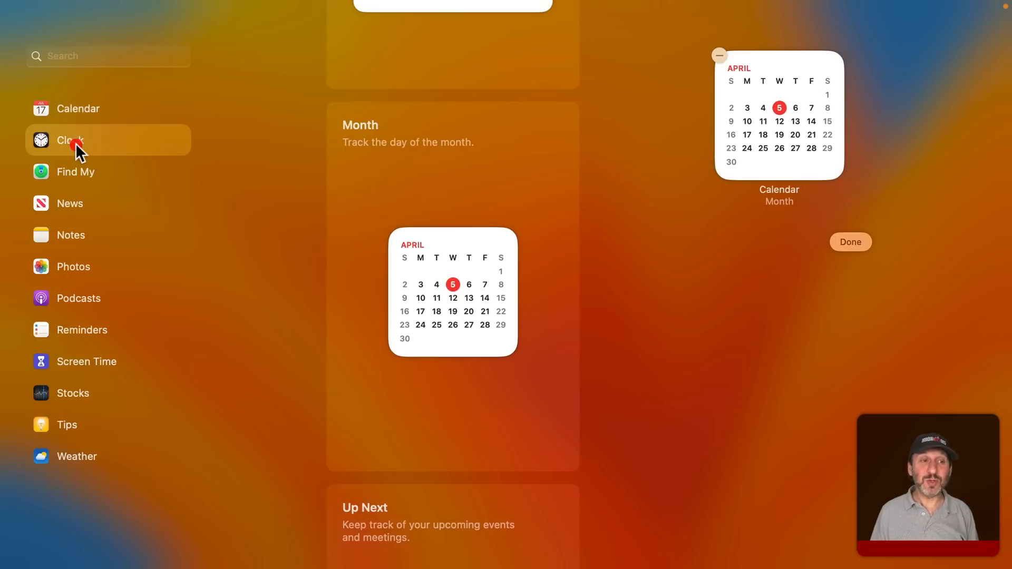
click(71, 140)
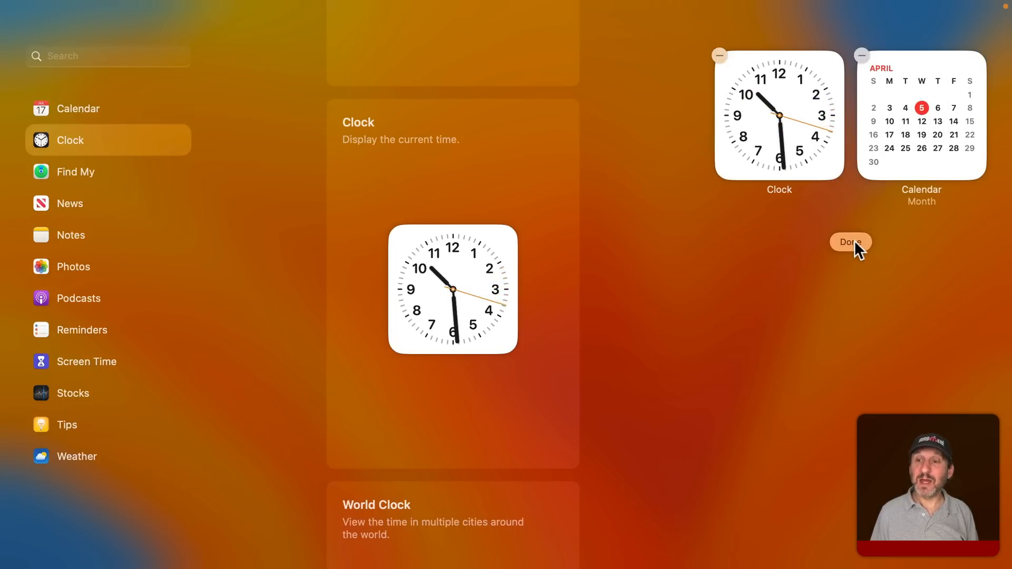
Finish editing, leaving the Clock and Month widgets side by side
click(849, 242)
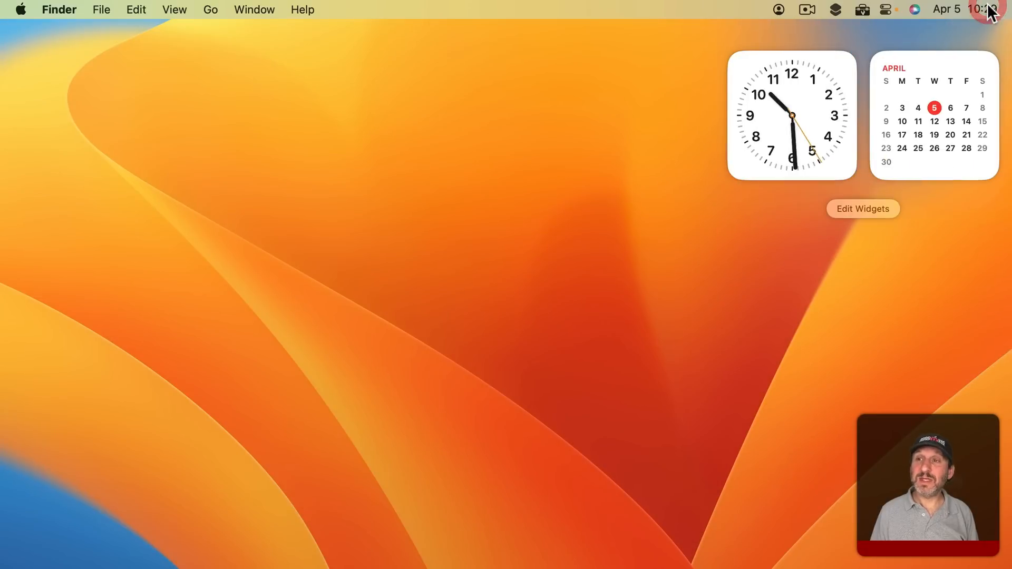
mouse_move(928, 124)
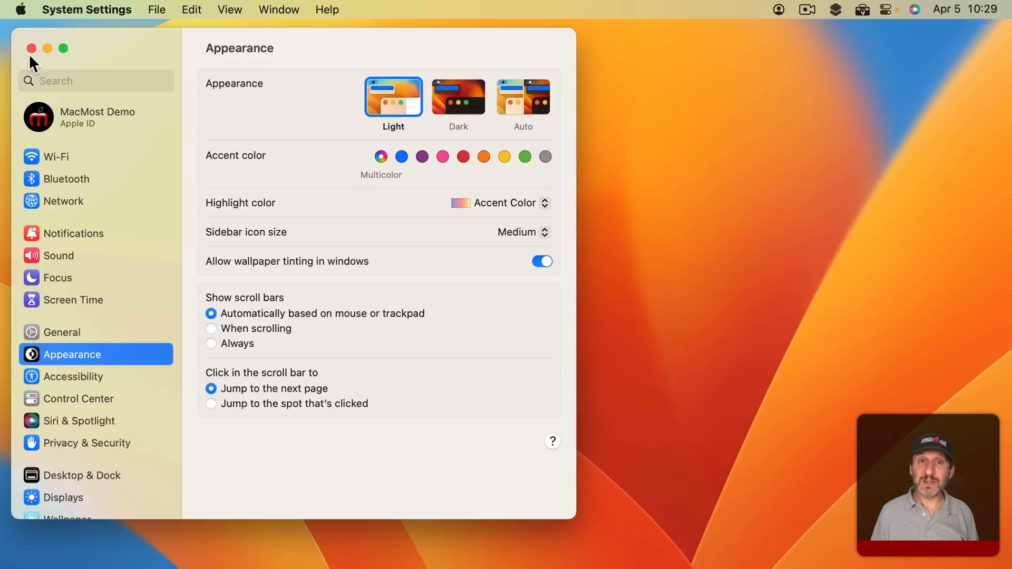
In Control Center Clock Options set Show date to Never
click(79, 398)
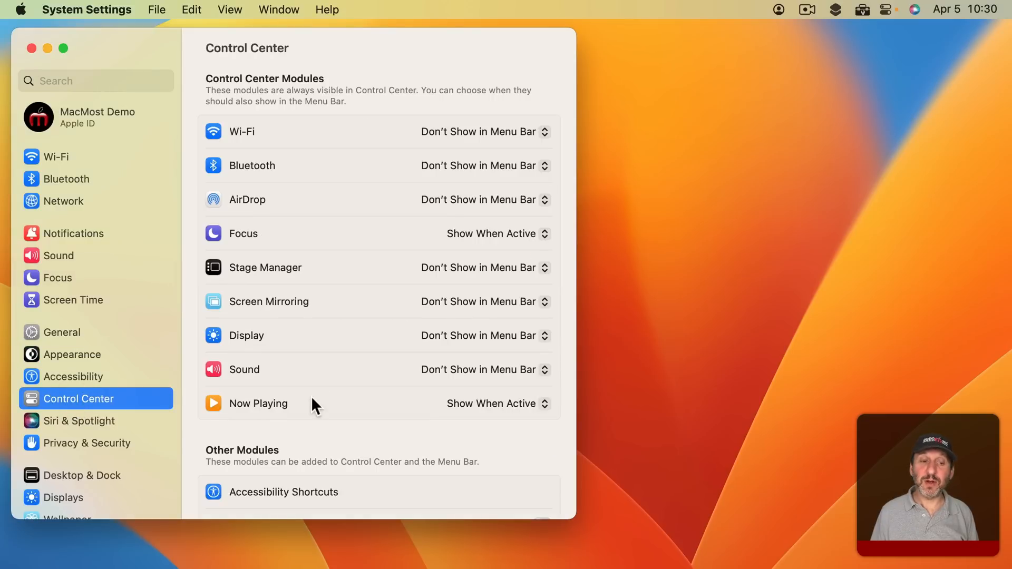
scroll(down, 3)
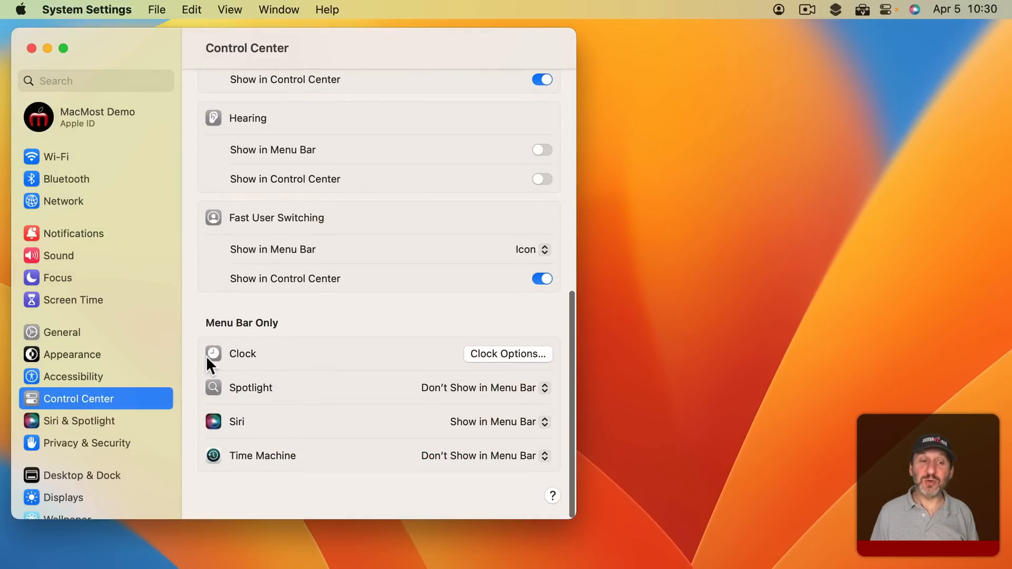
click(507, 354)
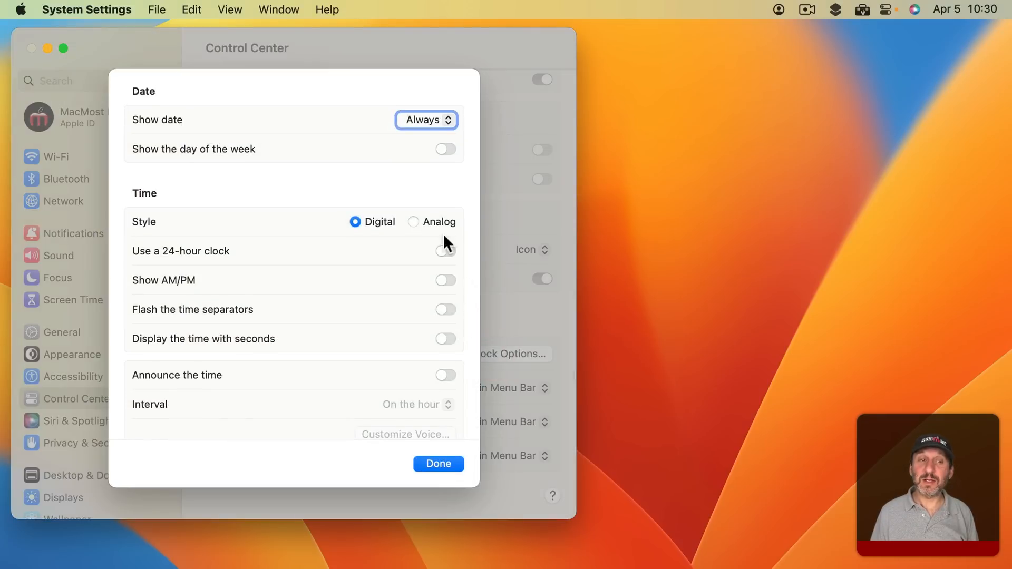
mouse_move(429, 179)
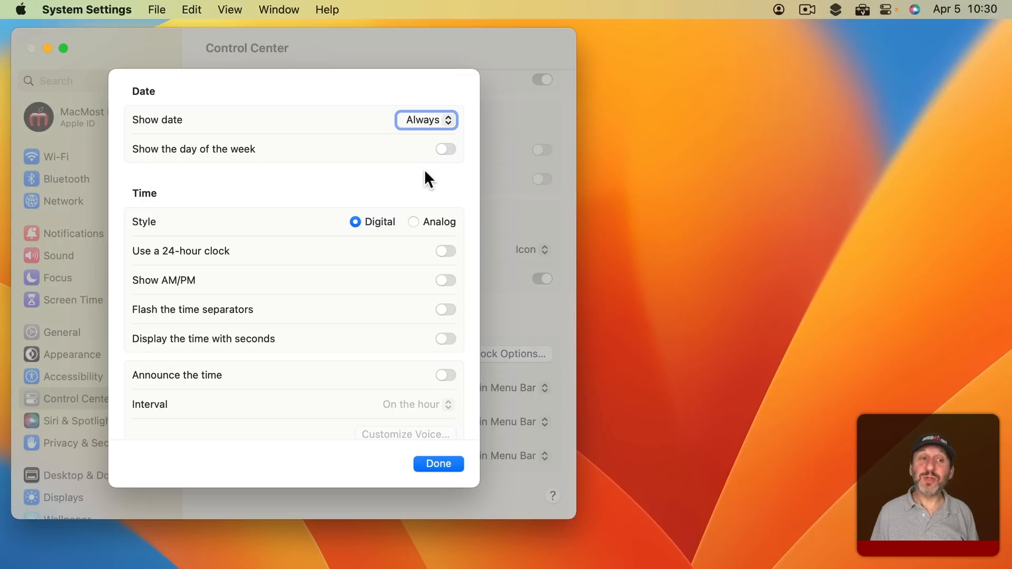
click(424, 121)
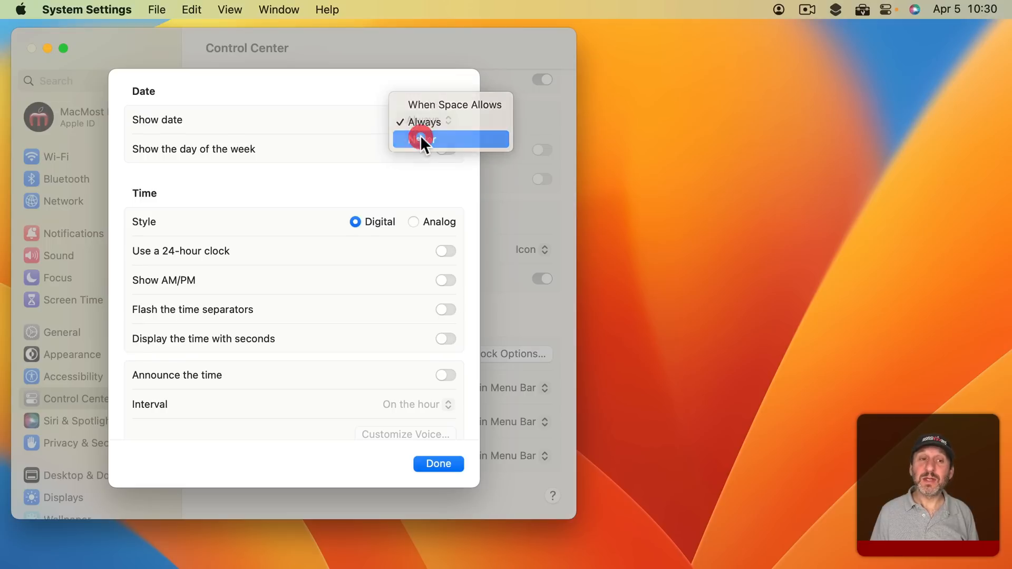
click(450, 139)
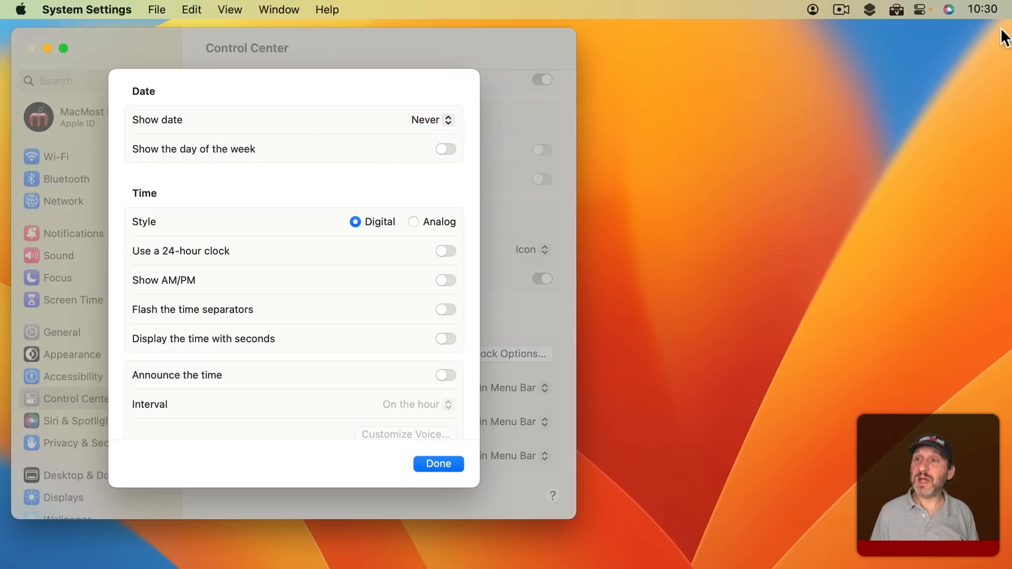
mouse_move(984, 15)
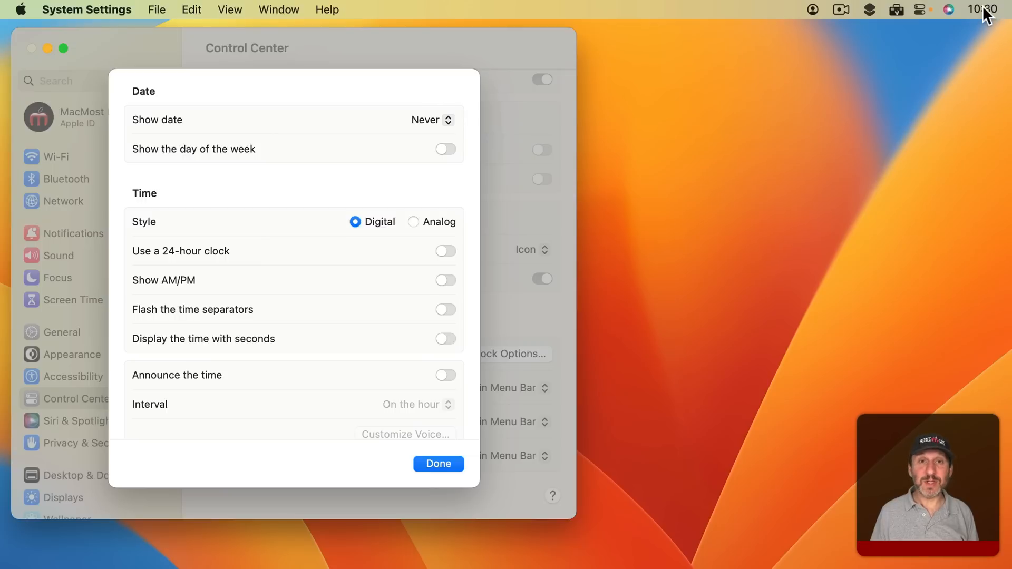
Show Notification Center from the time-only menu bar clock
click(982, 9)
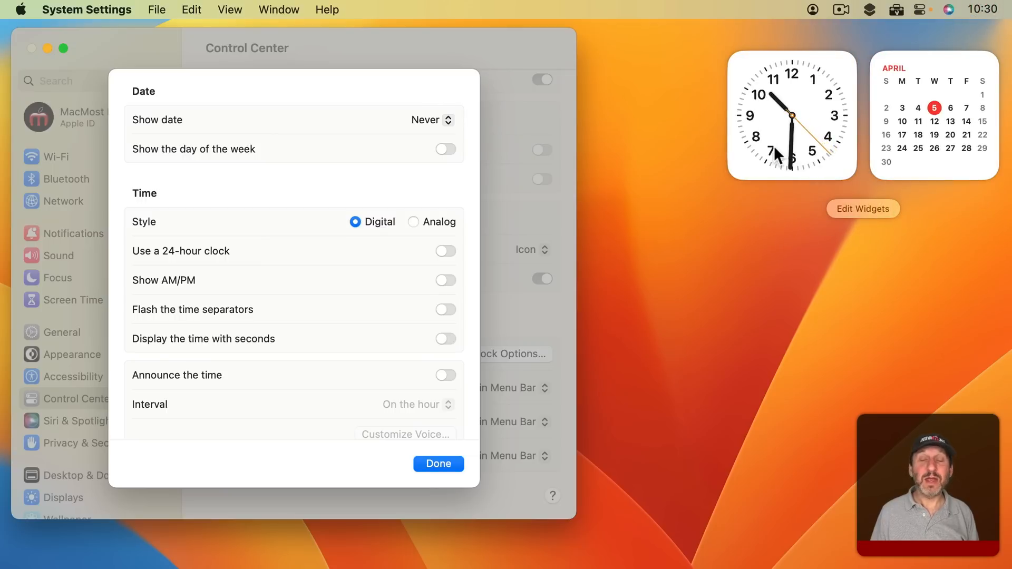
mouse_move(932, 154)
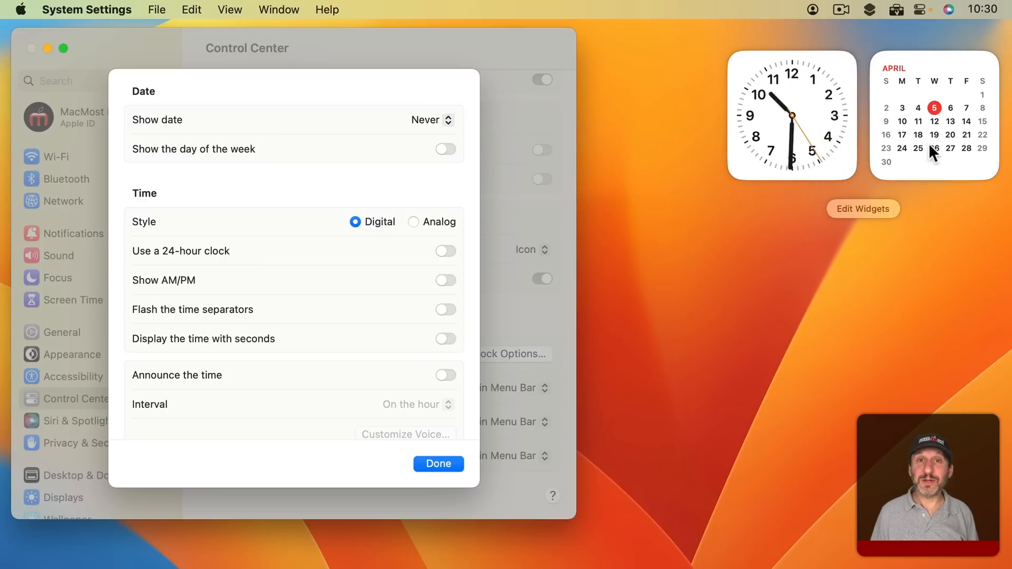
mouse_move(765, 133)
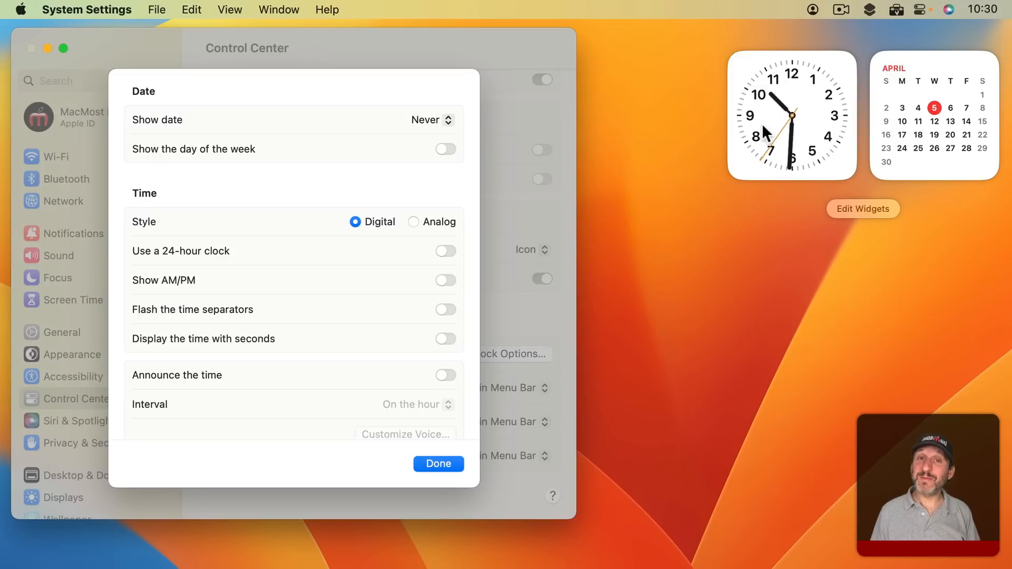
mouse_move(909, 139)
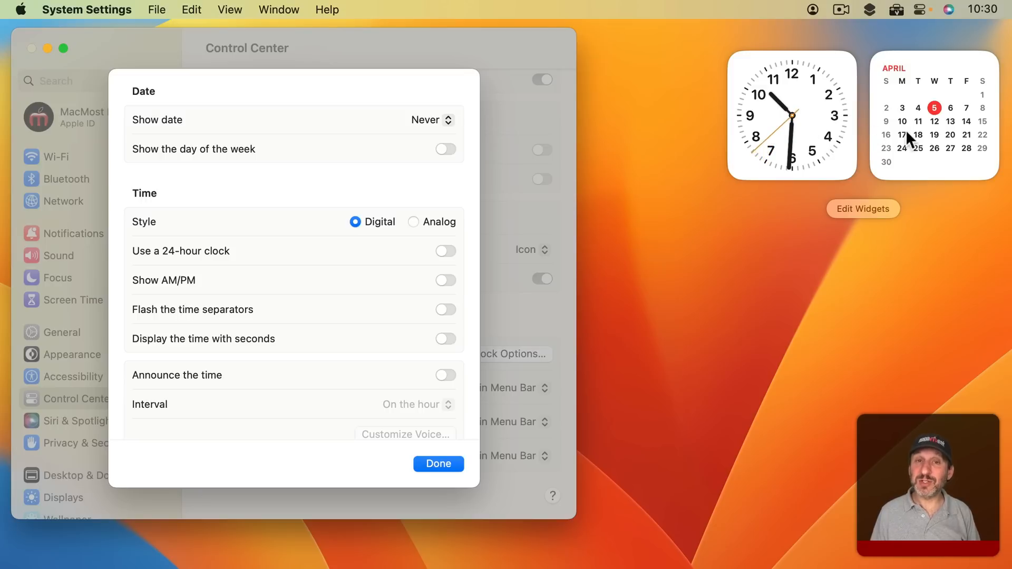
mouse_move(981, 31)
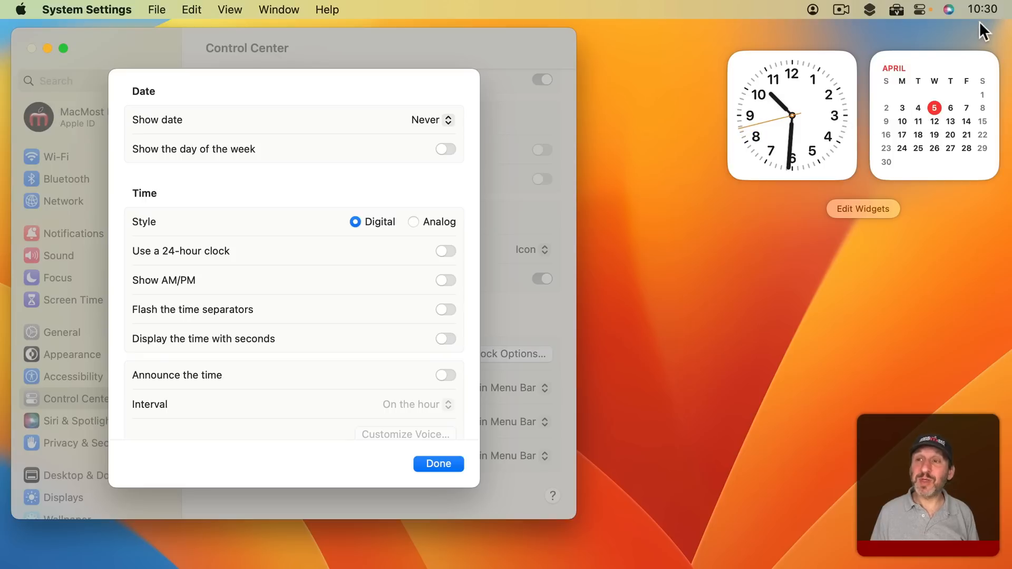
mouse_move(935, 94)
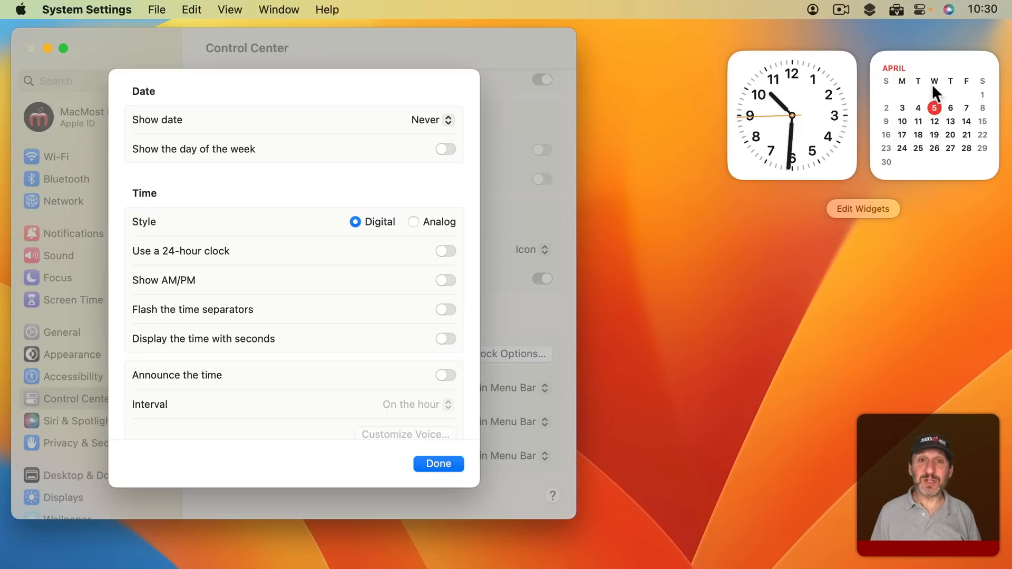
Return to the desktop and remove the Clock and Month Calendar widgets
click(438, 464)
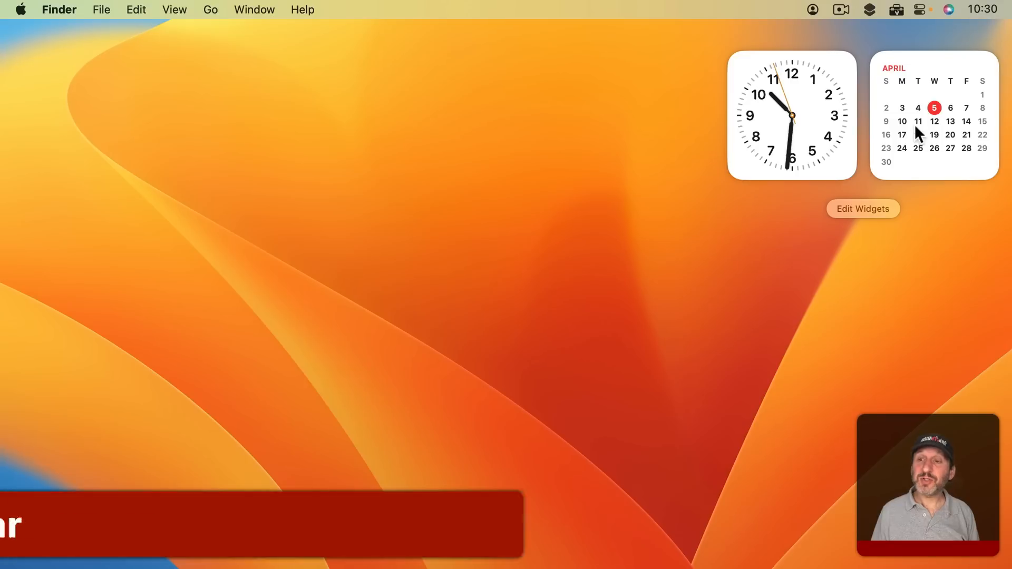
mouse_move(974, 97)
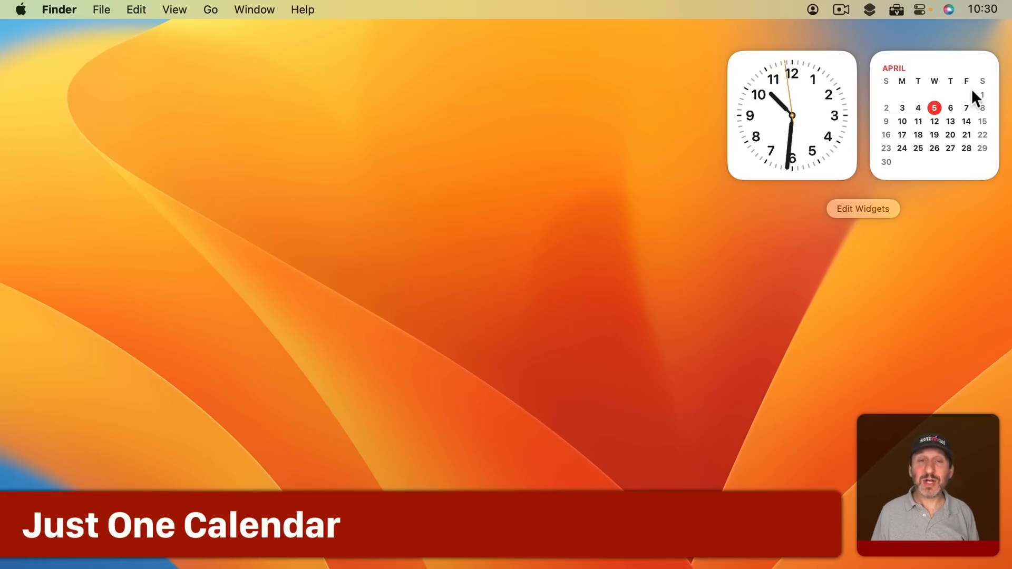
click(863, 208)
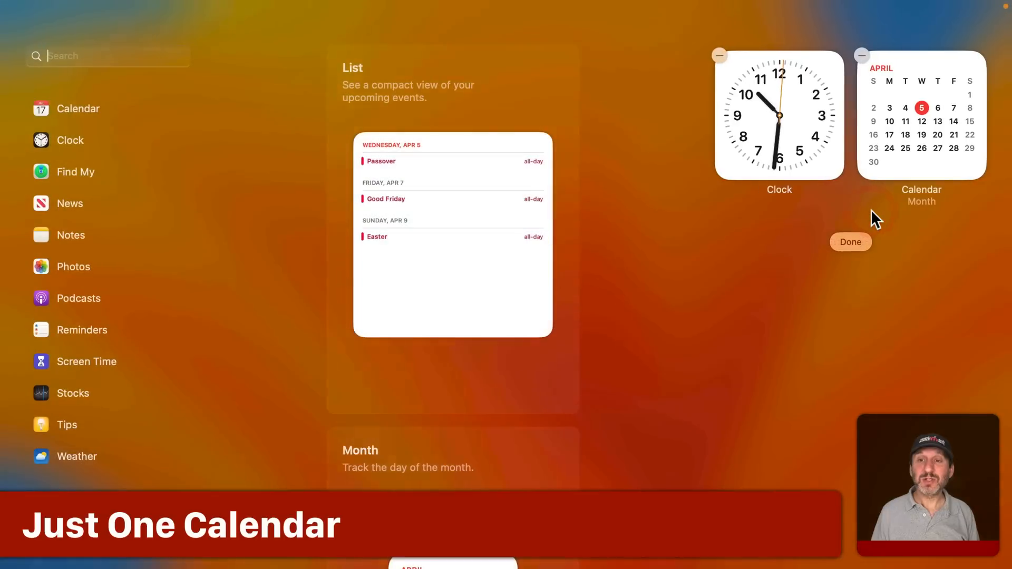
click(720, 55)
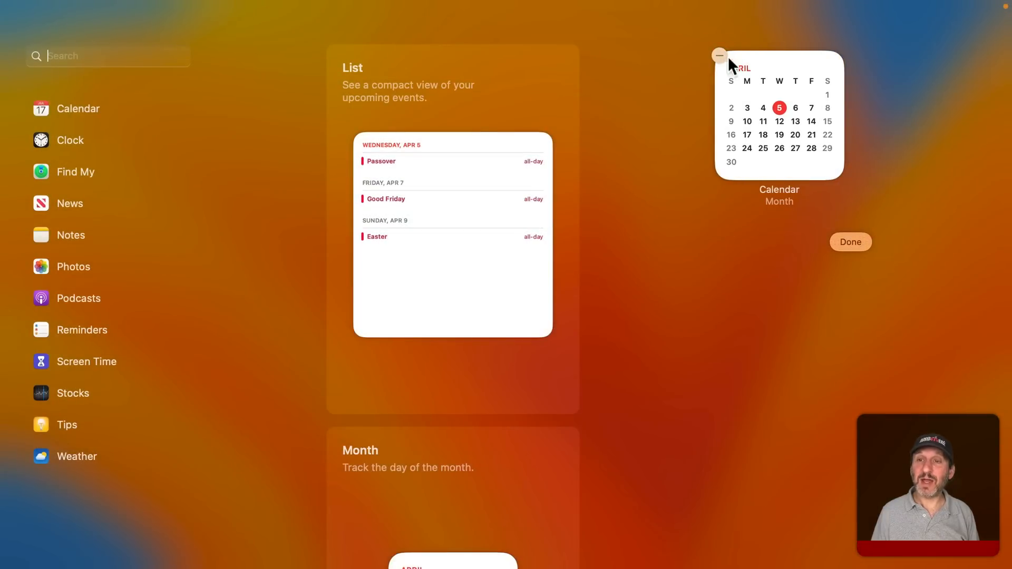
click(719, 56)
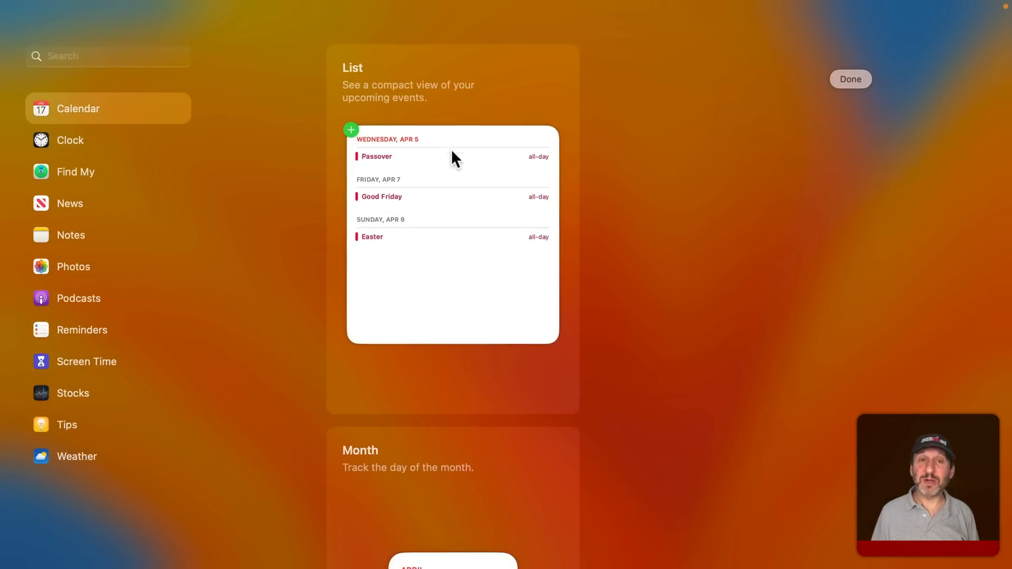
Add a medium Calendar Up Next widget and finish editing
scroll(down, 3)
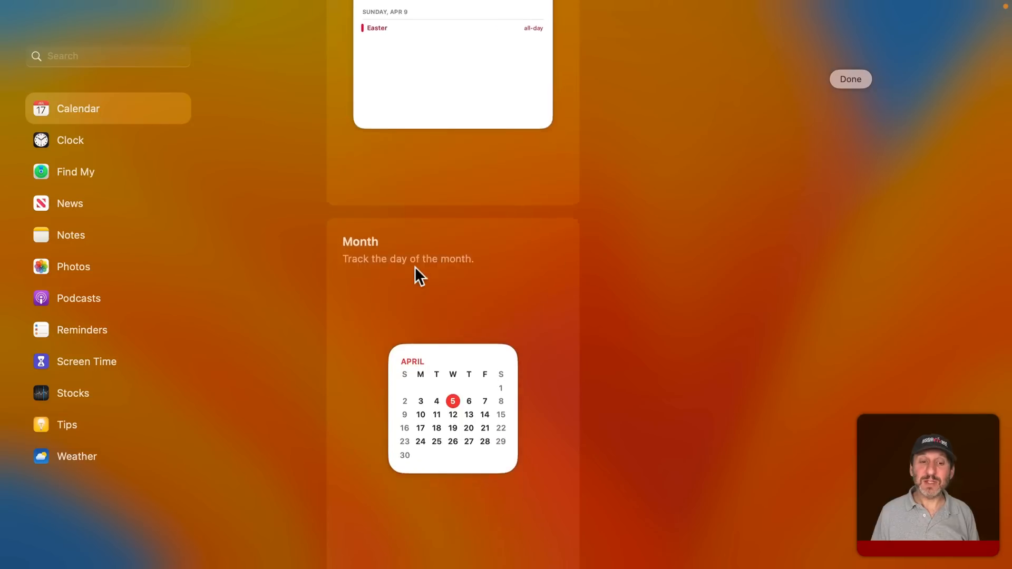
scroll(down, 3)
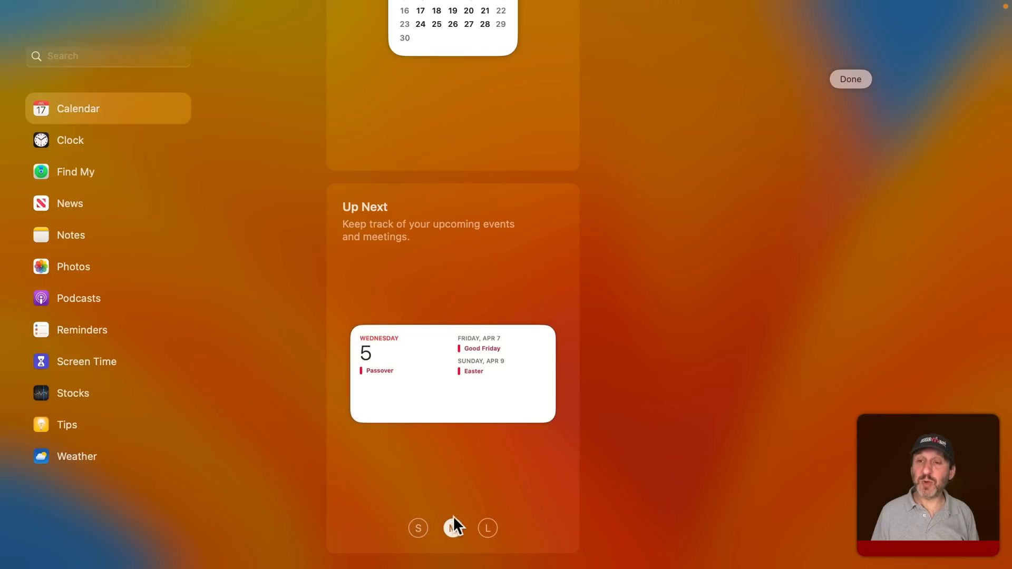
click(487, 527)
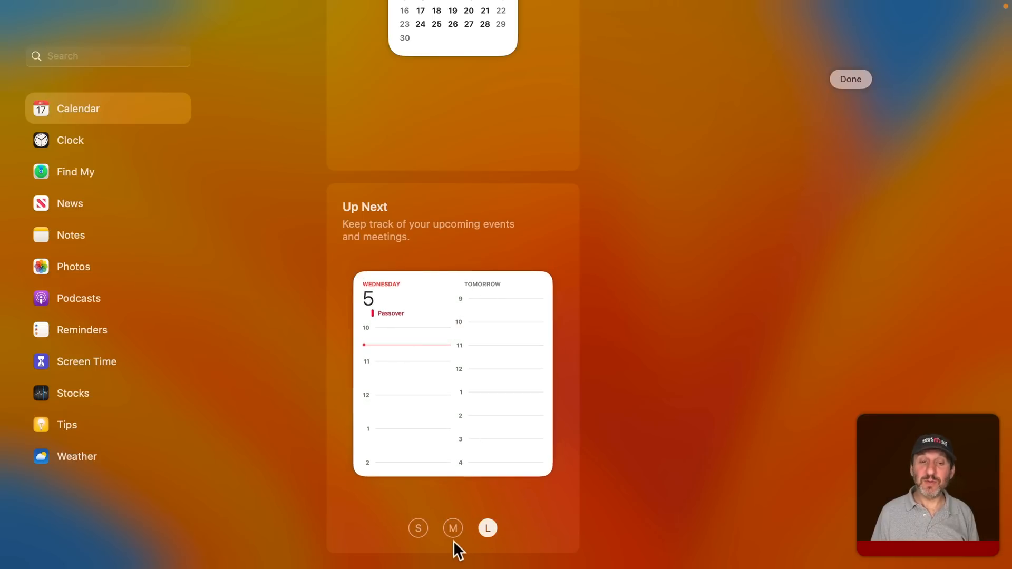
click(452, 528)
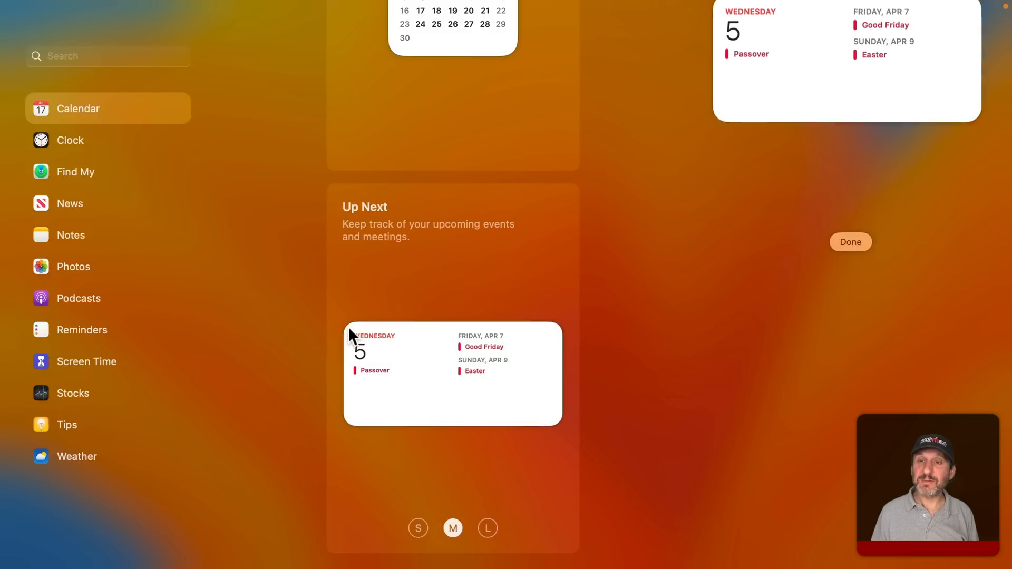
click(849, 241)
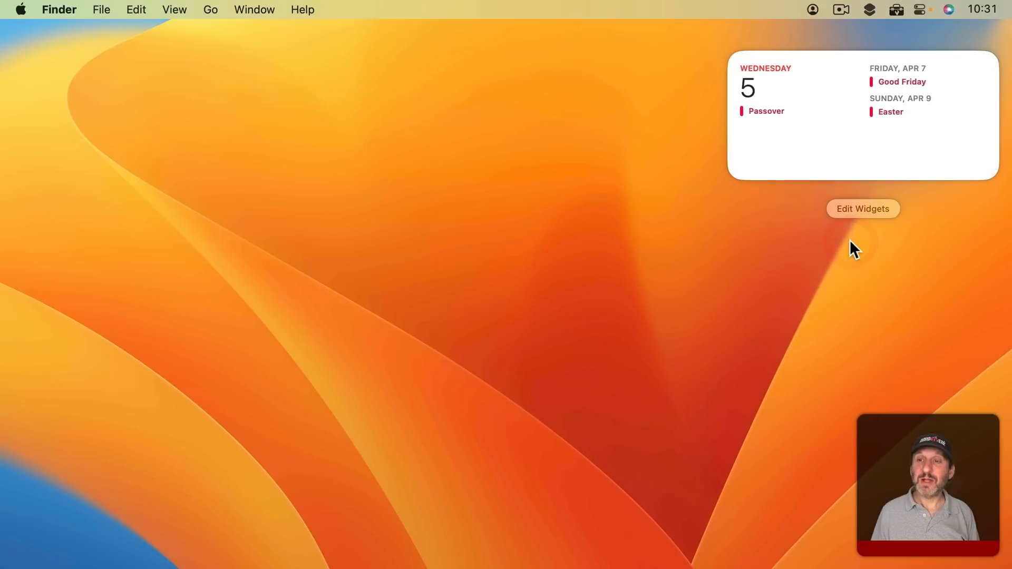
mouse_move(966, 92)
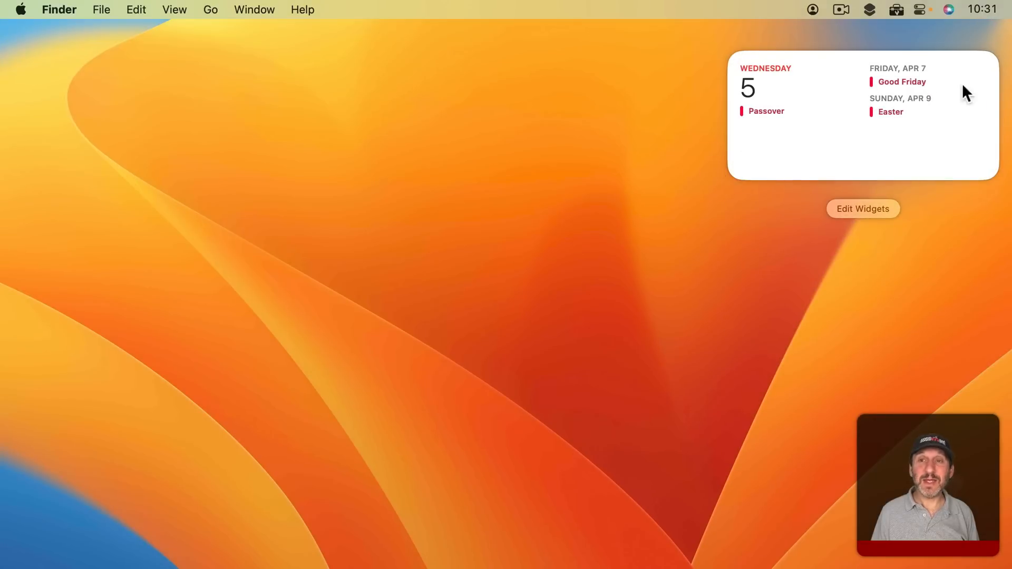
mouse_move(806, 94)
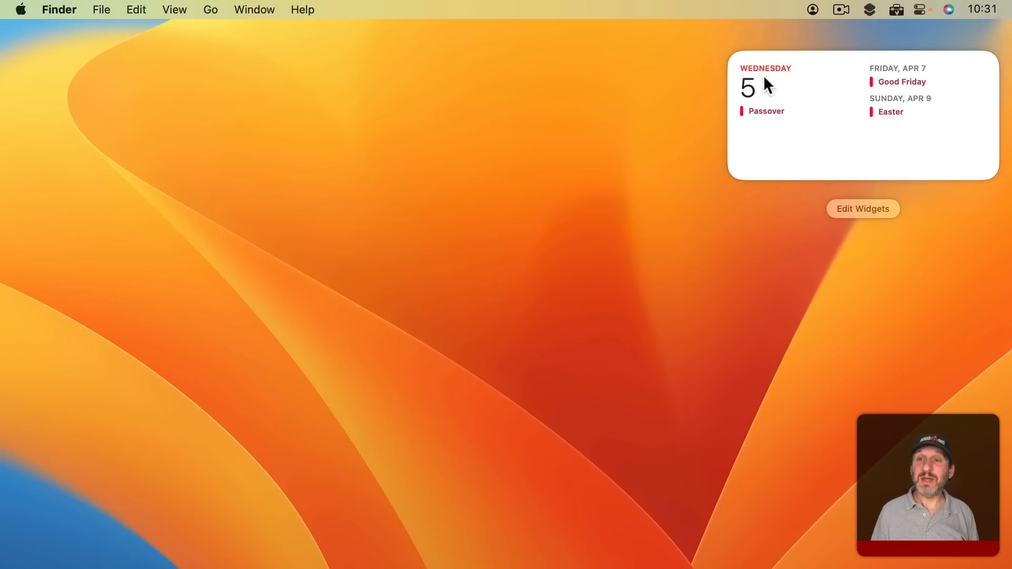
mouse_move(820, 122)
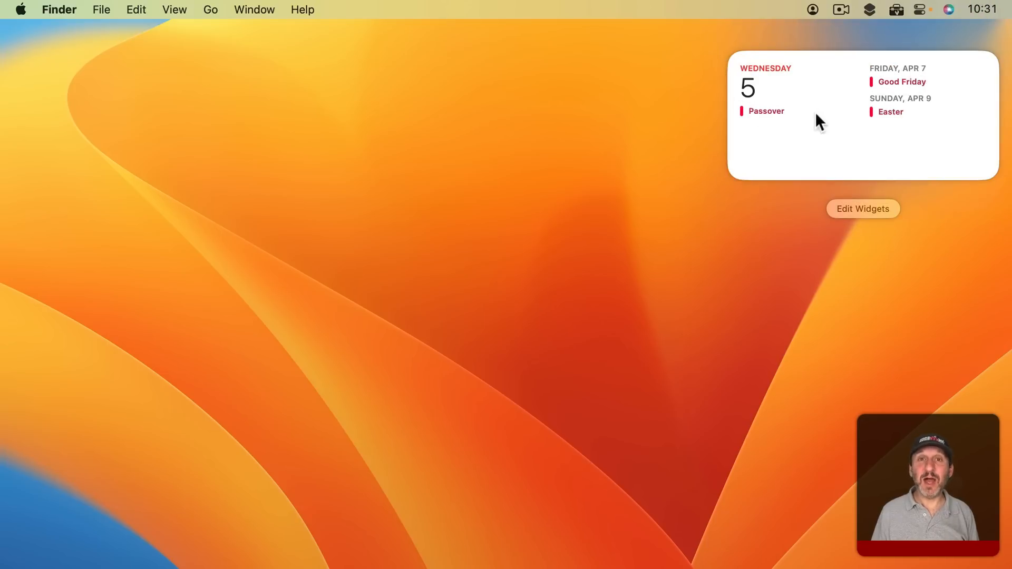
Reopen widget editing with the Up Next widget in place
click(863, 209)
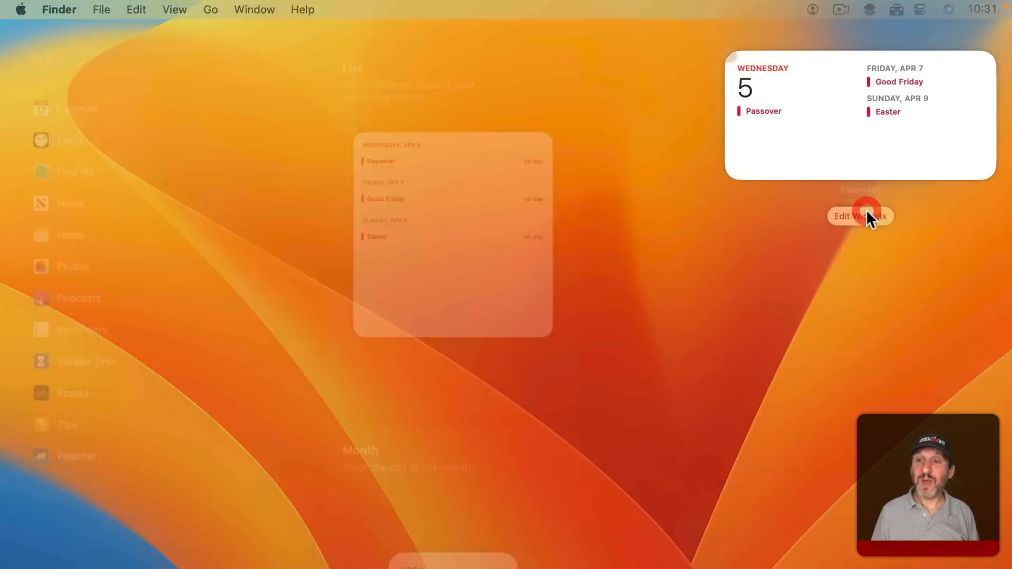
Limit the Up Next widget to one calendar, add a second Up Next for another, and finish
click(859, 215)
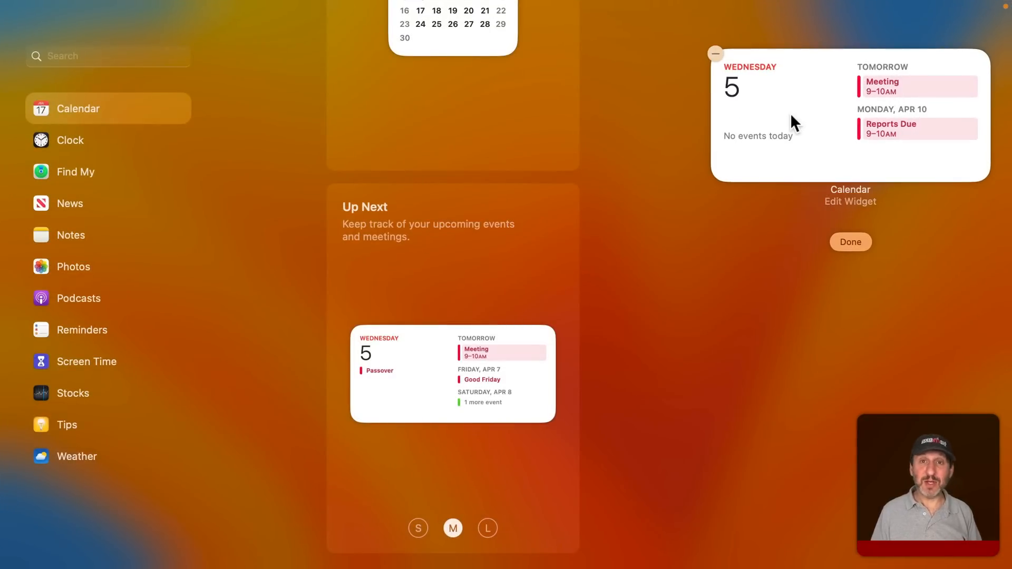
mouse_move(867, 104)
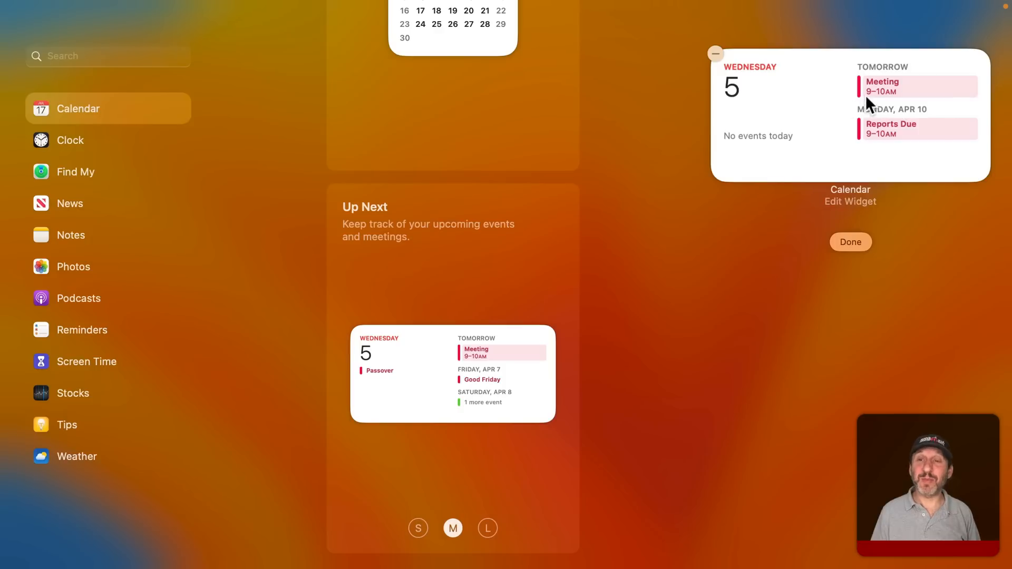
mouse_move(867, 94)
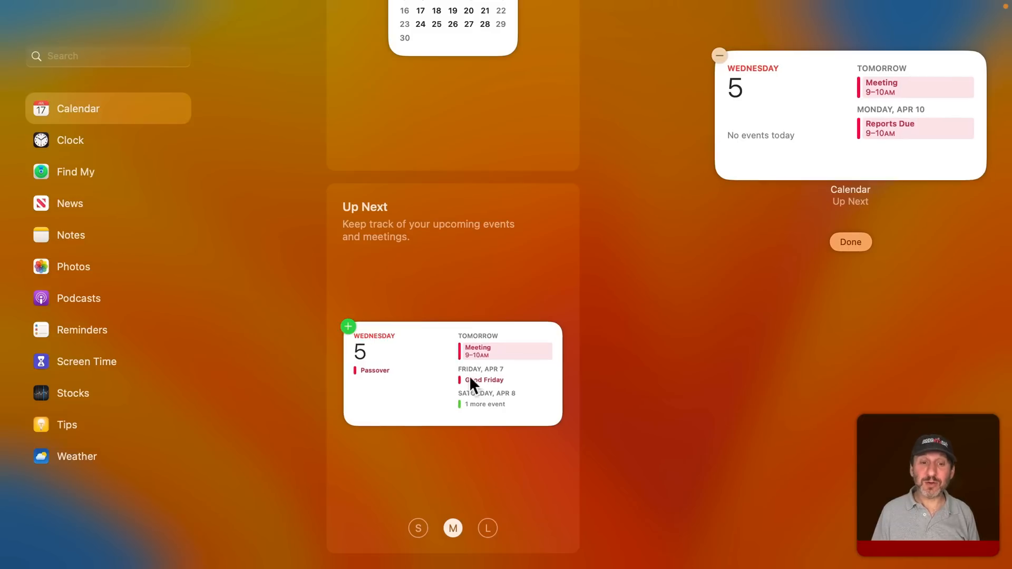
mouse_move(349, 332)
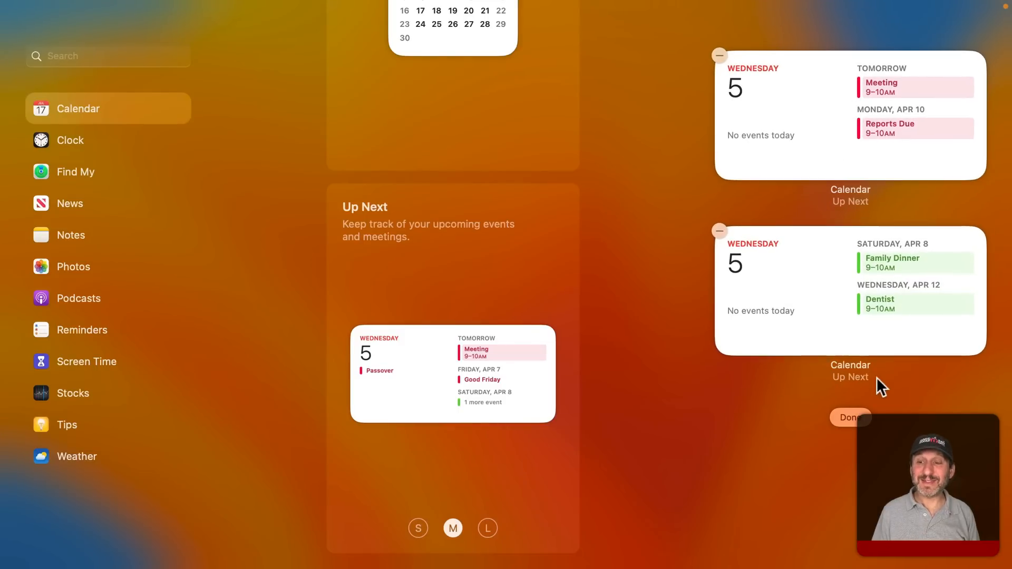
click(849, 417)
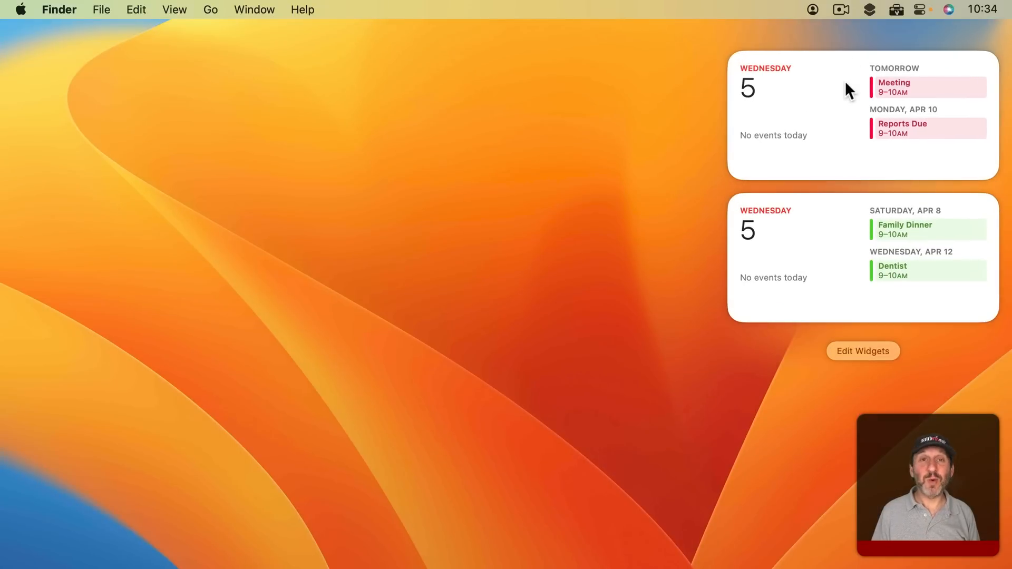
mouse_move(1005, 9)
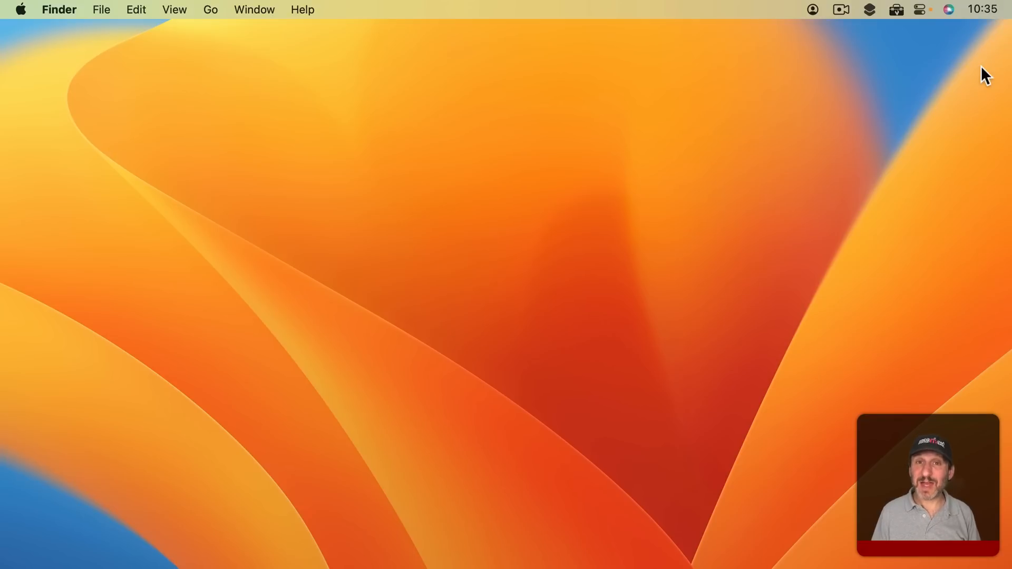
mouse_move(985, 8)
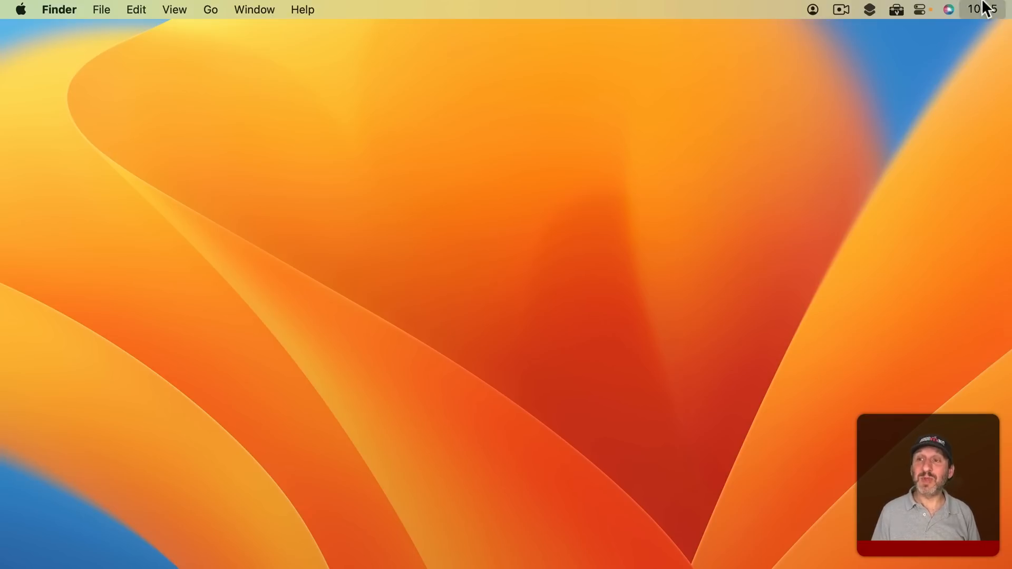
click(981, 9)
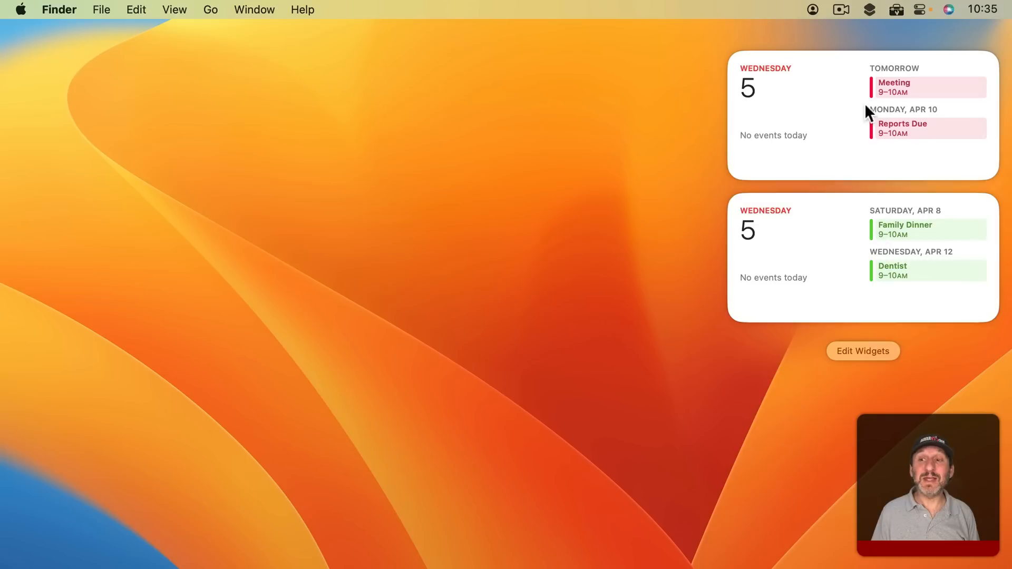
mouse_move(899, 274)
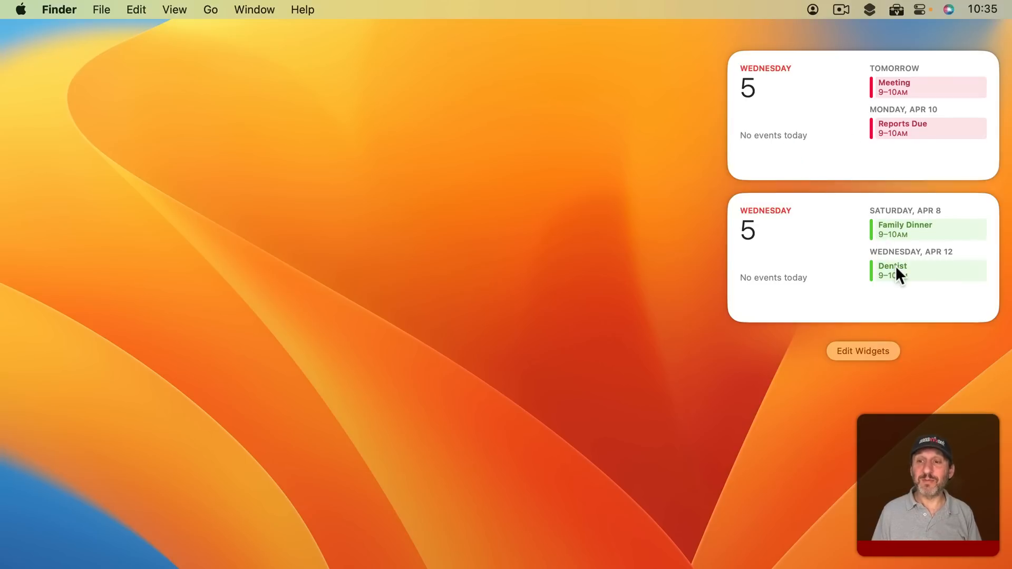
click(862, 350)
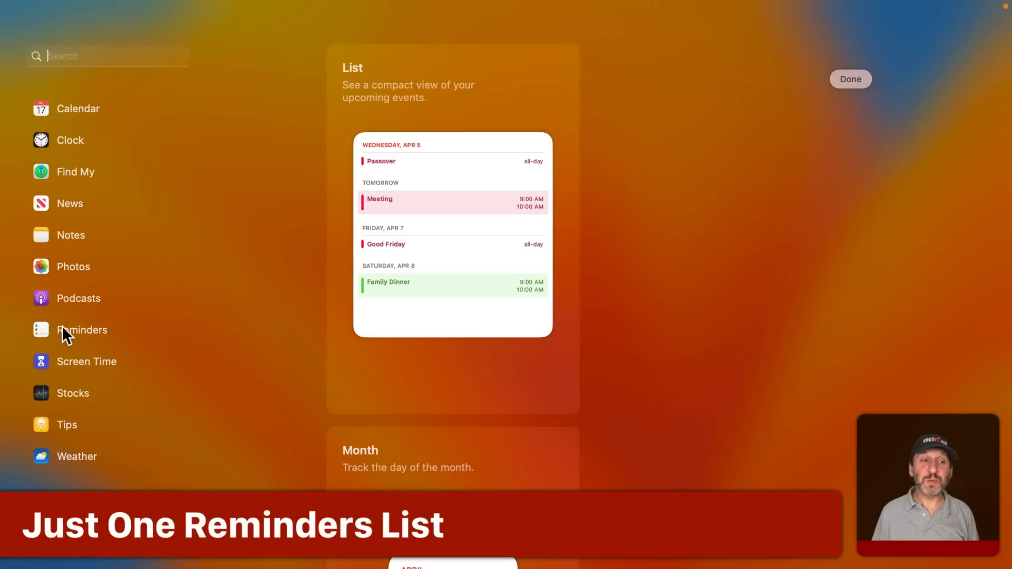
Preview the Reminders List widget sizes, then view the empty Reminders list in the app
click(81, 330)
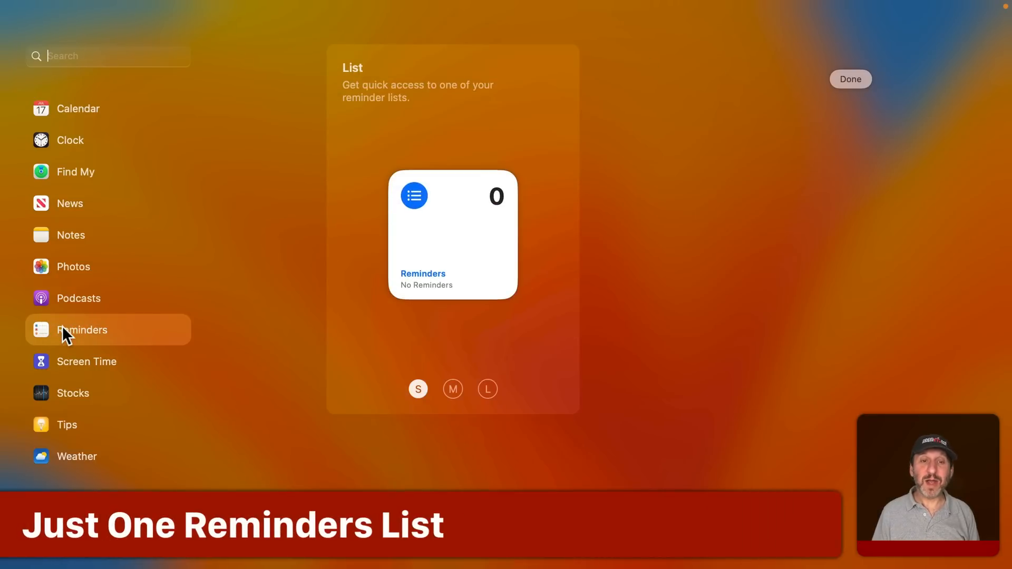
mouse_move(433, 397)
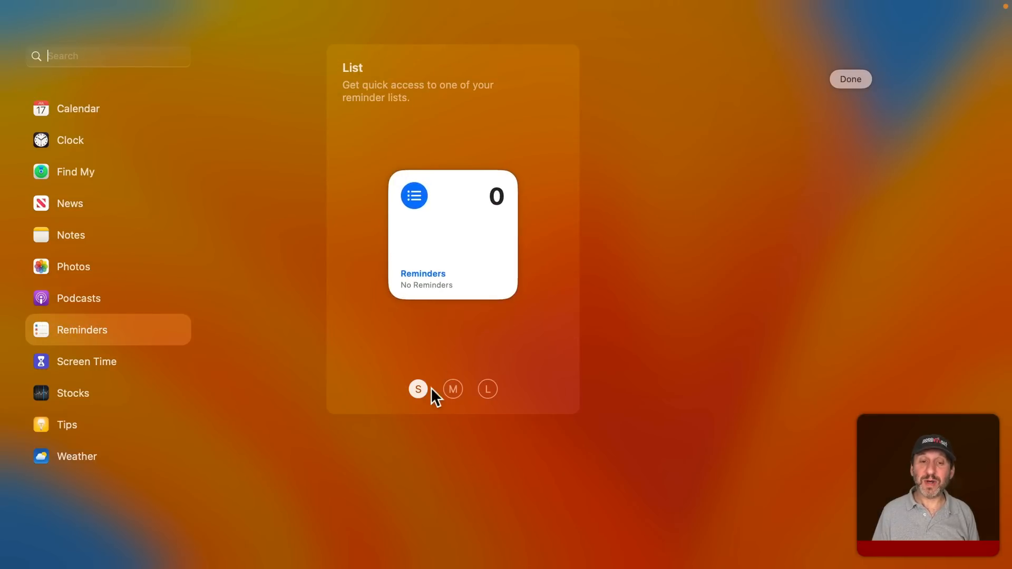
click(486, 389)
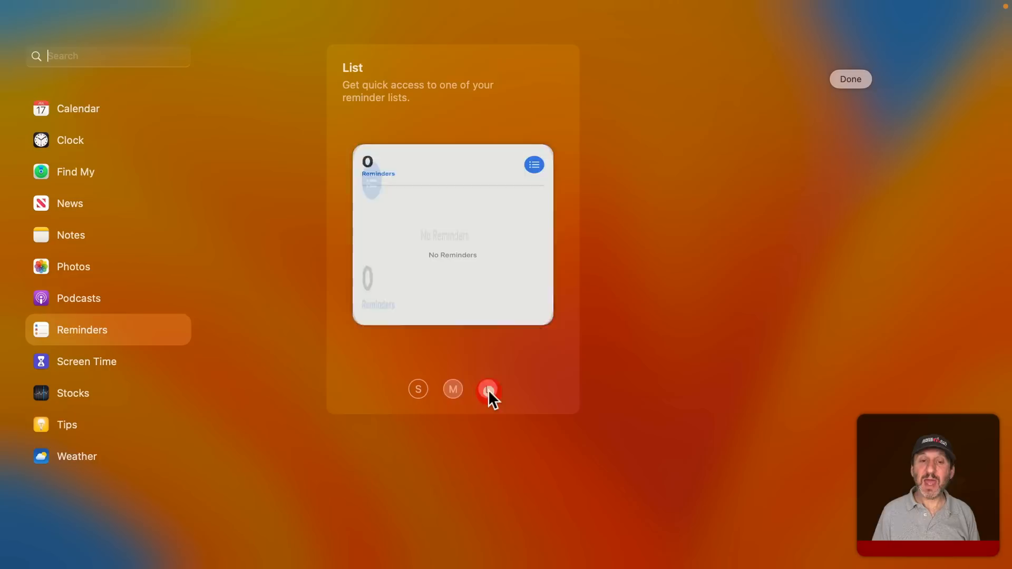
click(487, 389)
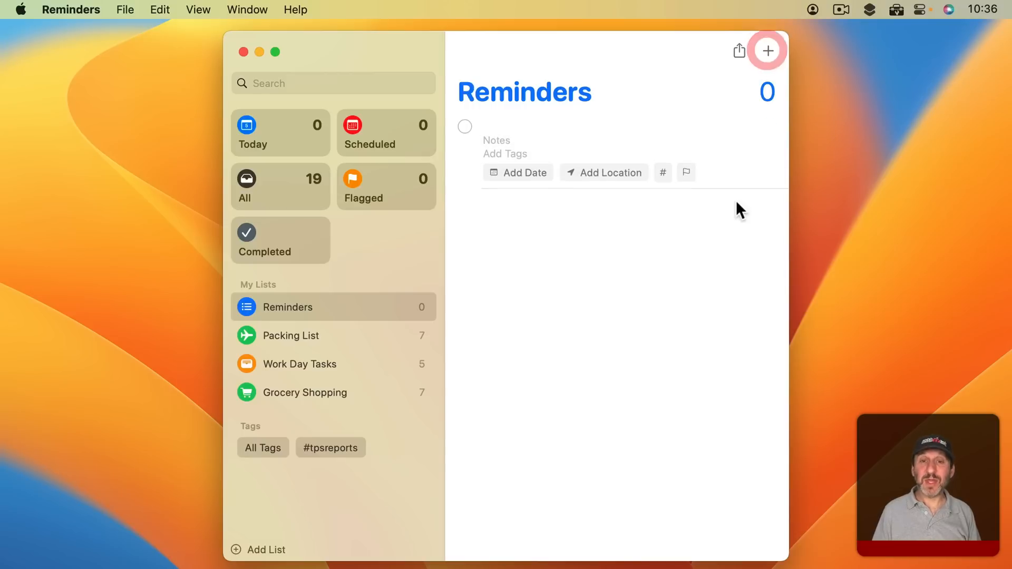
Quit Reminders and reopen Notification Center showing reminders One, Two, Three
key(cmd+q)
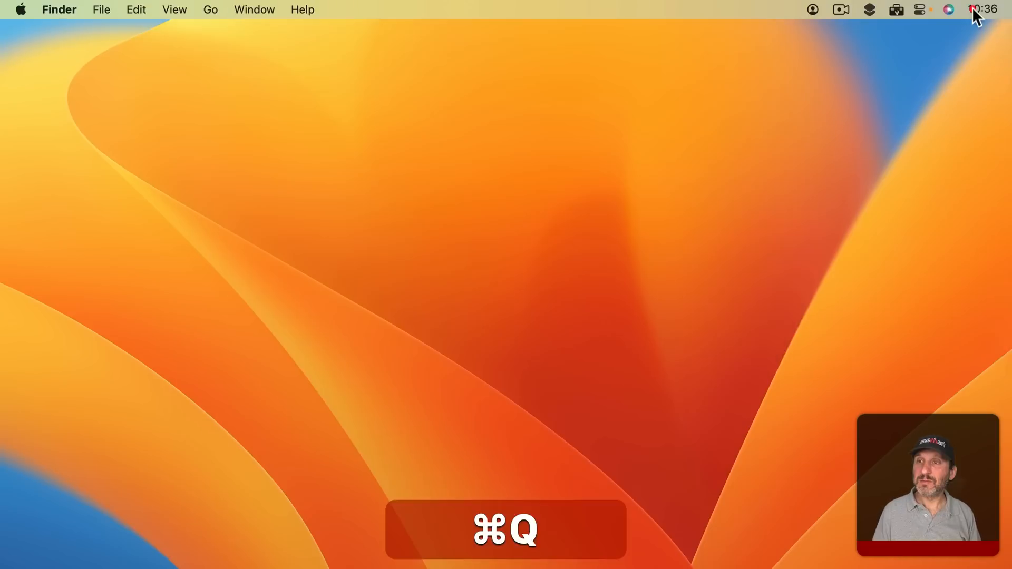
click(983, 9)
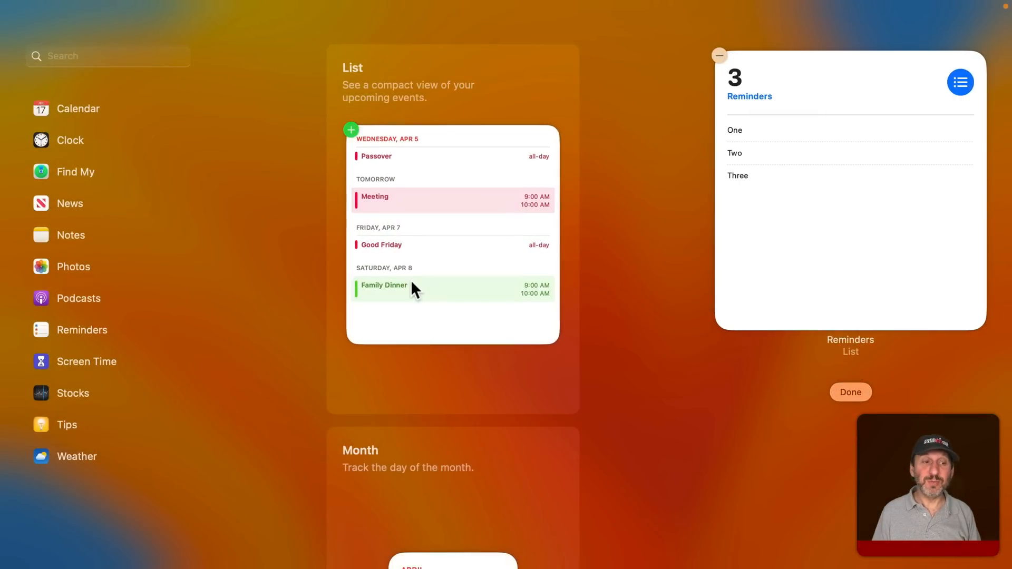
mouse_move(70, 334)
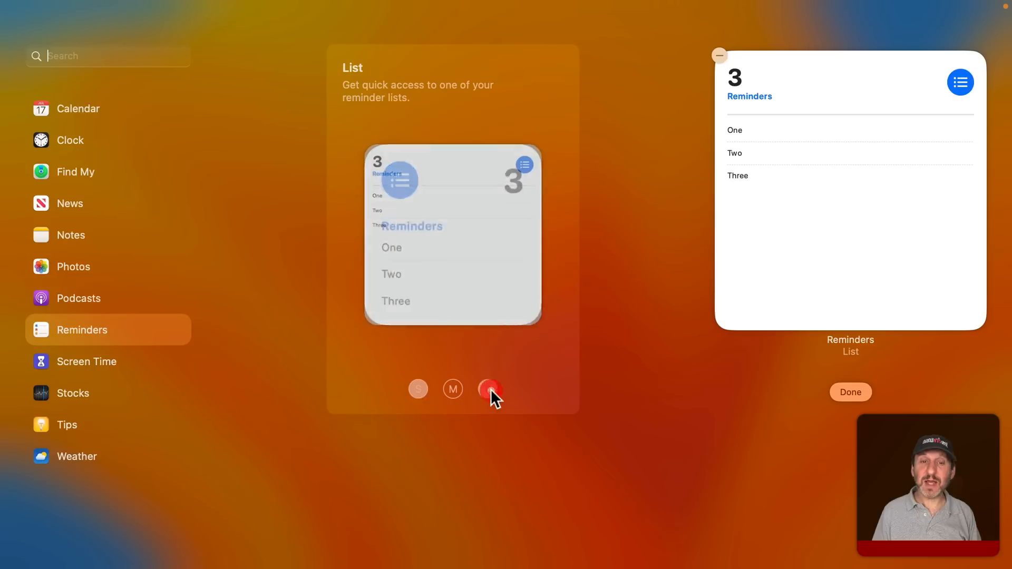
Preview the Reminders List widget at large size before clearing all widgets
click(488, 389)
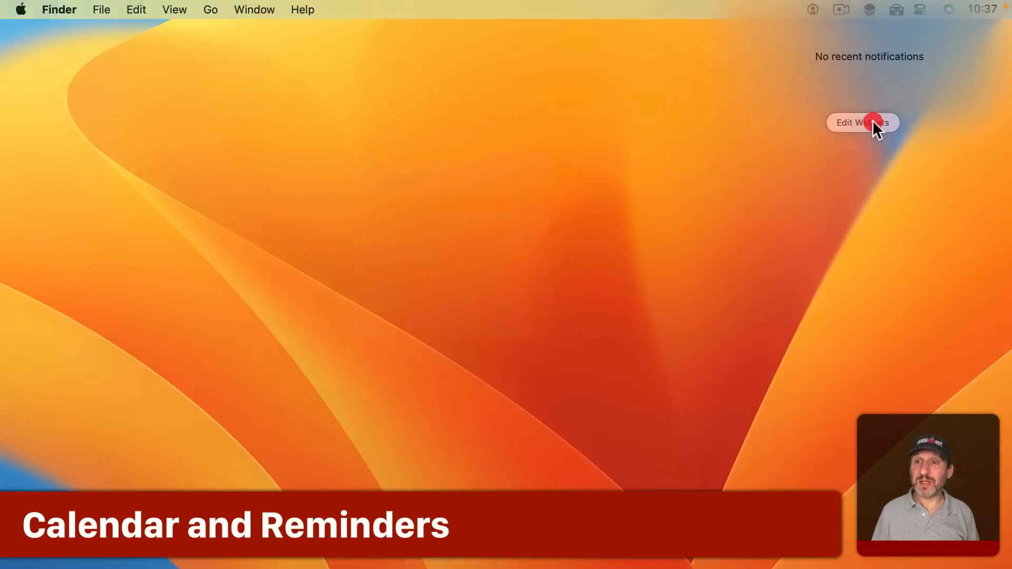
Add the medium Reminders List widget above the Calendar List widget, then return to widget editing
click(861, 122)
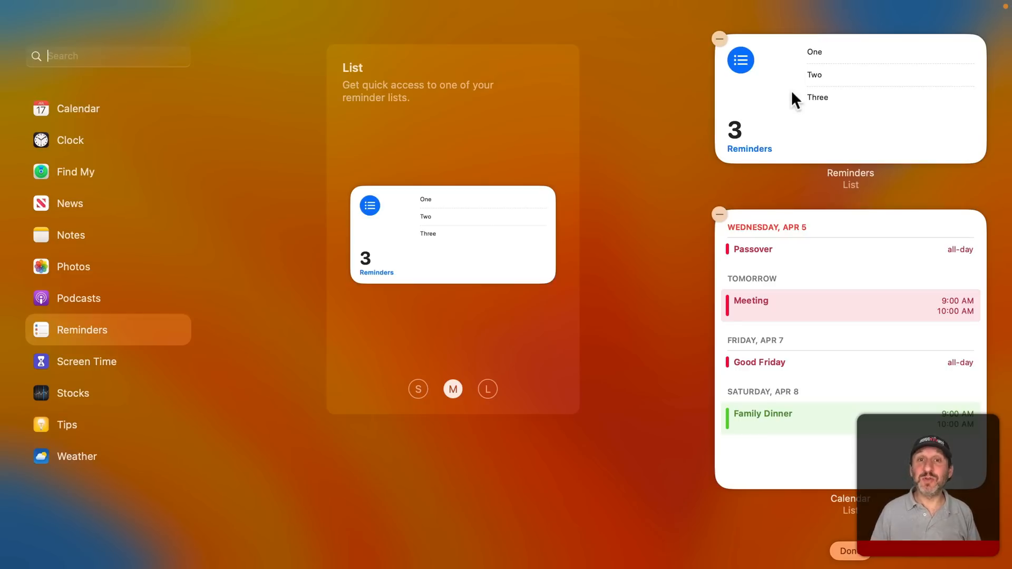
click(682, 98)
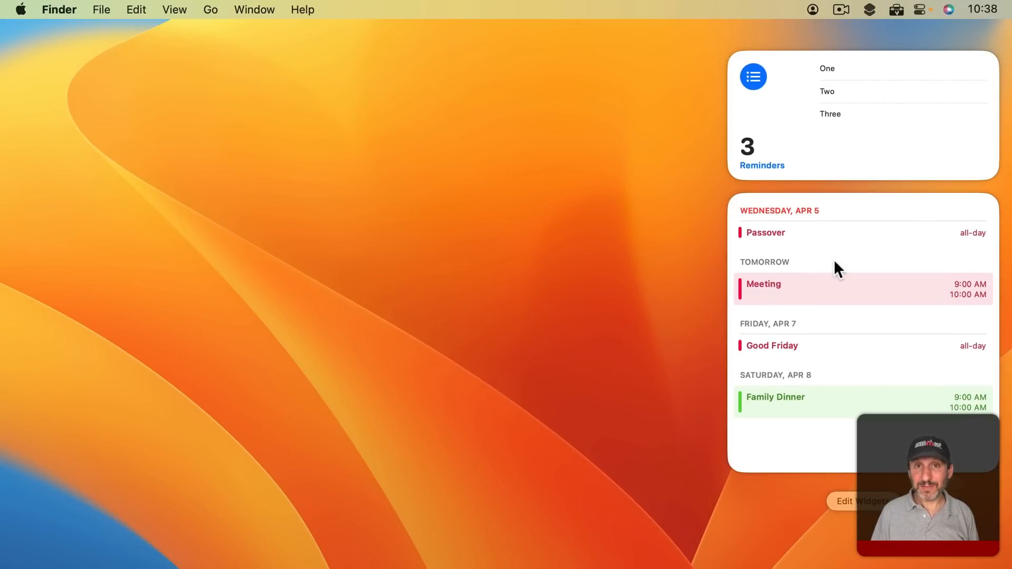
click(860, 501)
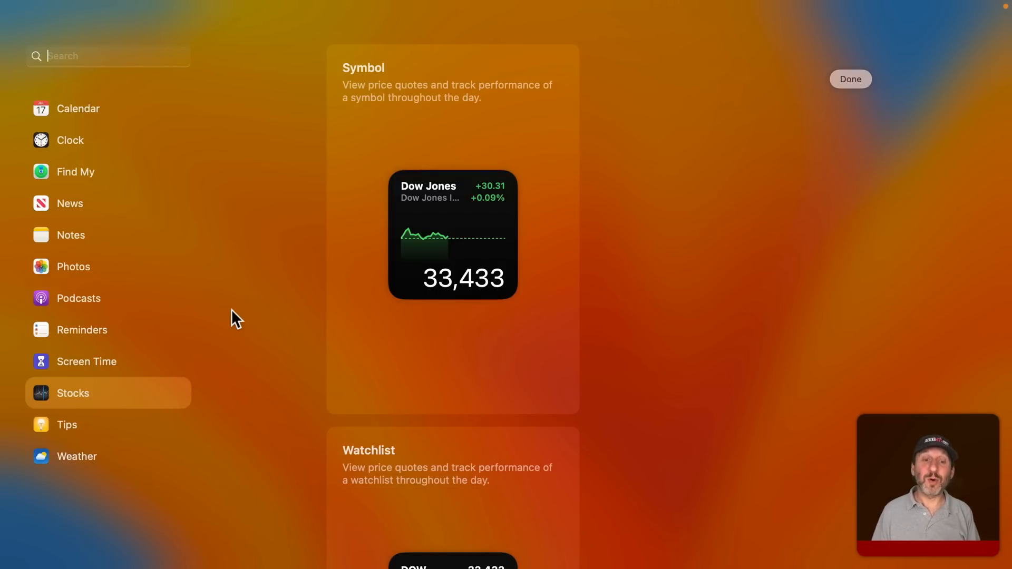
Add the large Stocks Watchlist widget and launch the Stocks app from it
scroll(down, 3)
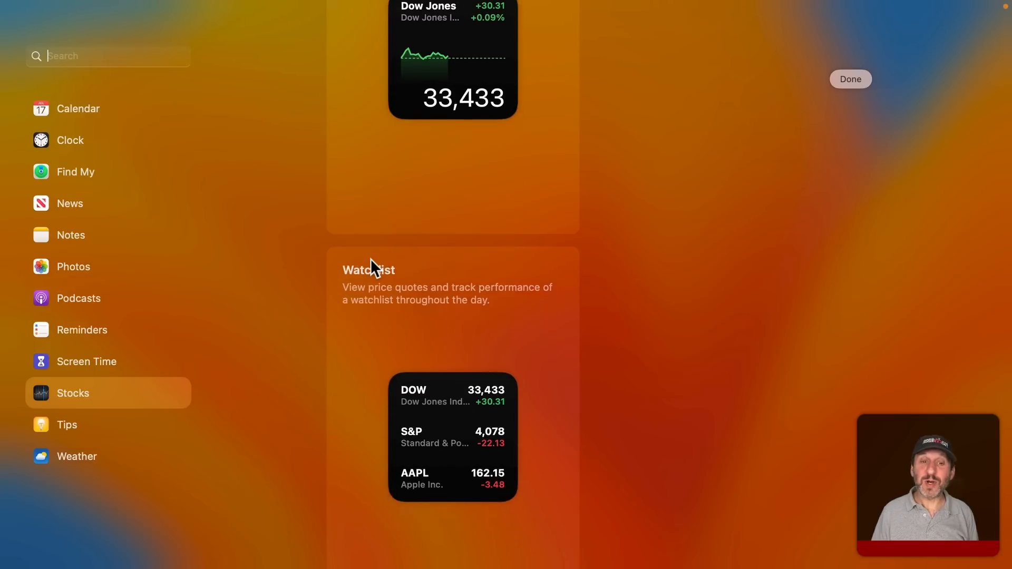
scroll(down, 3)
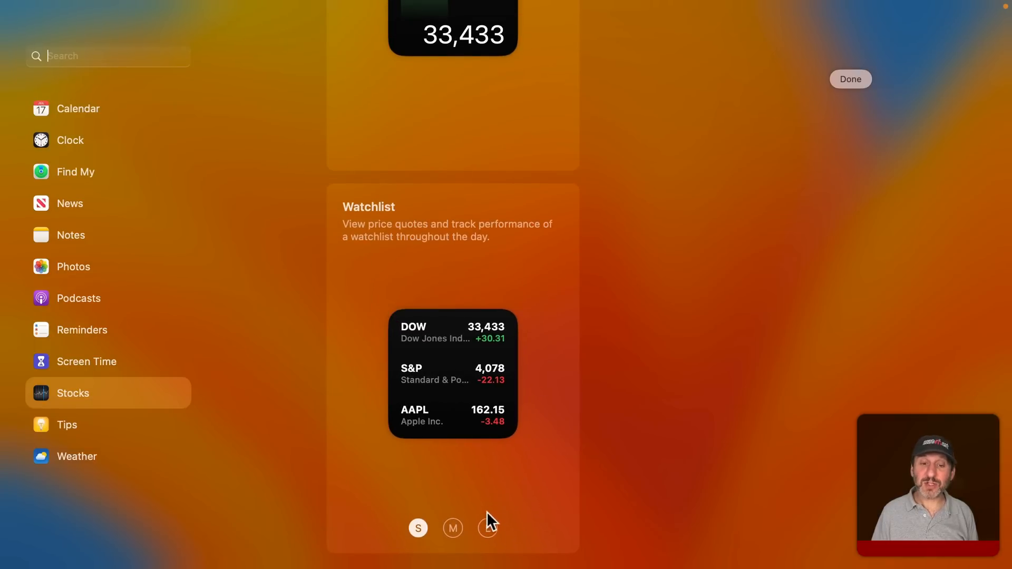
click(487, 527)
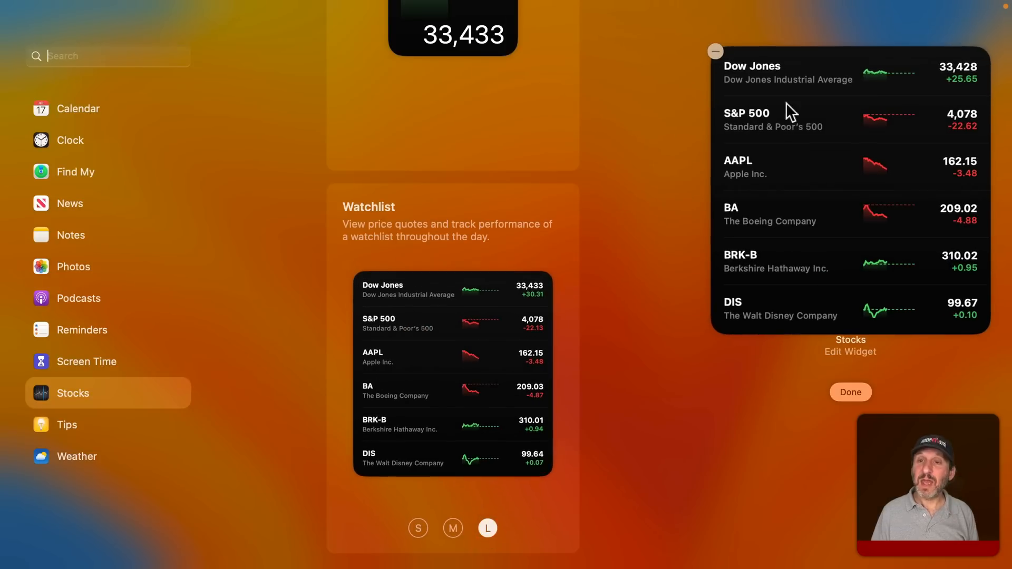
click(828, 65)
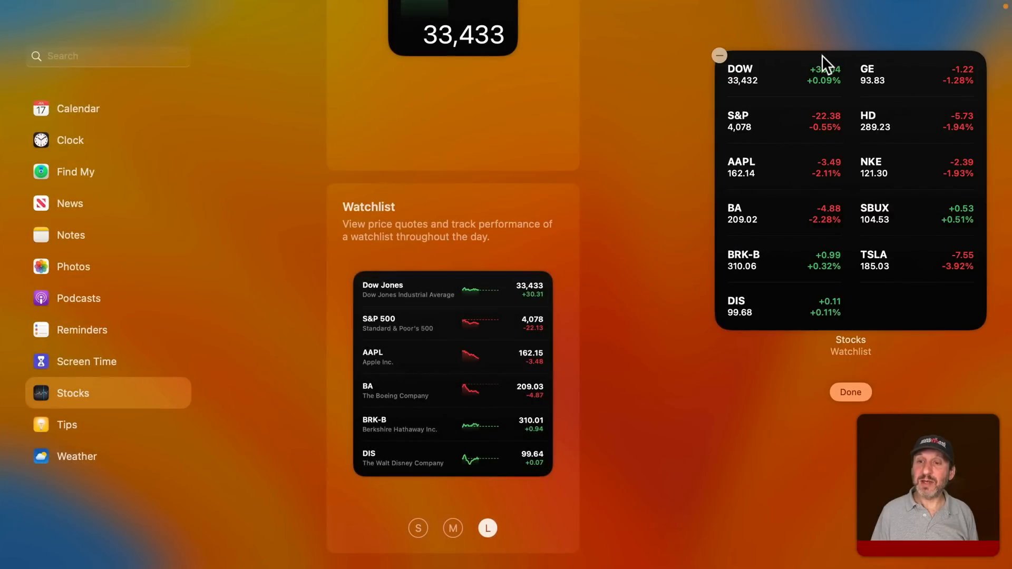
mouse_move(829, 284)
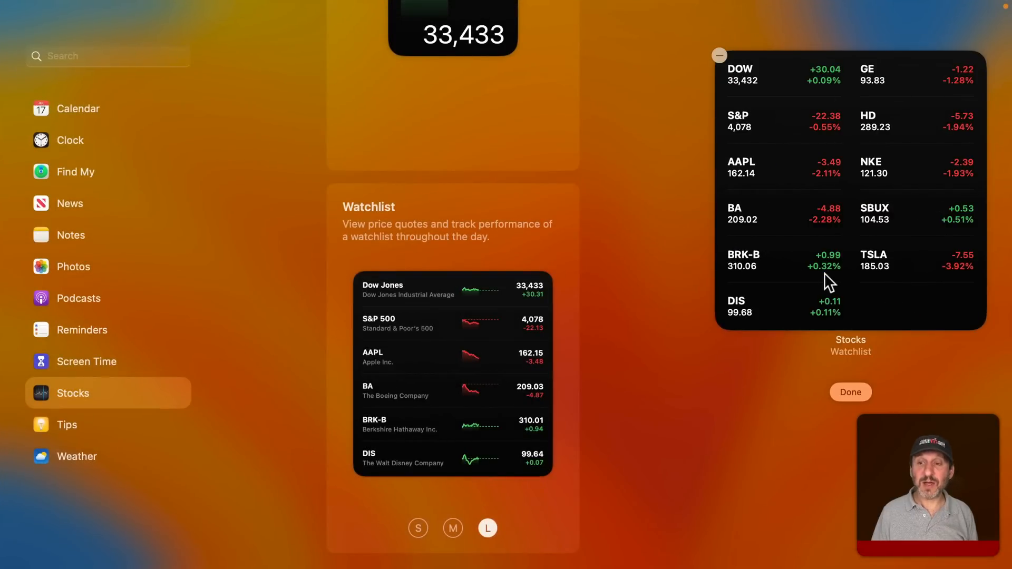
click(849, 392)
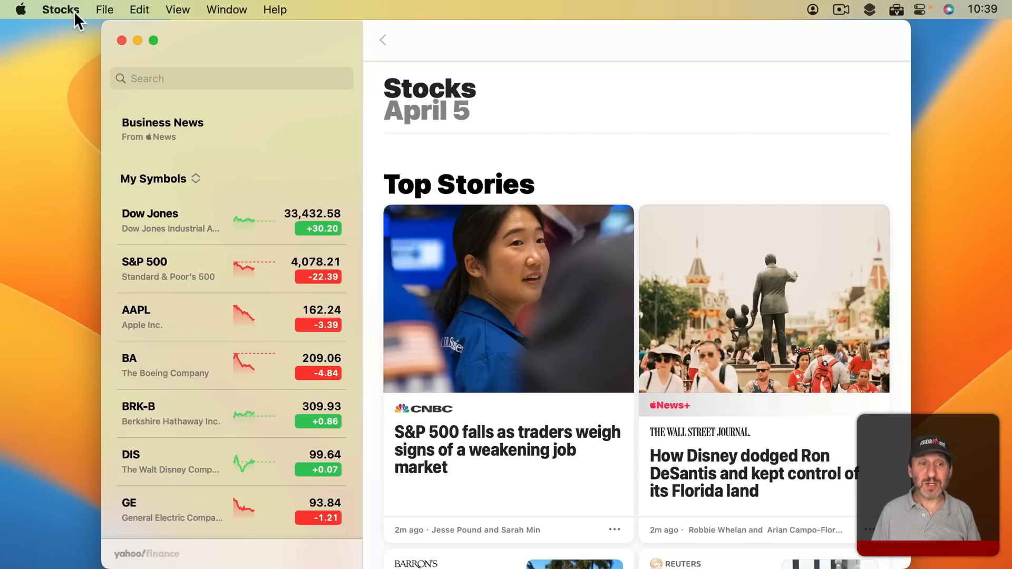
Check My Symbols for AAPL in the Stocks app, then close it to reveal the watchlist widget
click(195, 179)
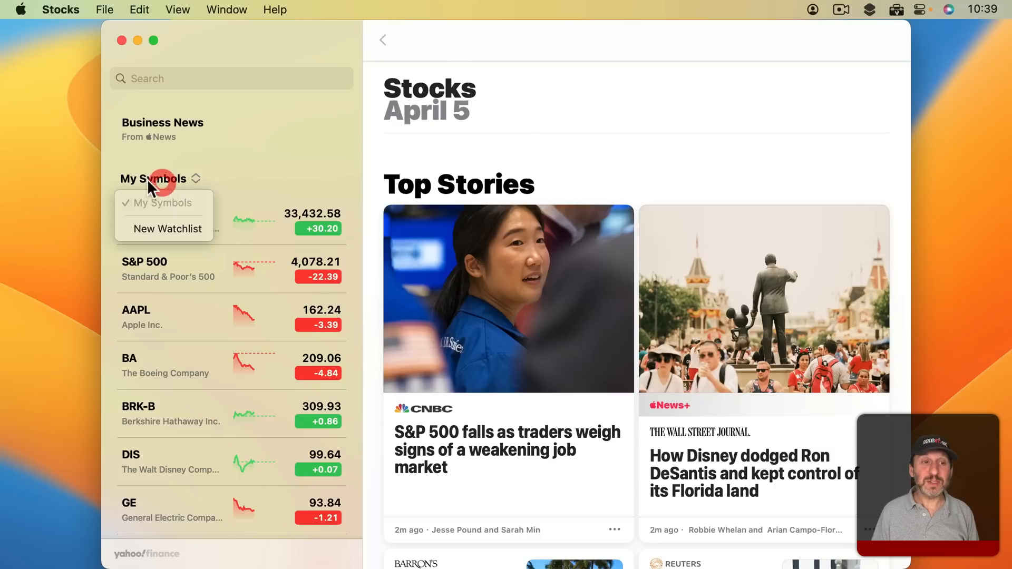
mouse_move(133, 218)
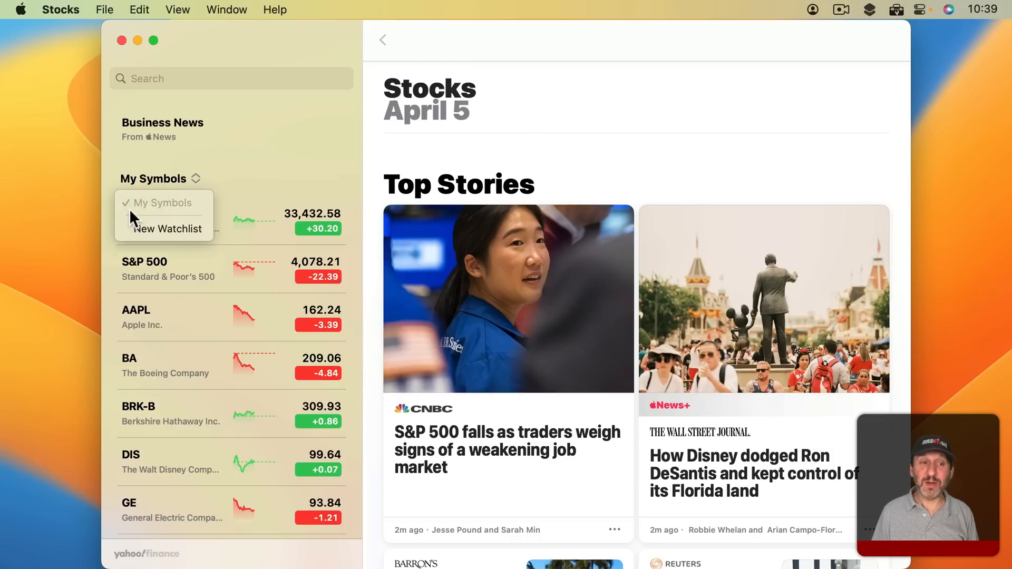
mouse_move(243, 199)
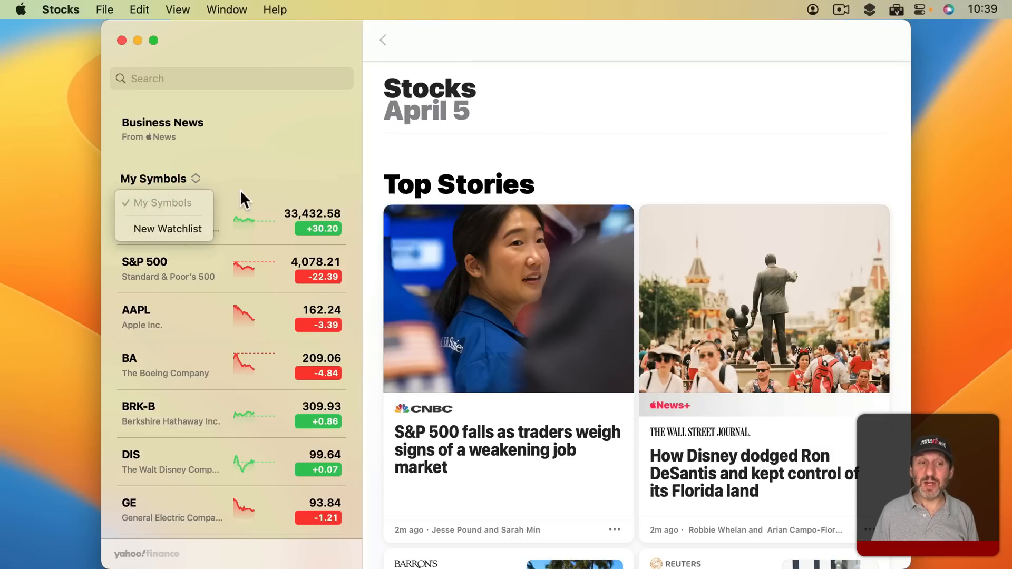
right_click(168, 219)
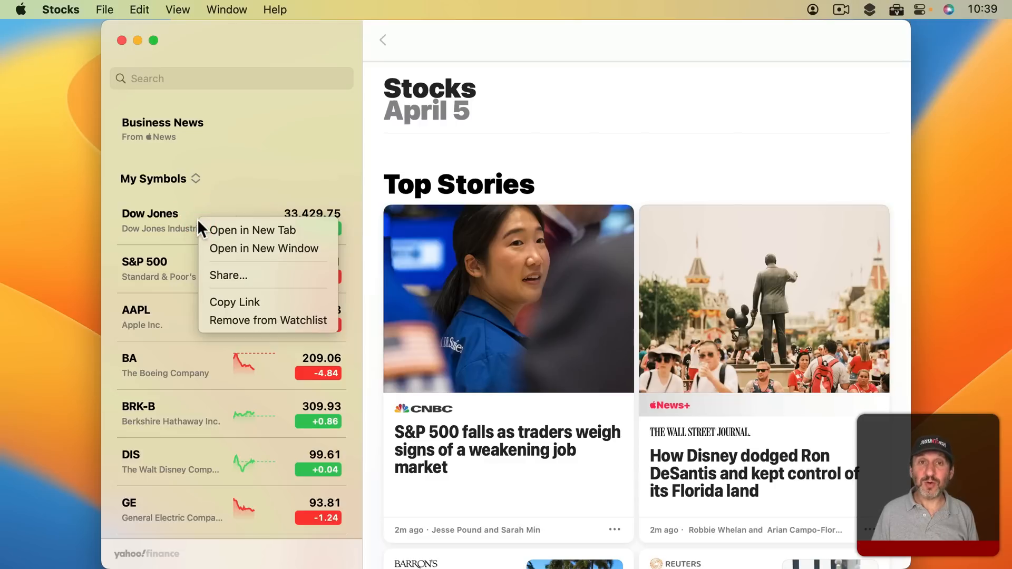
mouse_move(268, 321)
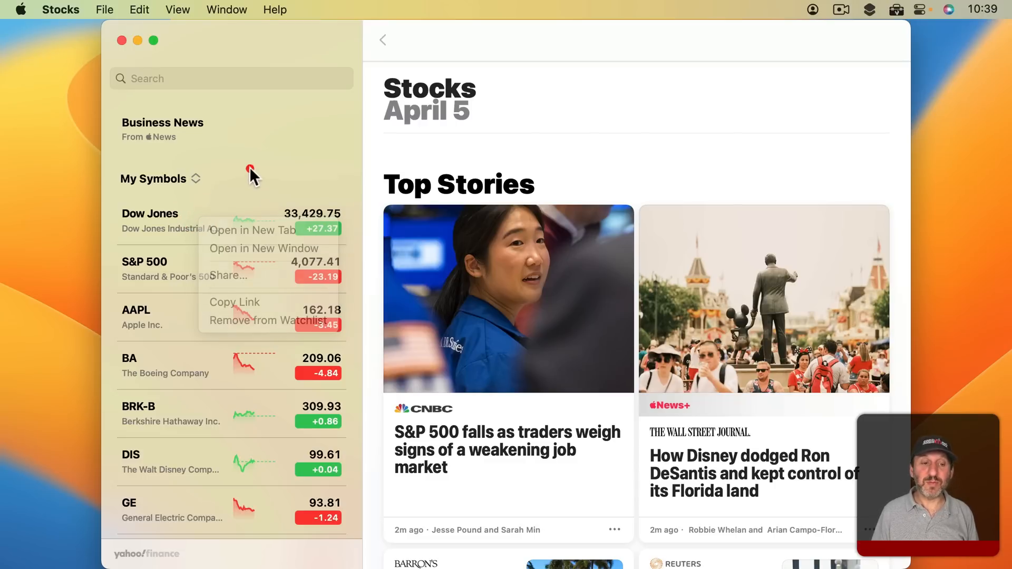
text(AAPL)
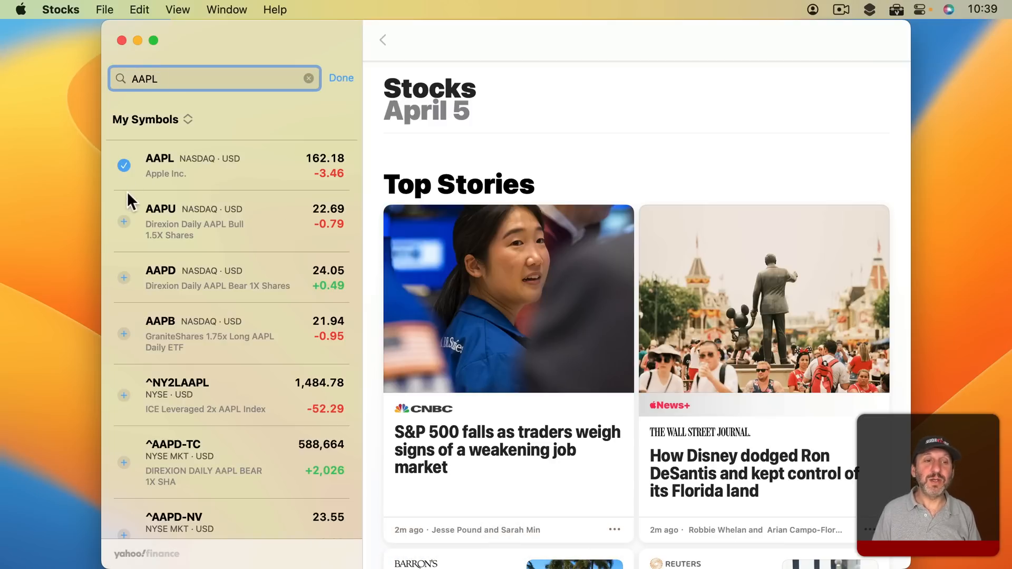
mouse_move(339, 74)
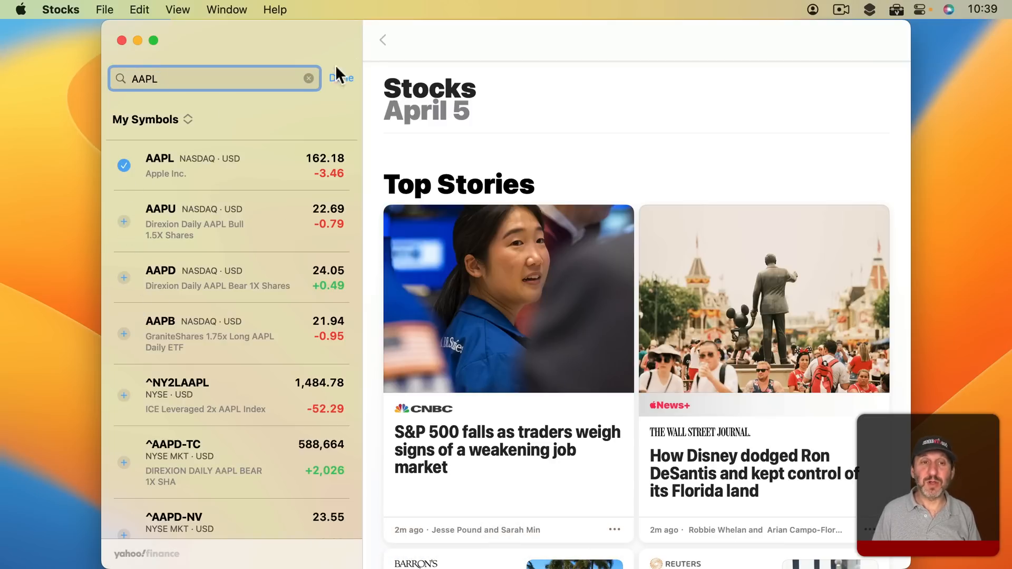
click(340, 78)
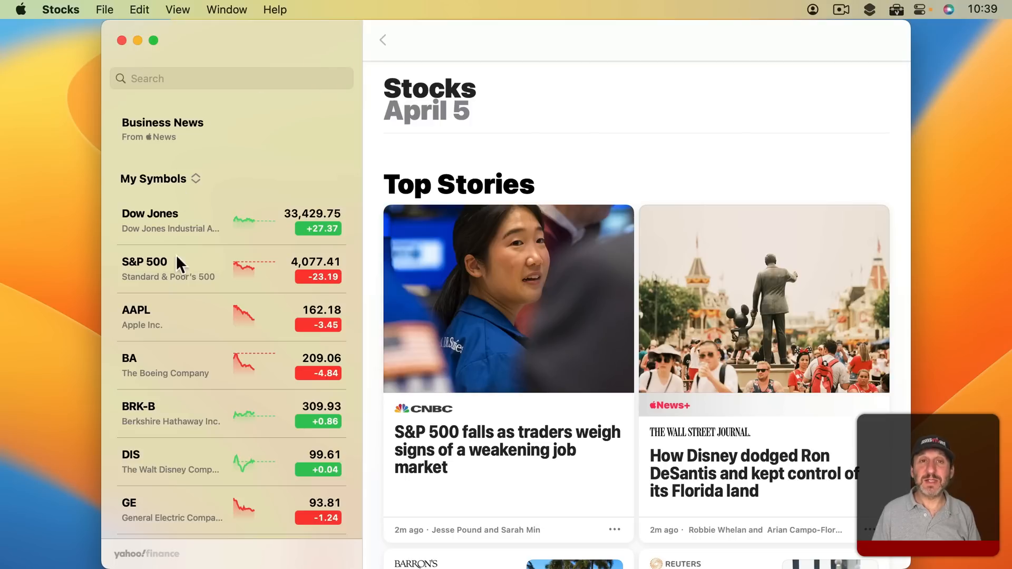
mouse_move(129, 52)
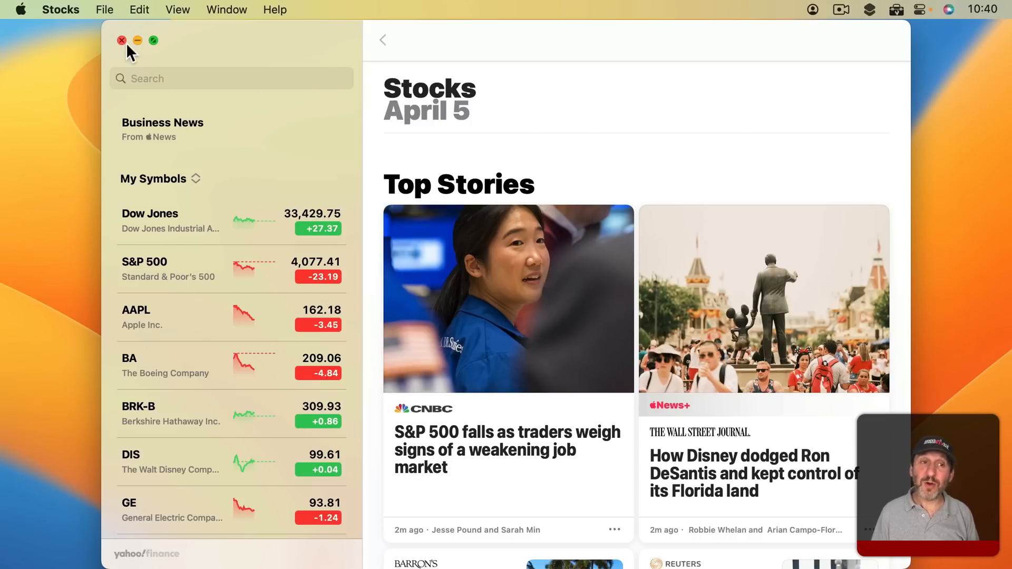
click(121, 40)
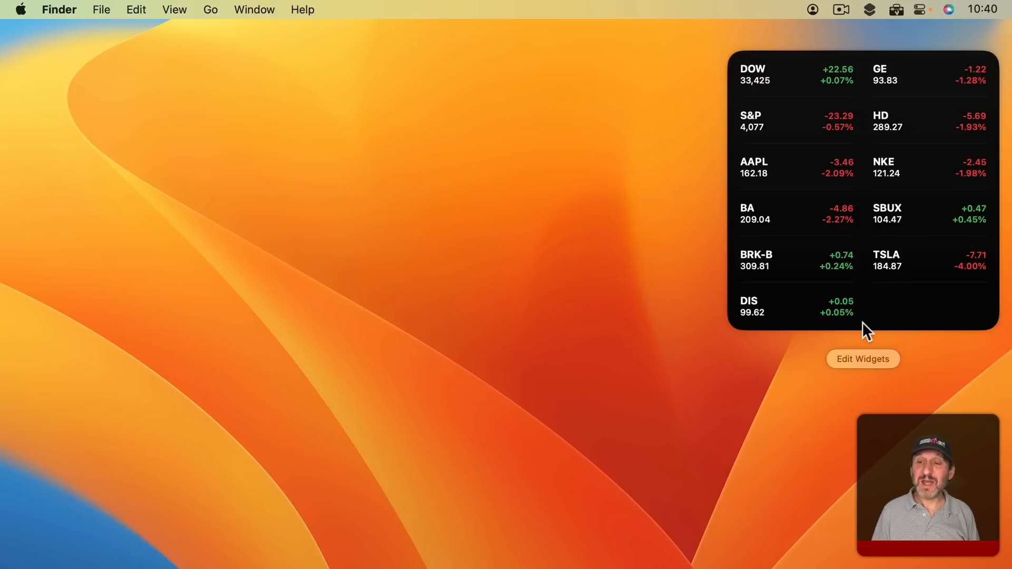
Add small Stocks Symbol widgets set to Dow Jones, AAPL and GOOG
click(862, 358)
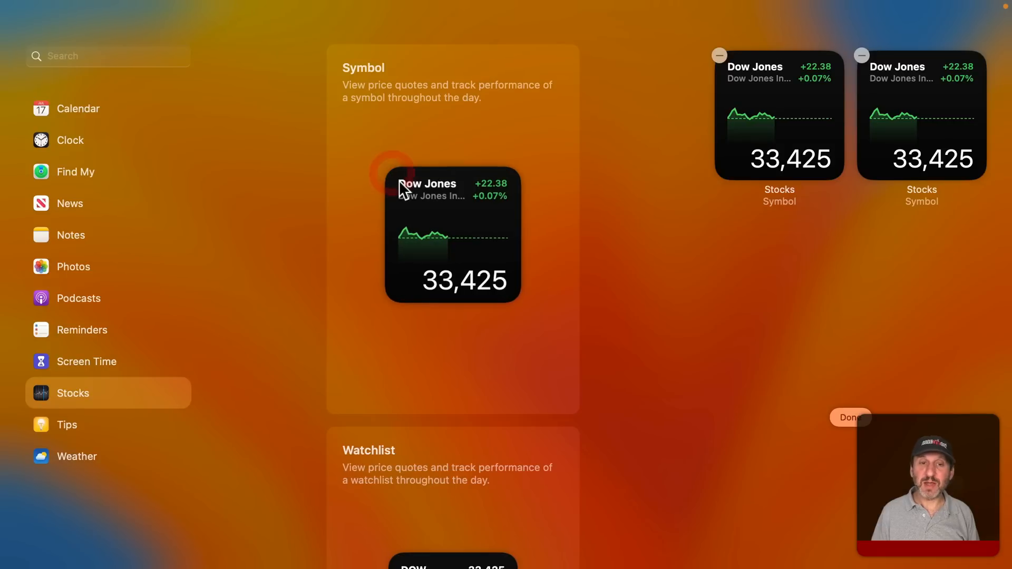
click(389, 170)
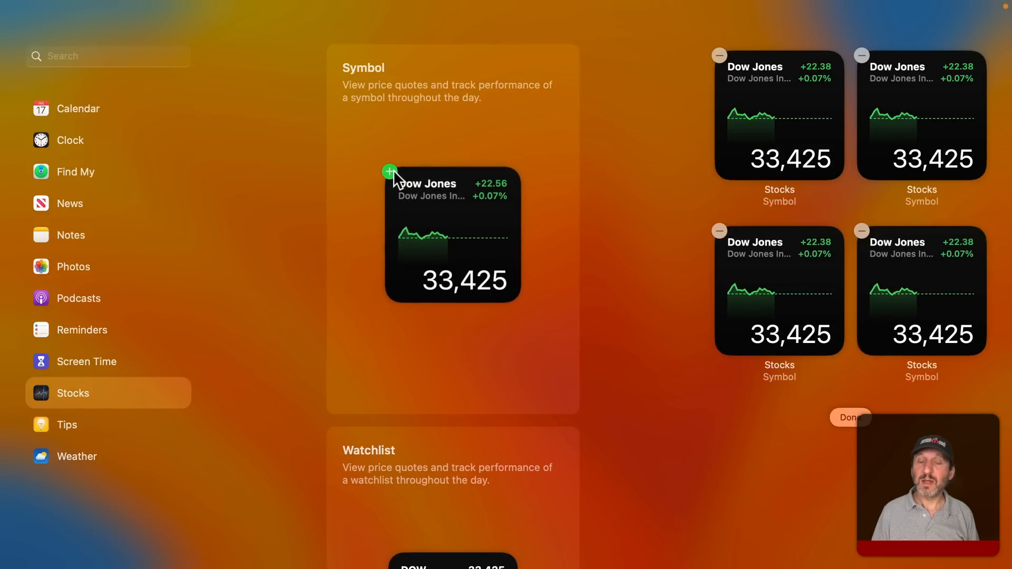
mouse_move(919, 119)
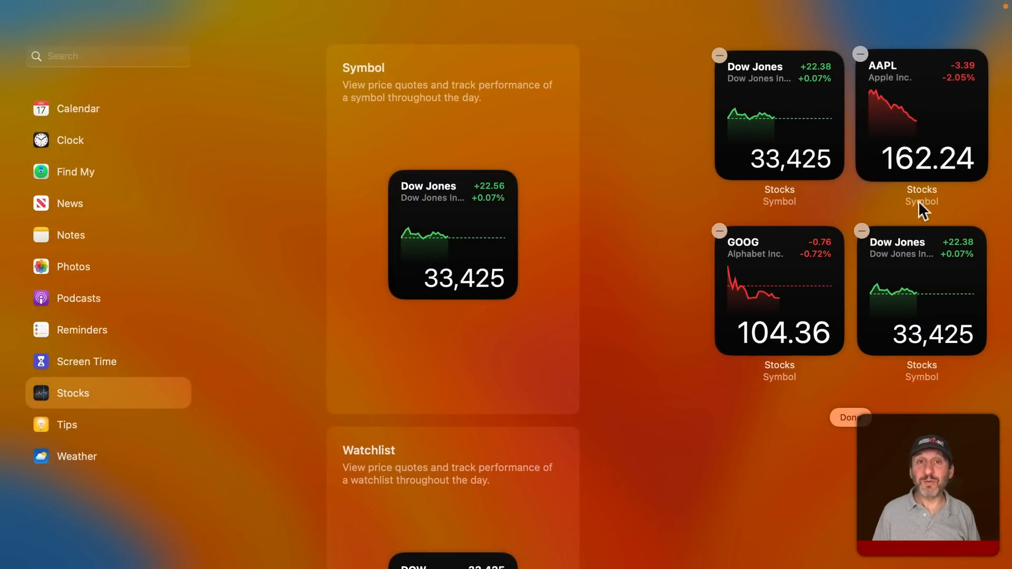
mouse_move(827, 84)
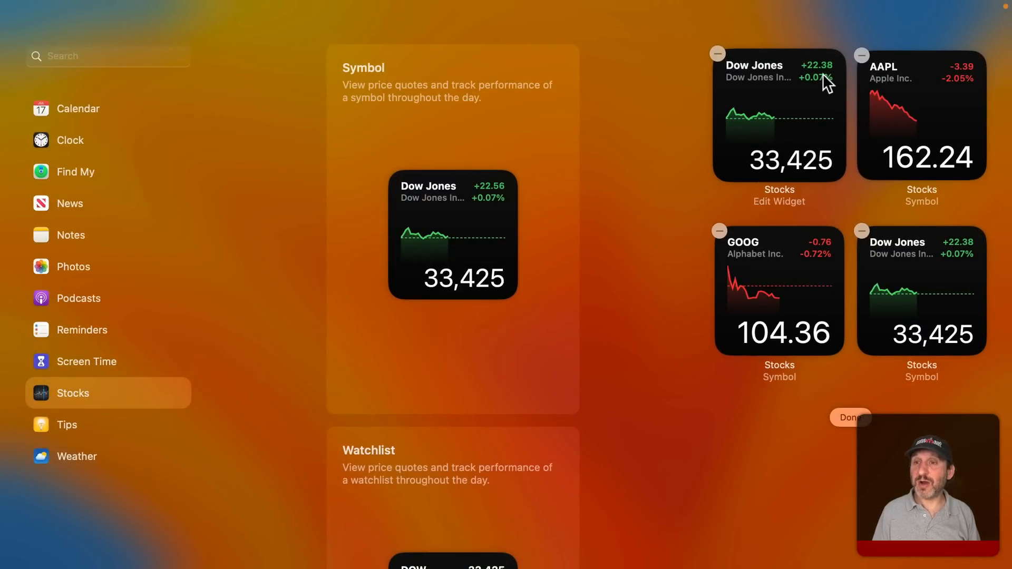
mouse_move(944, 250)
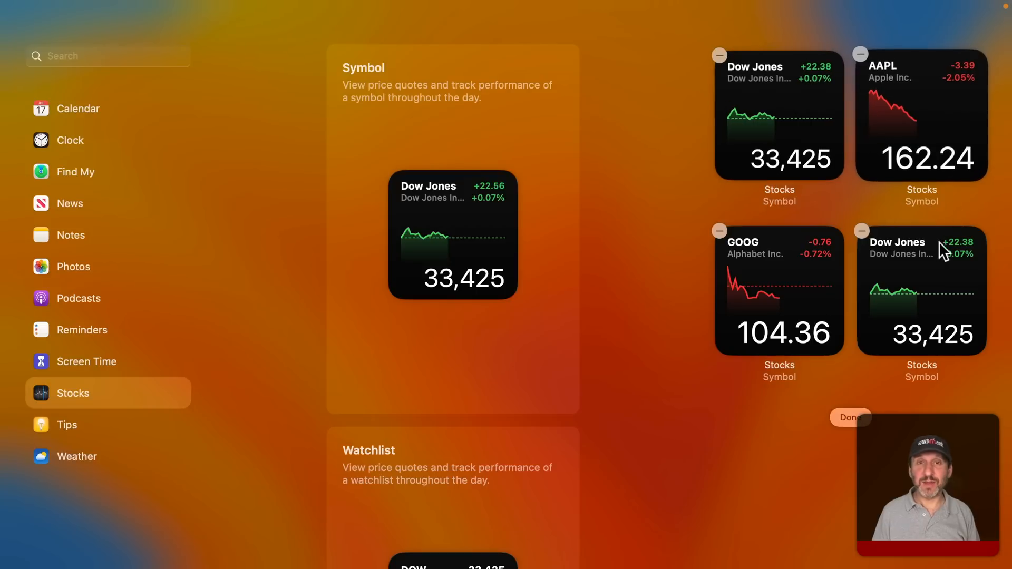
click(76, 455)
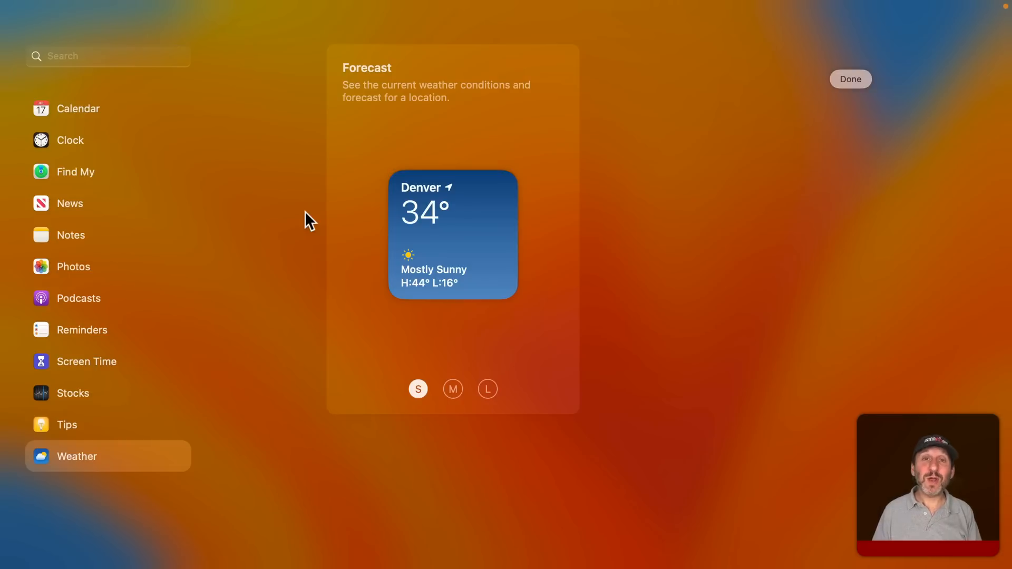
mouse_move(387, 167)
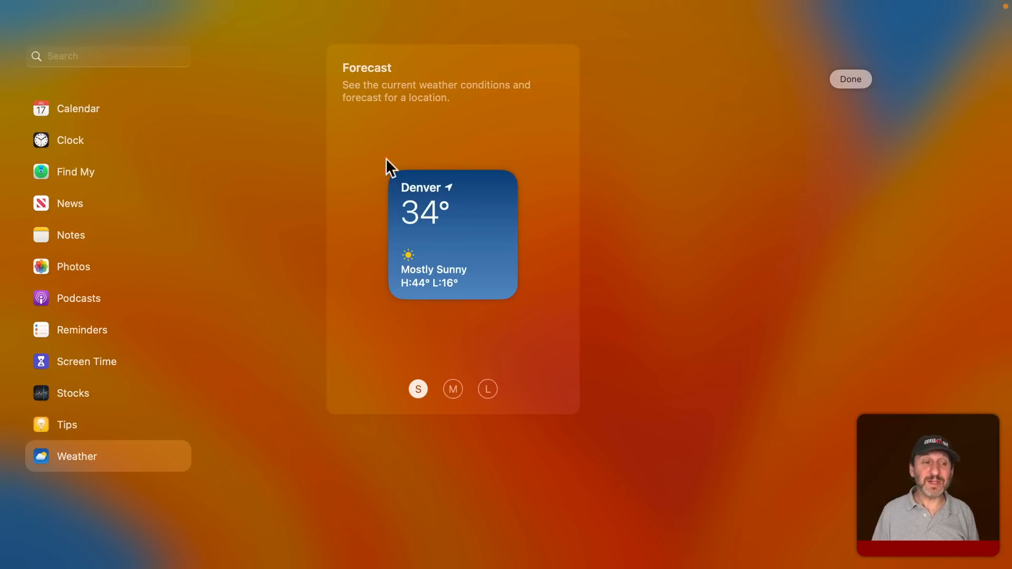
mouse_move(453, 393)
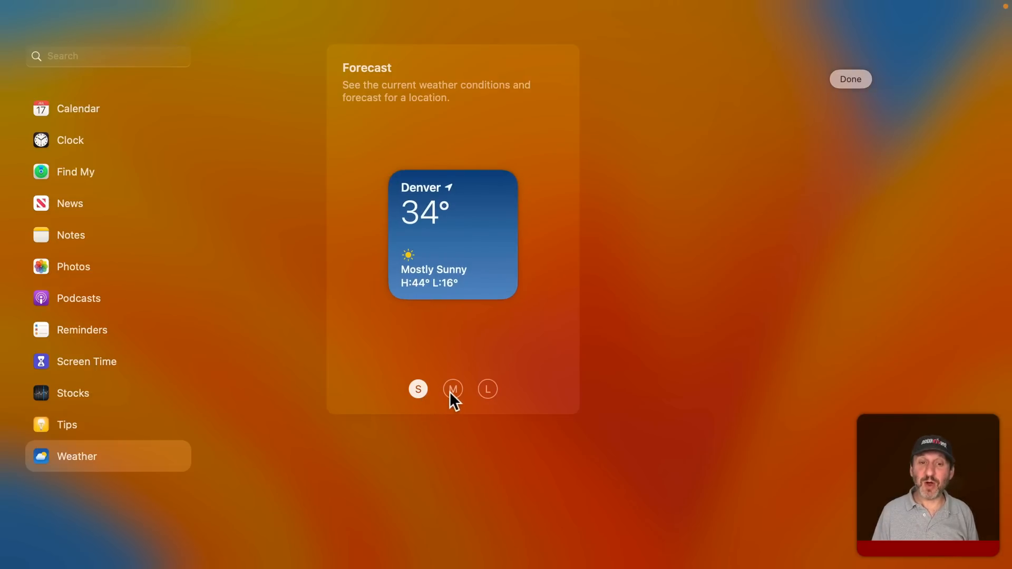
Add a large Denver Forecast widget and two small forecasts for Philadelphia and Los Angeles
click(452, 389)
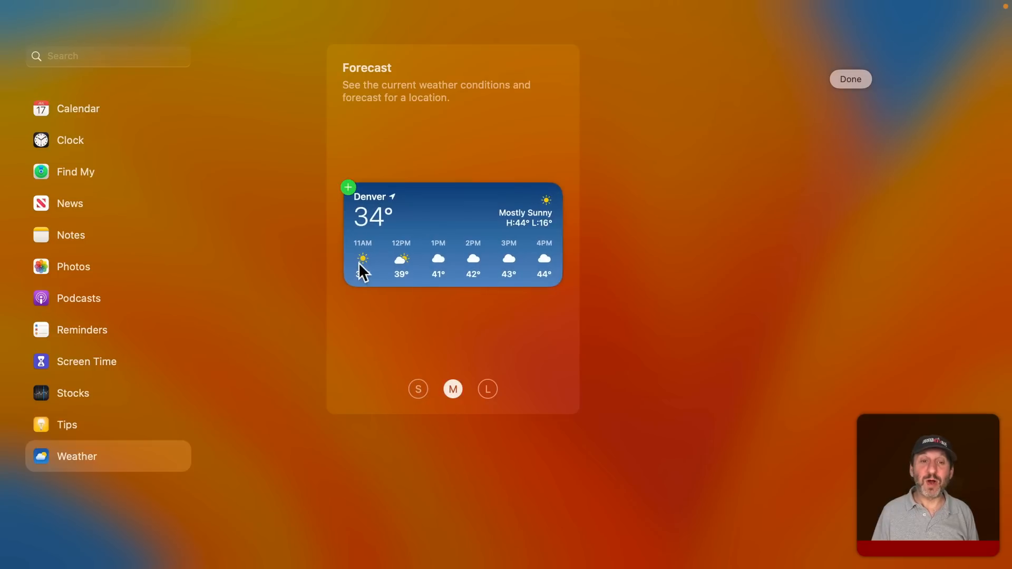
mouse_move(569, 270)
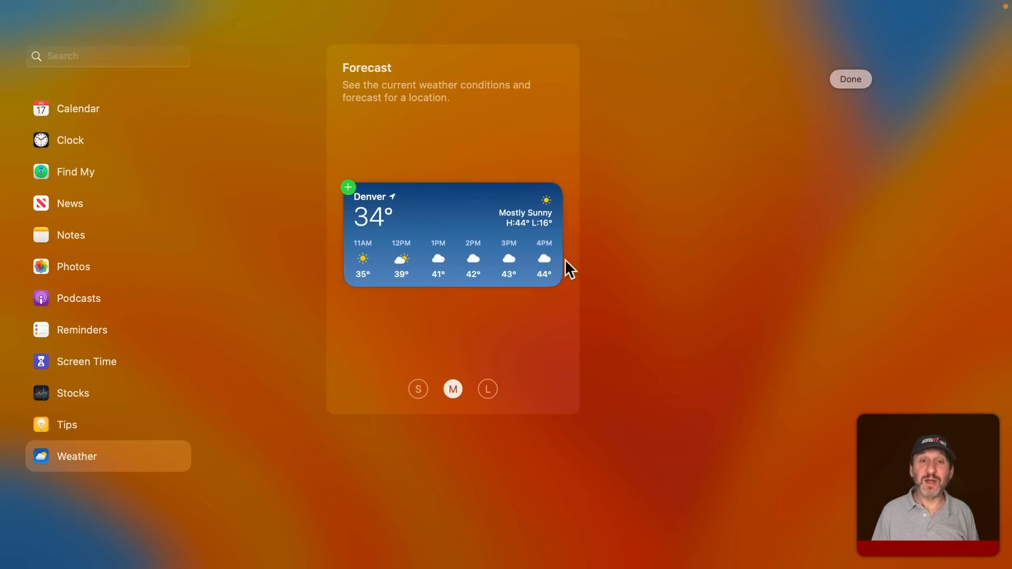
click(487, 389)
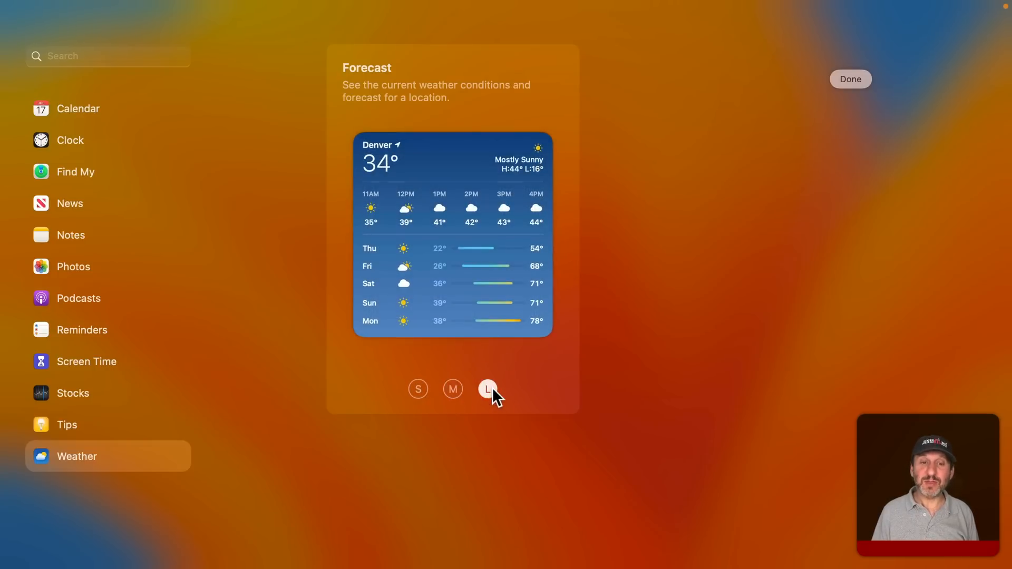
click(488, 389)
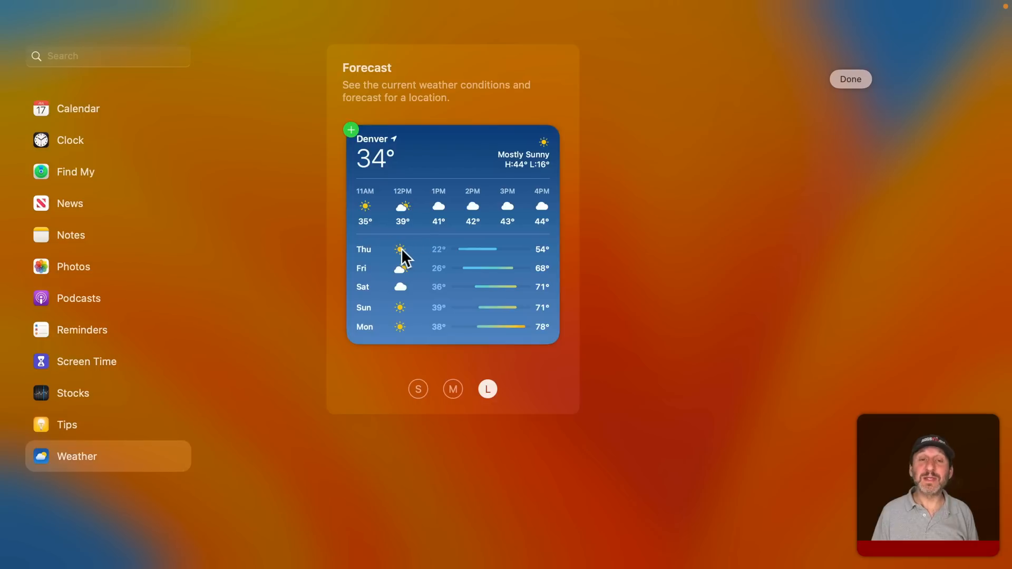
mouse_move(398, 306)
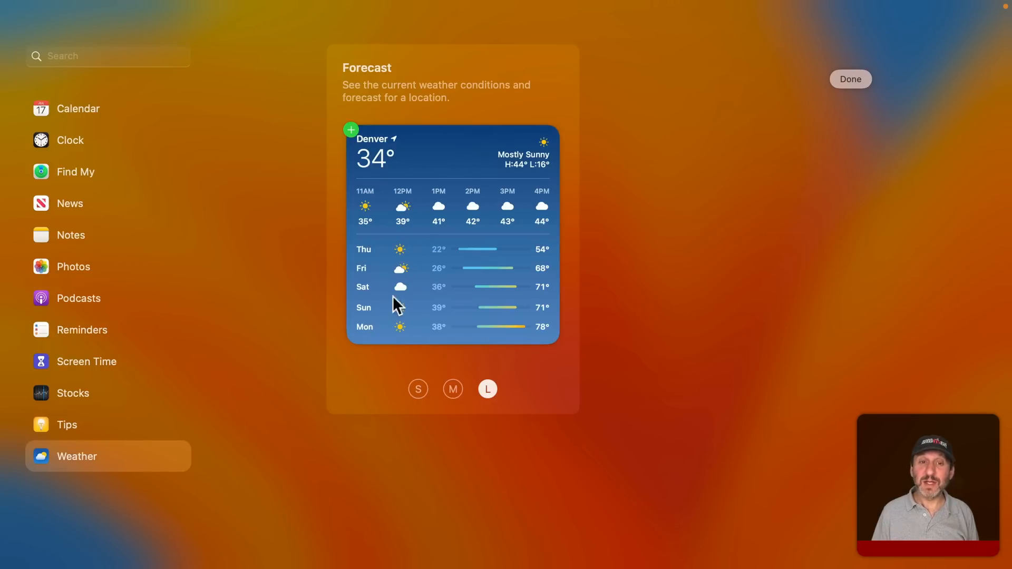
mouse_move(445, 316)
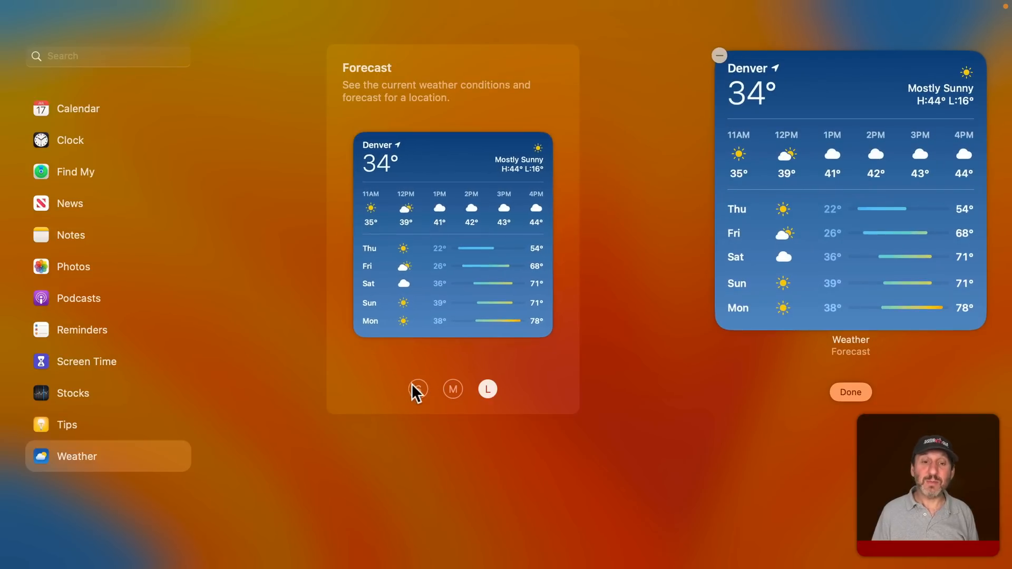
click(419, 389)
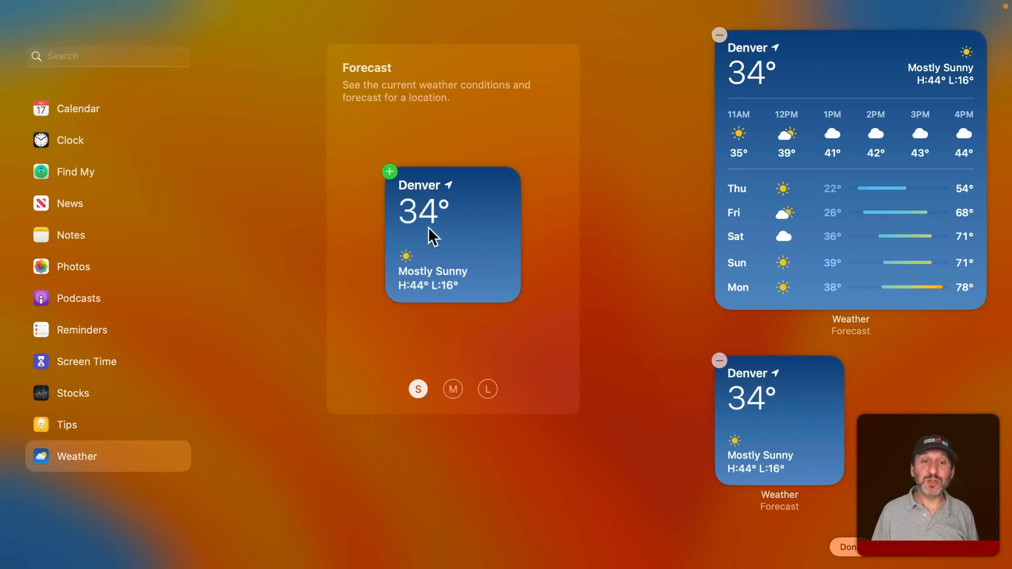
click(388, 171)
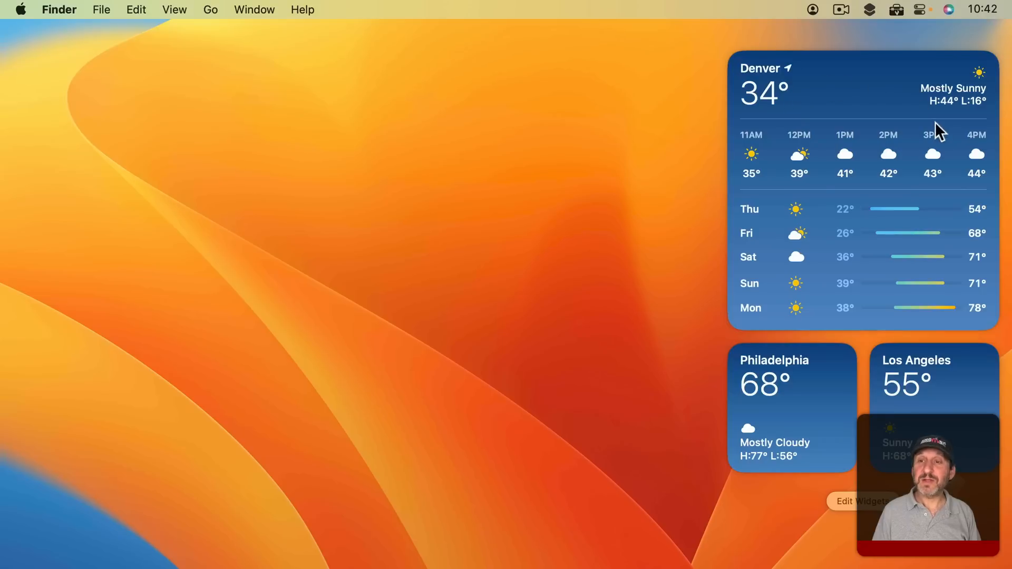
mouse_move(844, 353)
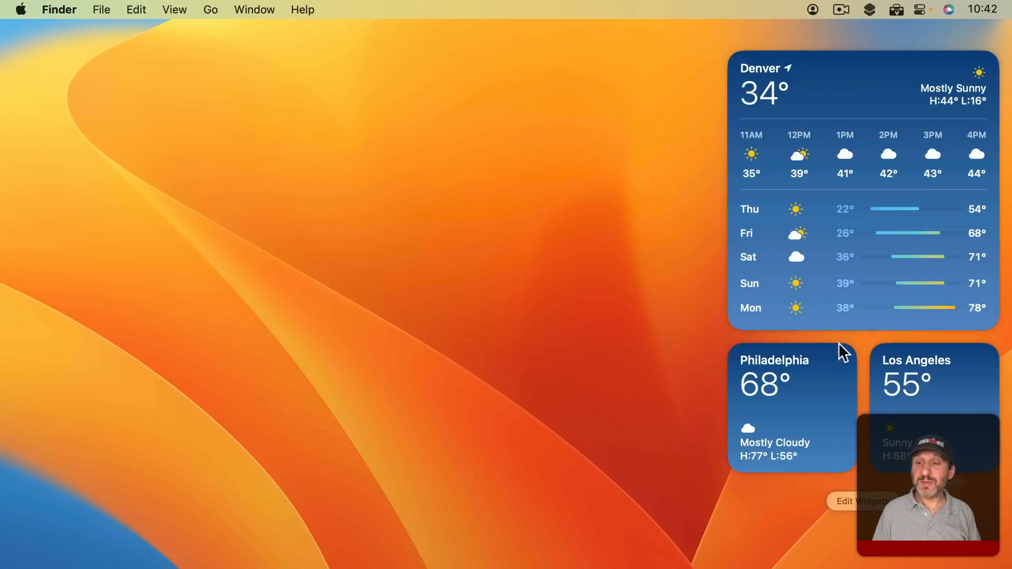
mouse_move(954, 382)
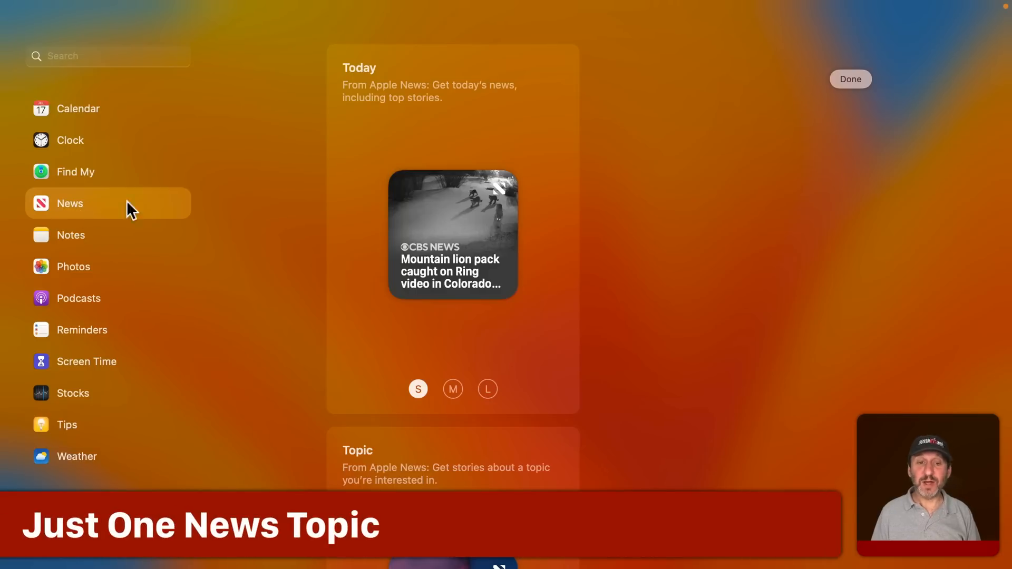
mouse_move(475, 310)
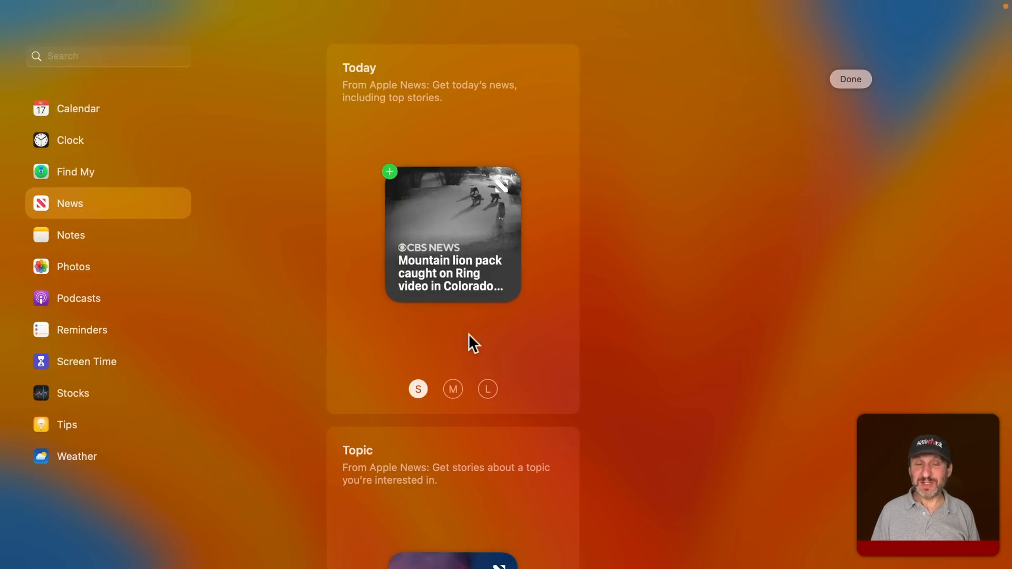
Add a large News Topic widget and set its topic to Colorado Avalanche
scroll(down, 3)
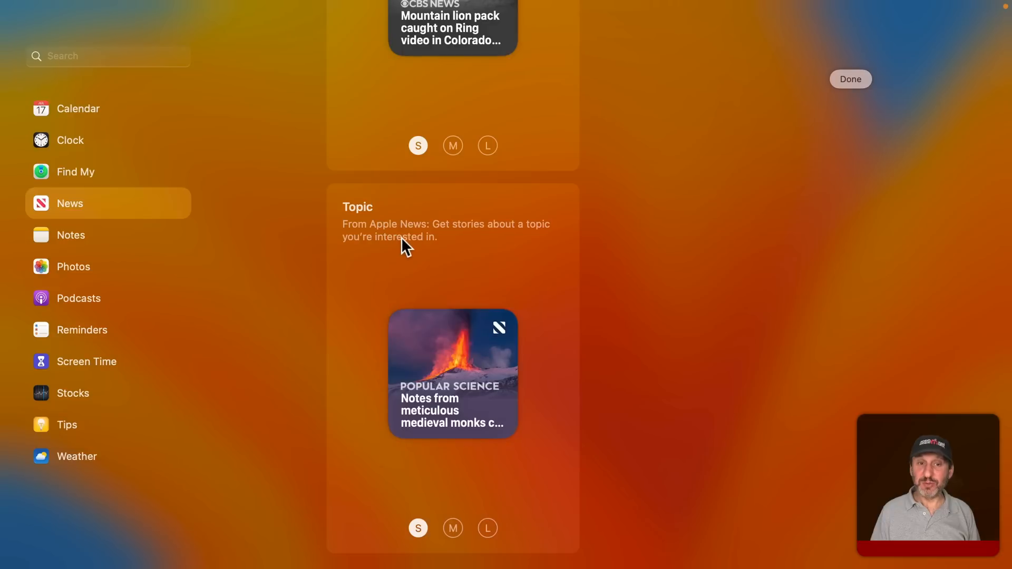
click(487, 528)
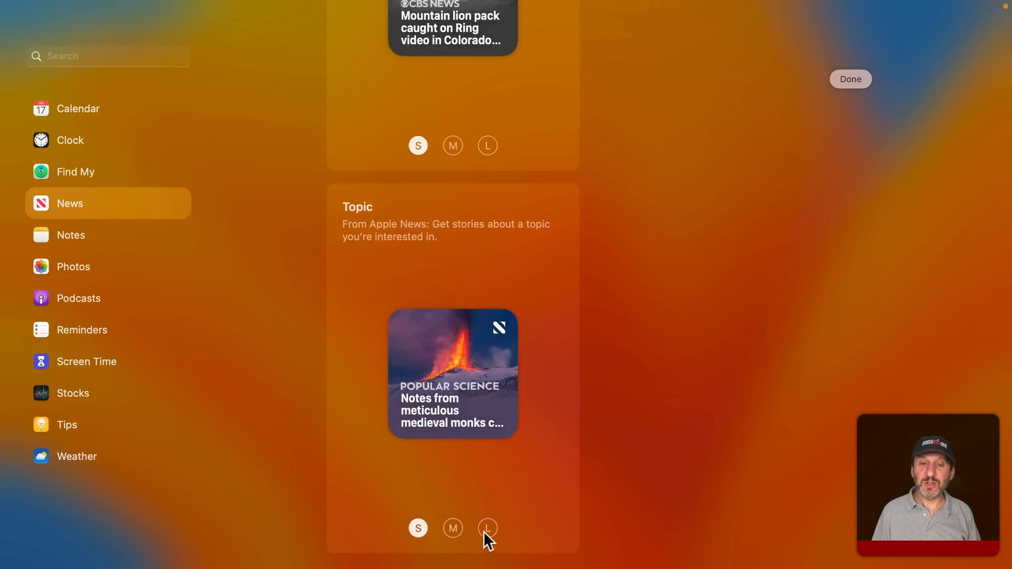
click(487, 528)
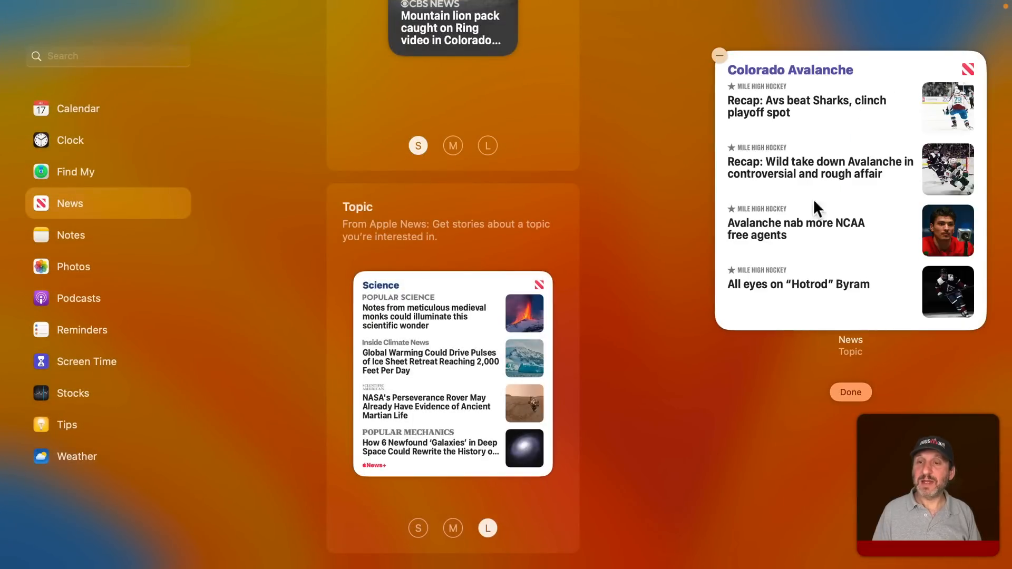
mouse_move(769, 81)
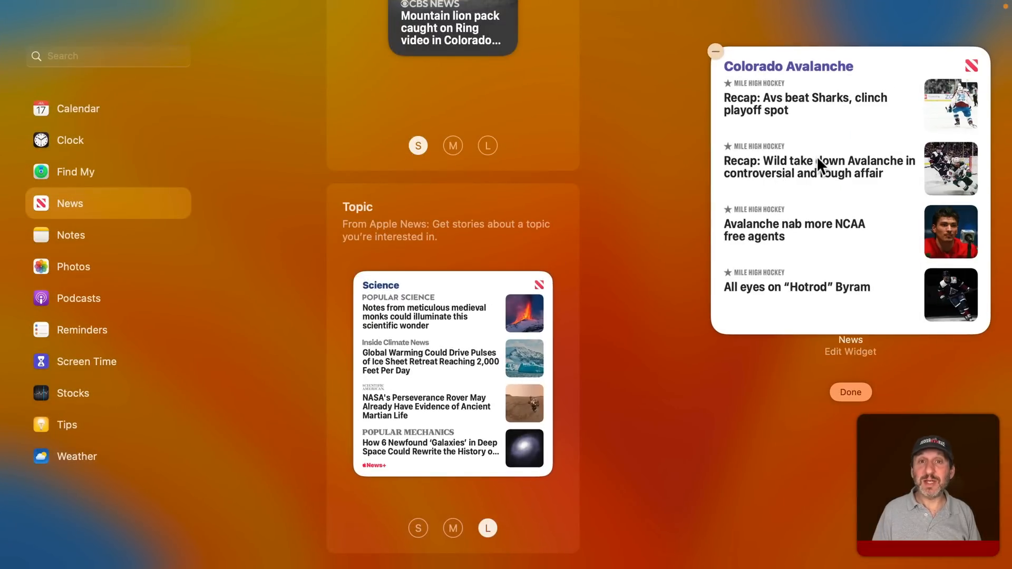
mouse_move(842, 116)
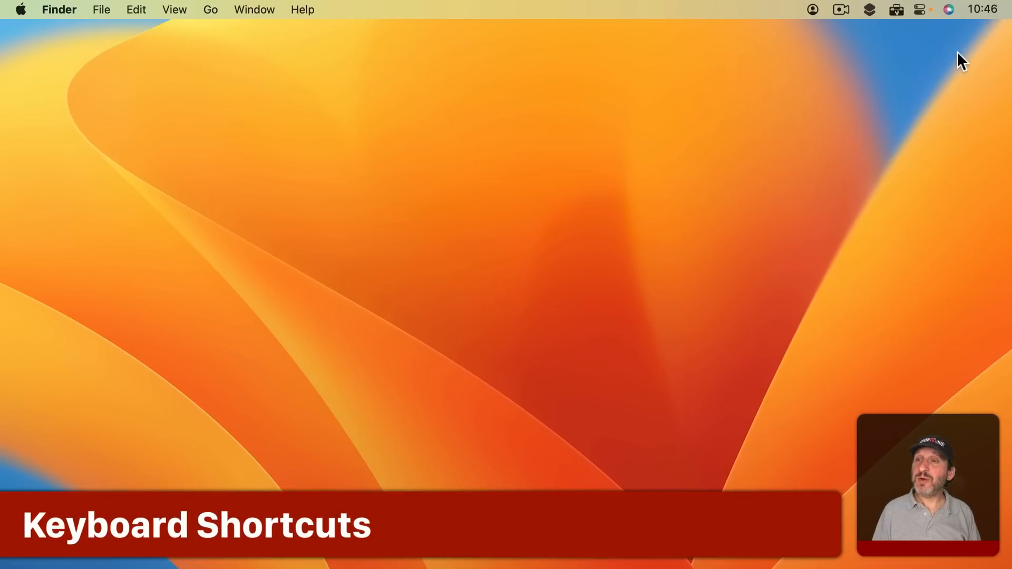
mouse_move(857, 7)
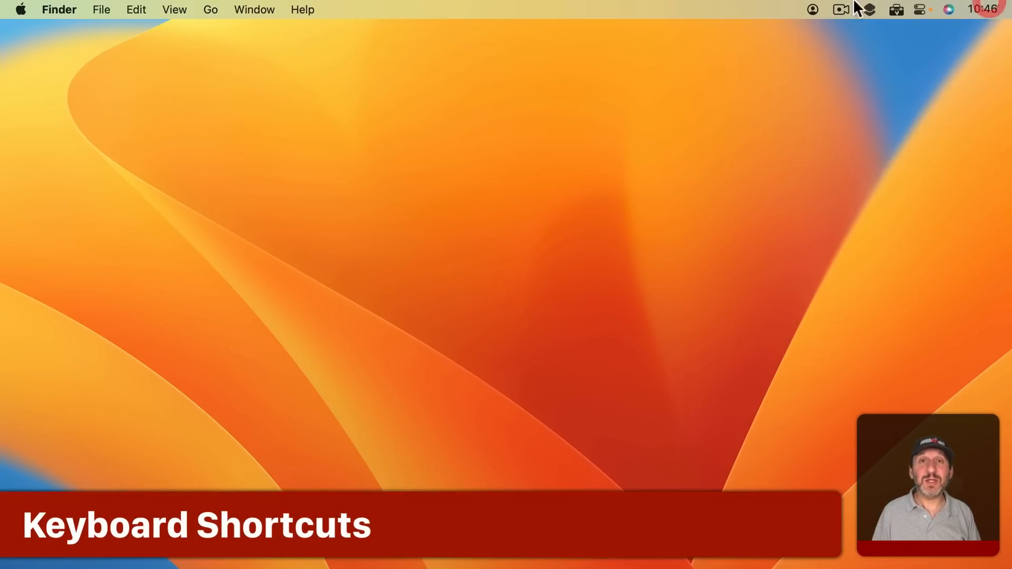
Reach the Mission Control shortcuts in System Settings > Keyboard > Keyboard Shortcuts
click(20, 9)
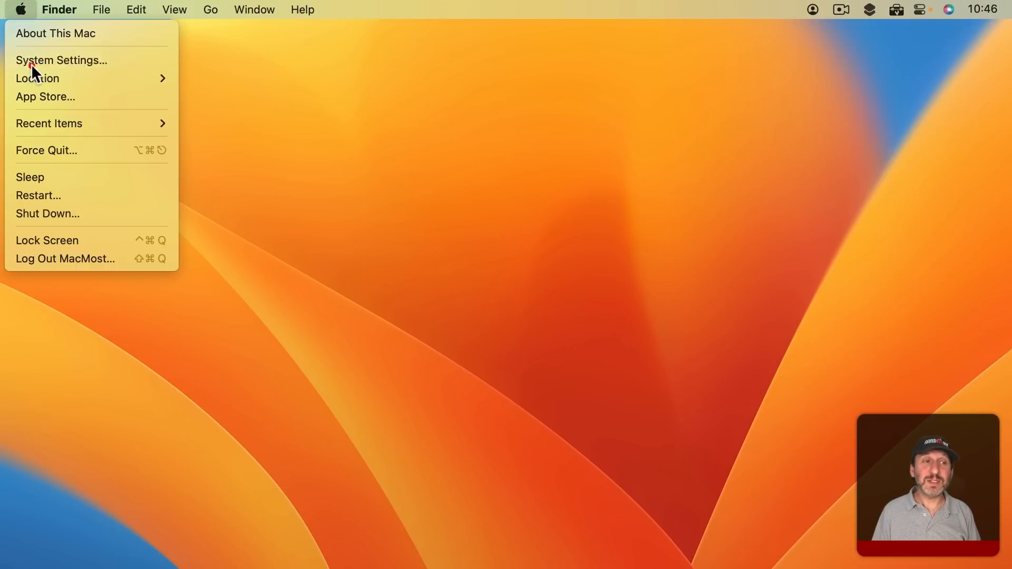
click(61, 59)
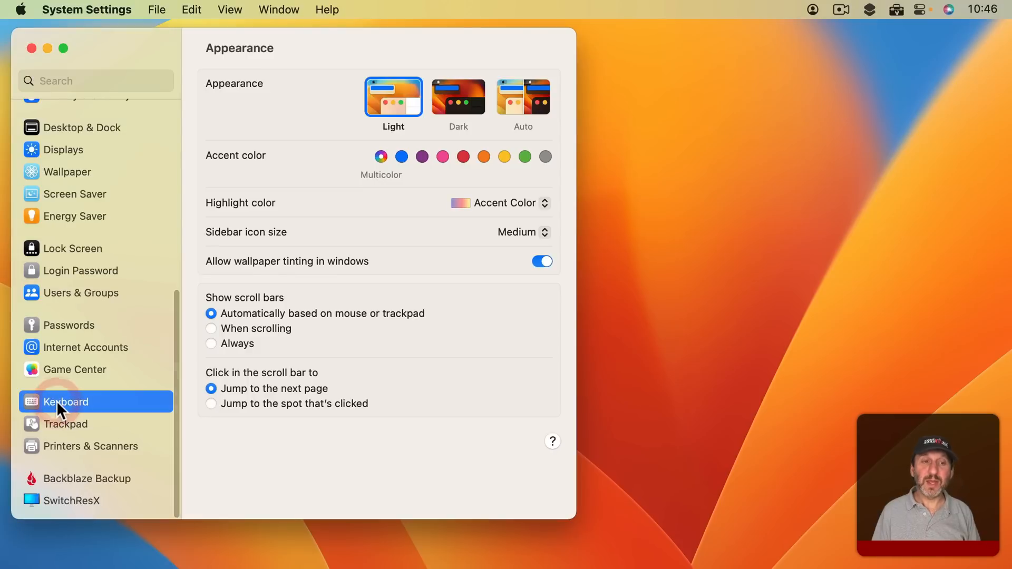
click(65, 401)
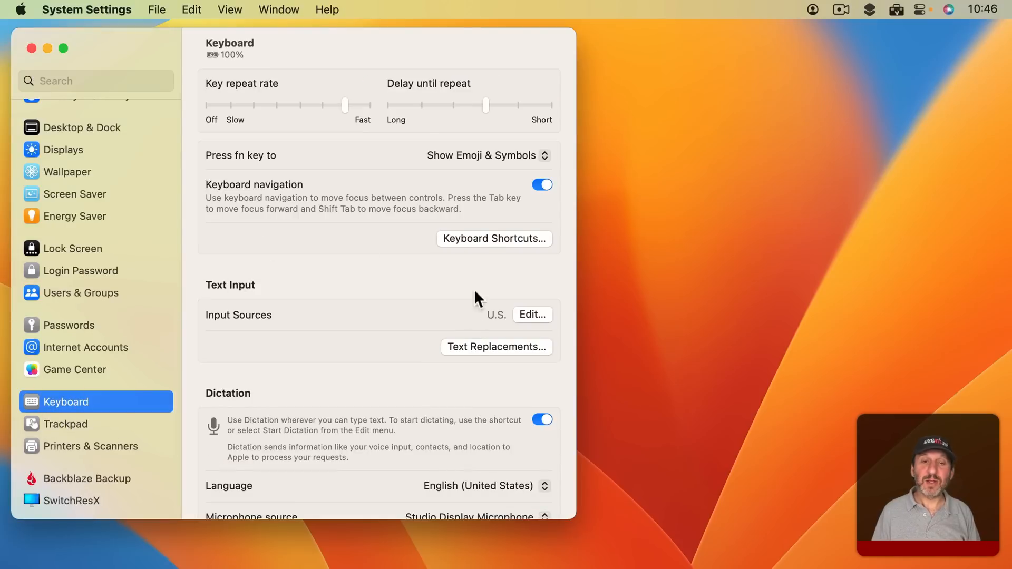
click(493, 239)
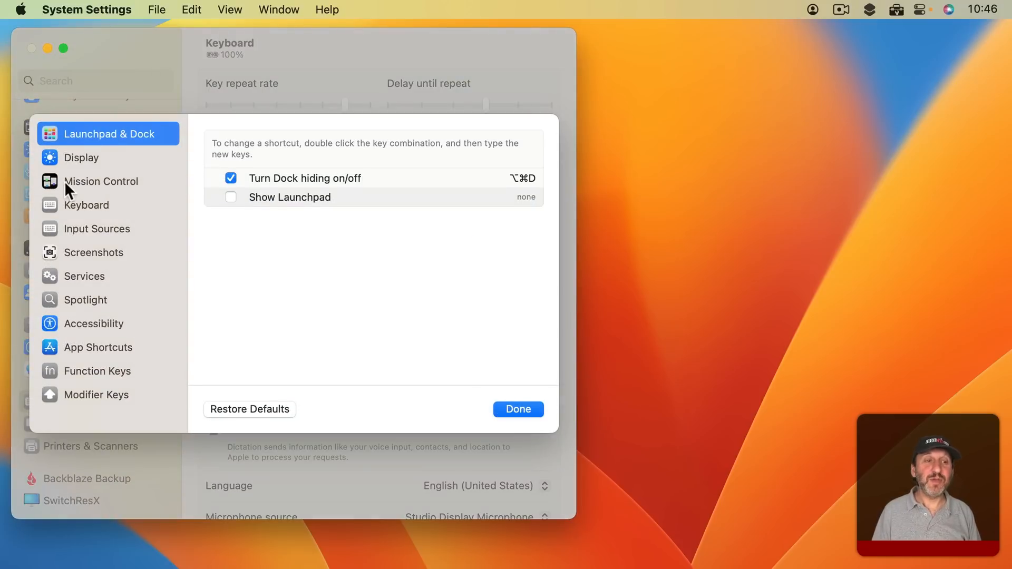
click(101, 180)
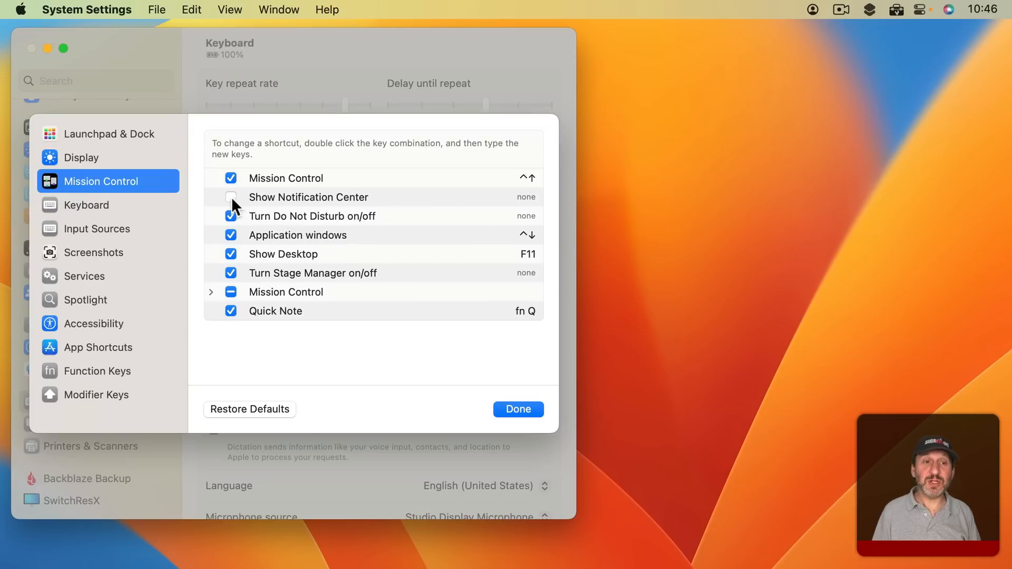
Enable Show Notification Center with F19 and test that F19 brings up the news widget
click(231, 197)
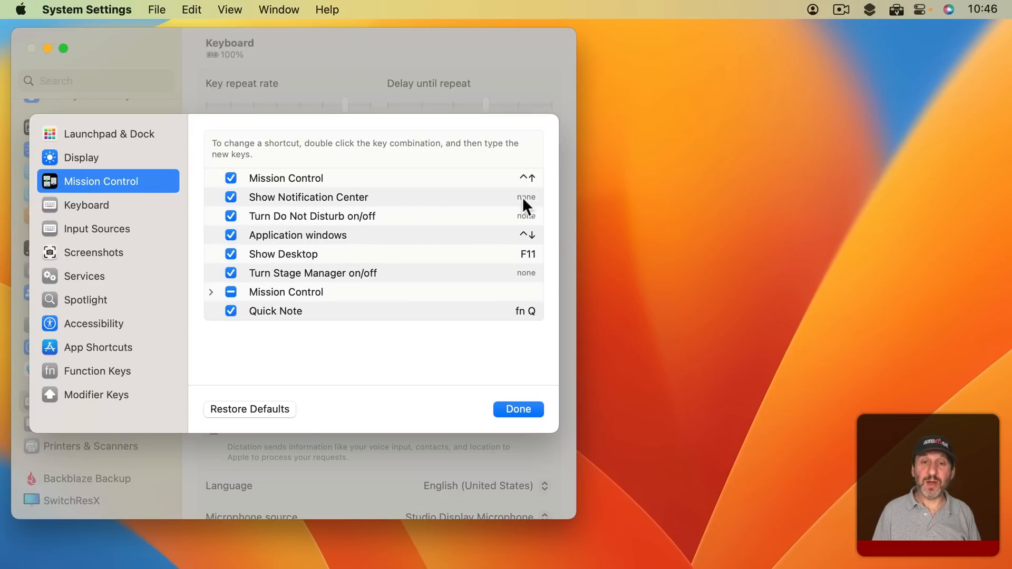
double_click(499, 197)
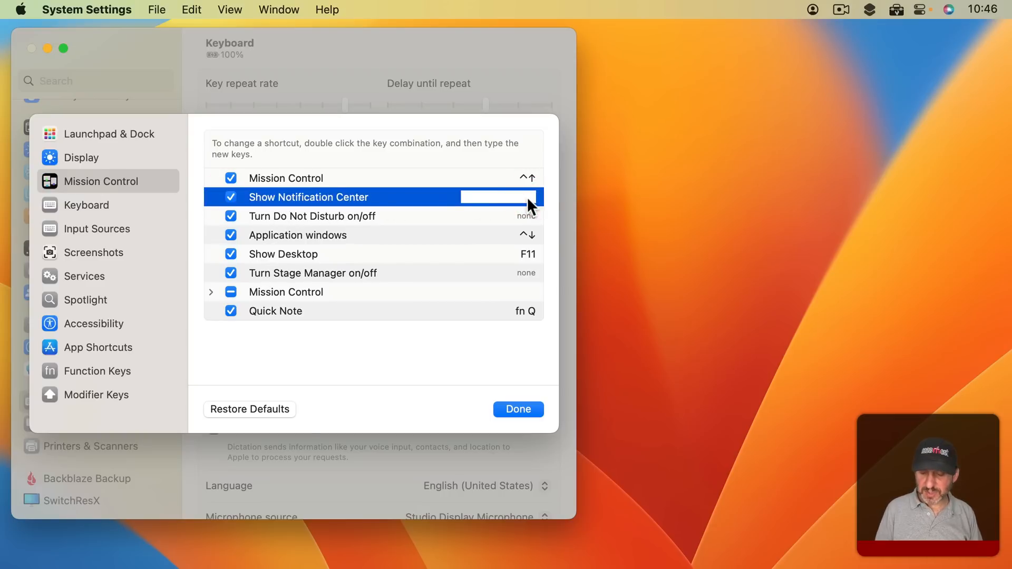
key(F19)
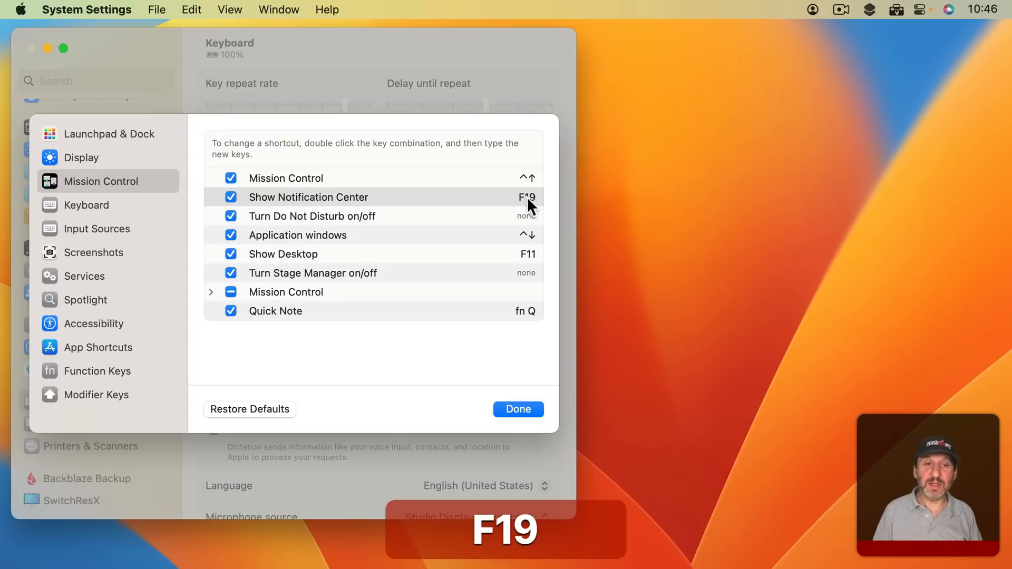
key(f19)
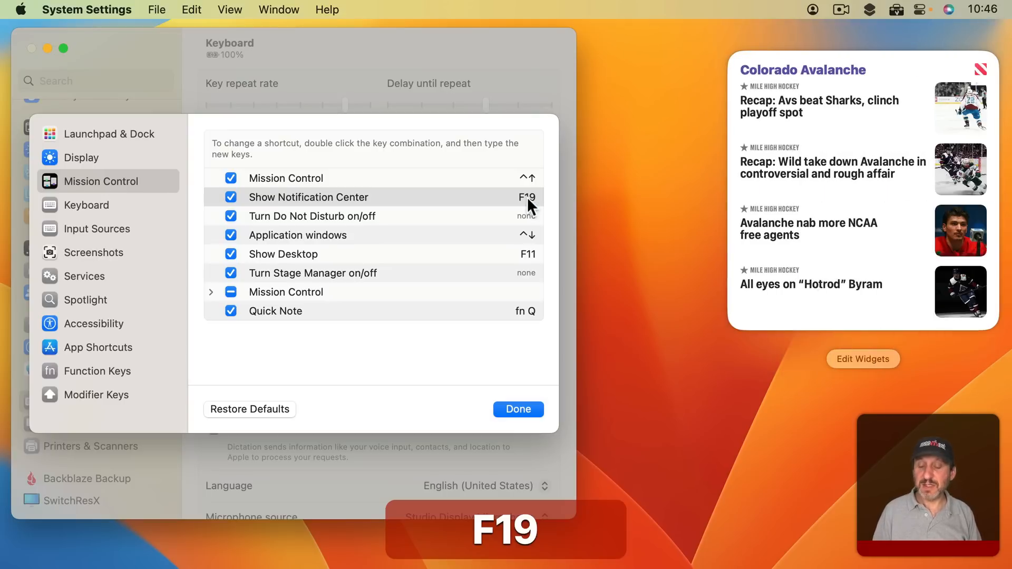